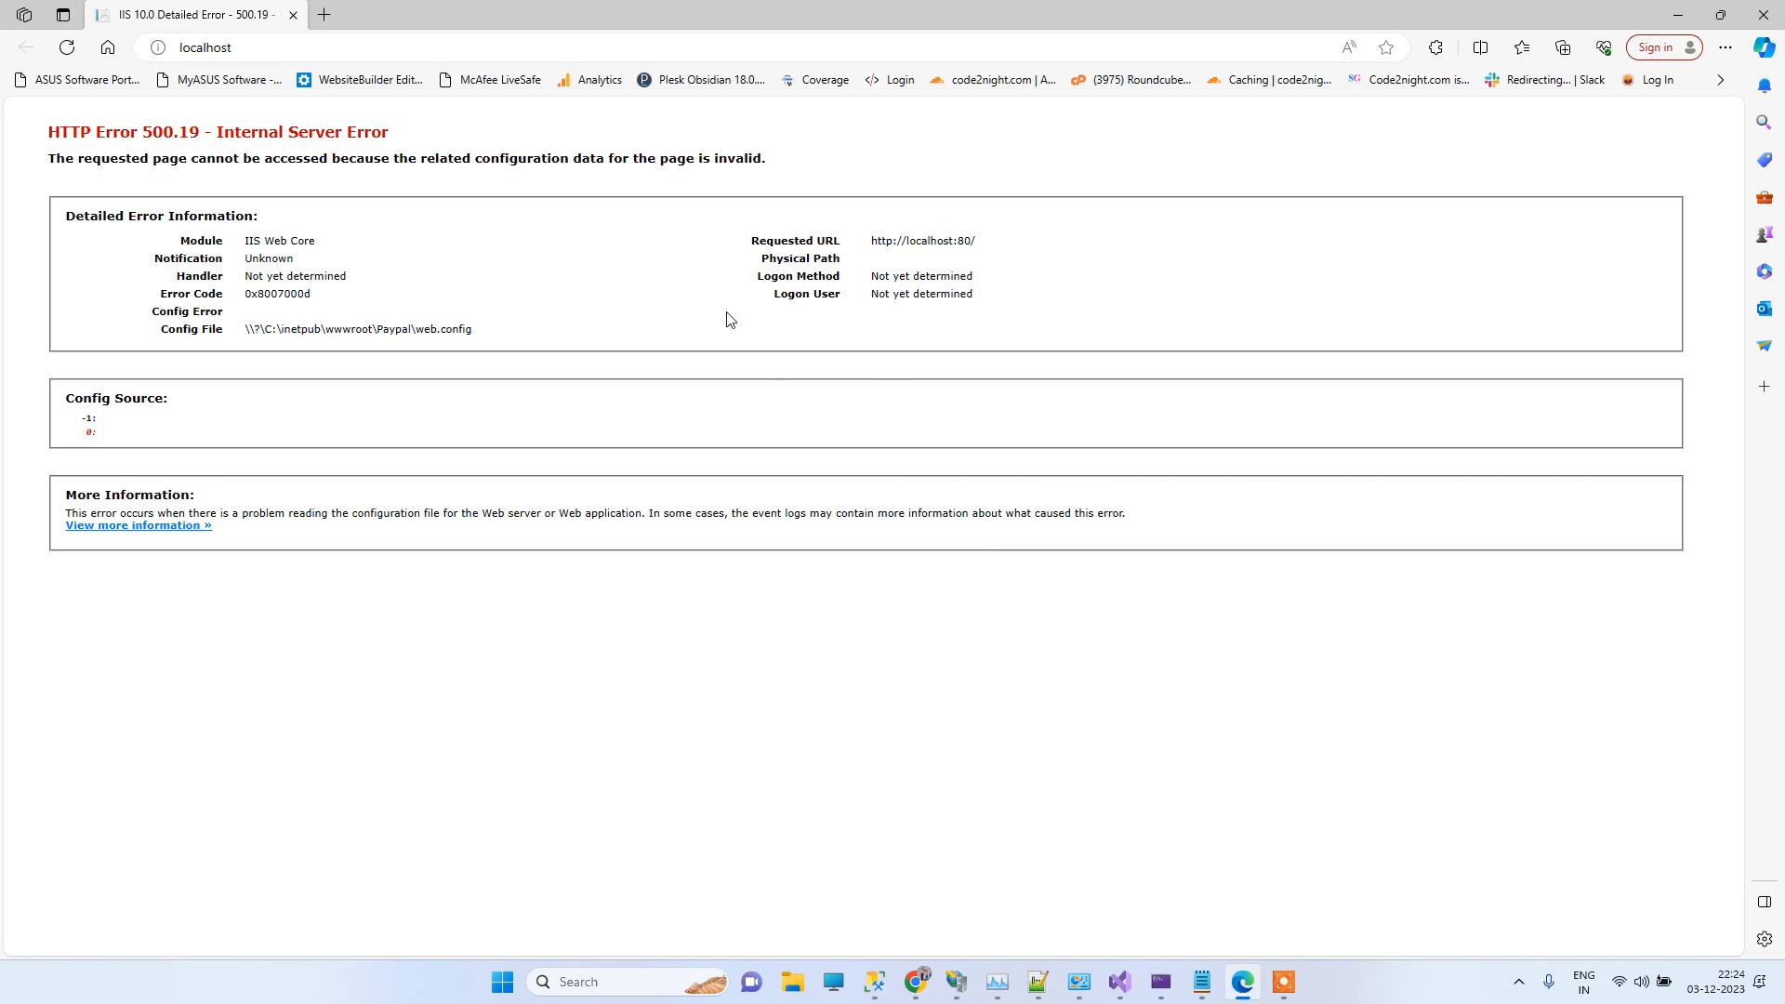
Step: Select the Internal Server Error heading, then reload localhost in a second Edge tab to recheck the 500.19 error
drag(48, 130, 342, 156)
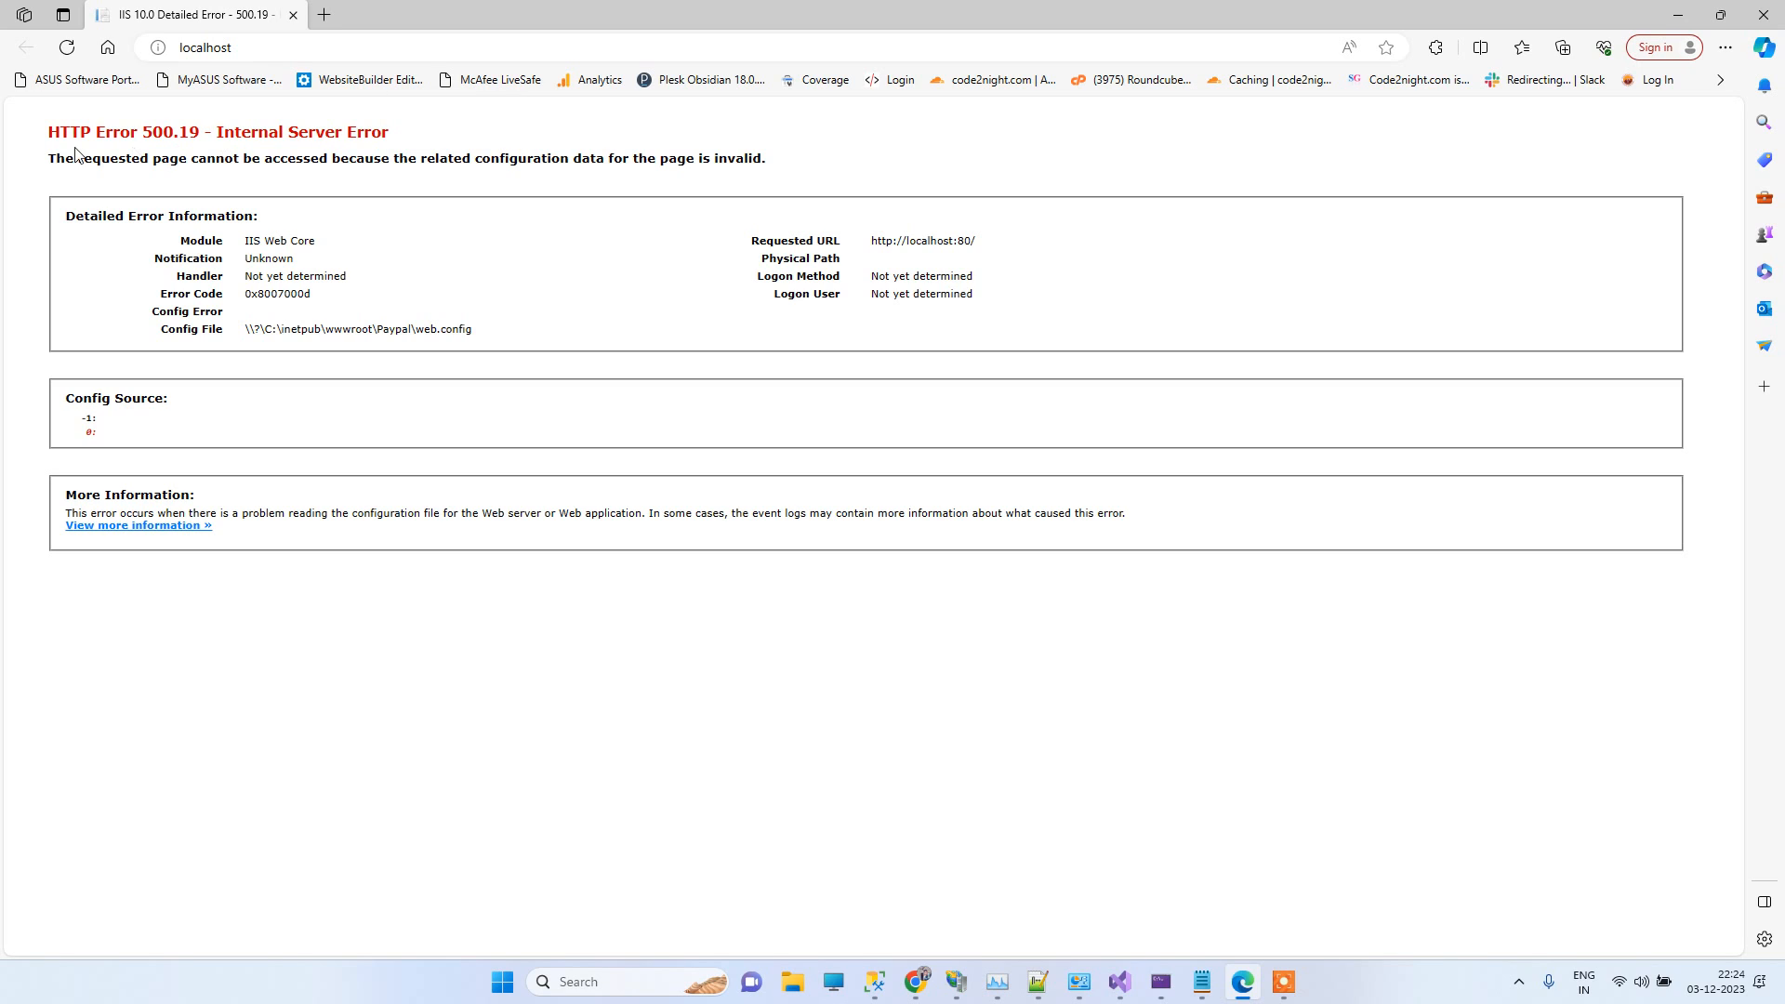
mouse_move(247, 166)
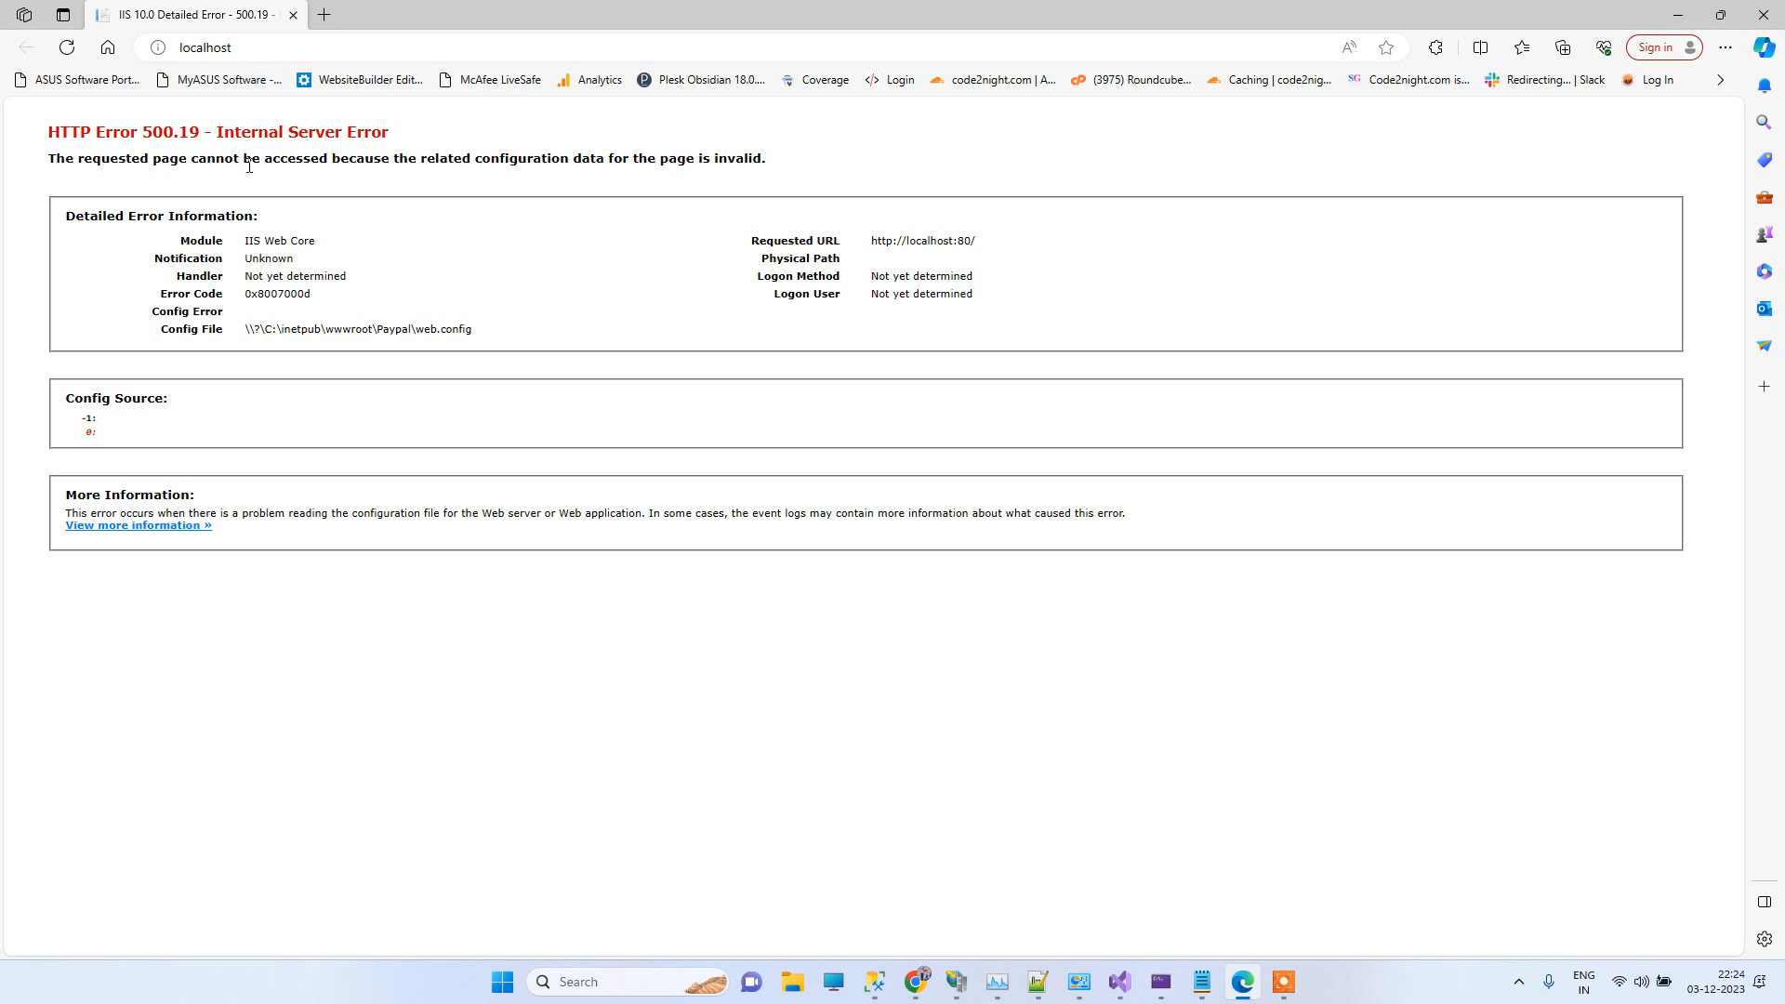
mouse_move(219, 130)
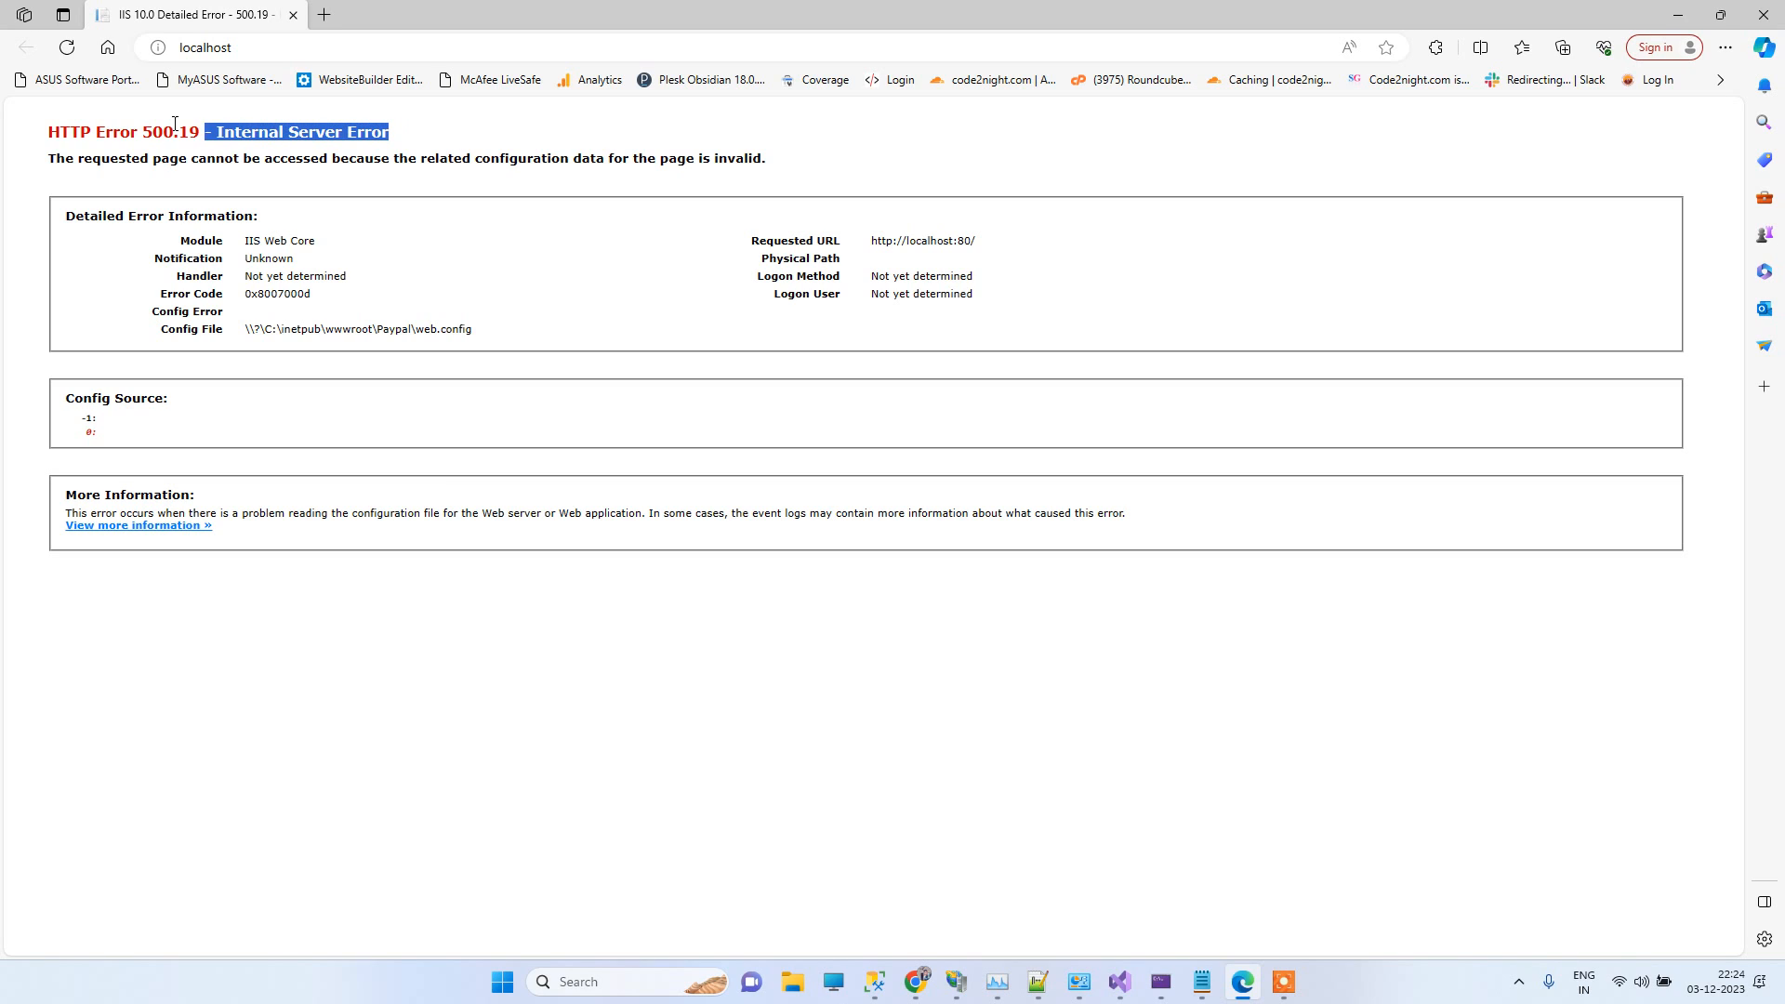
click(474, 190)
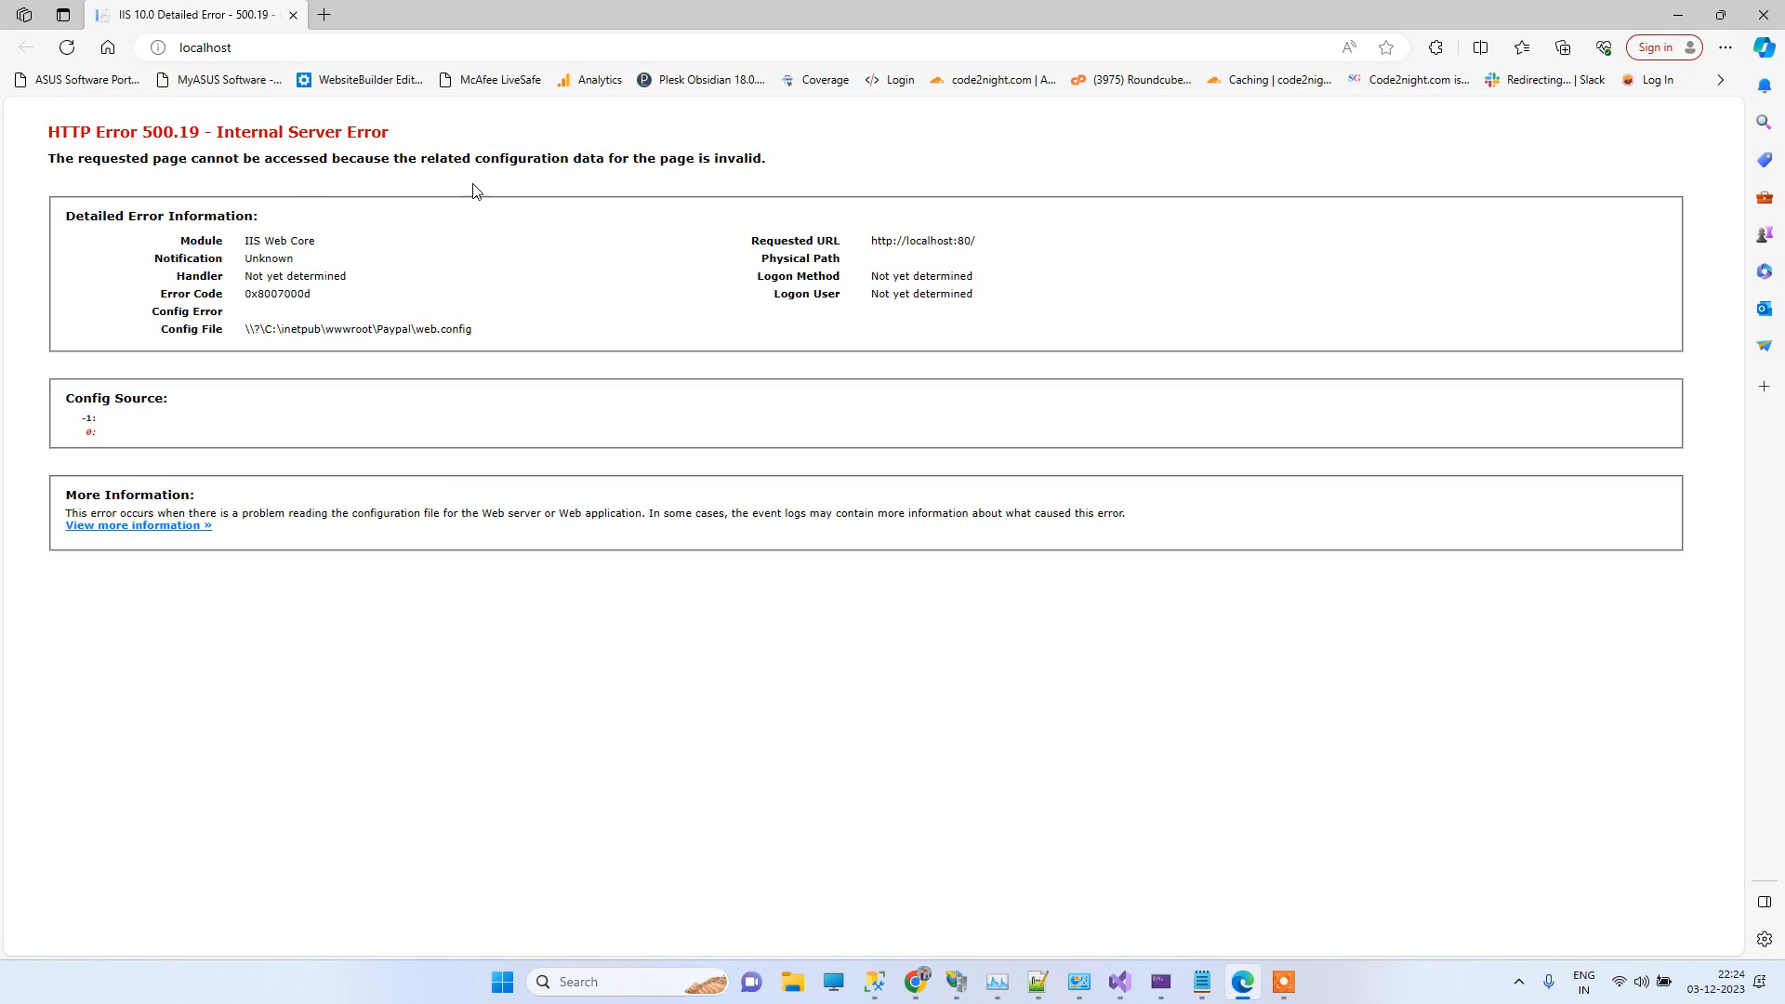
mouse_move(805, 337)
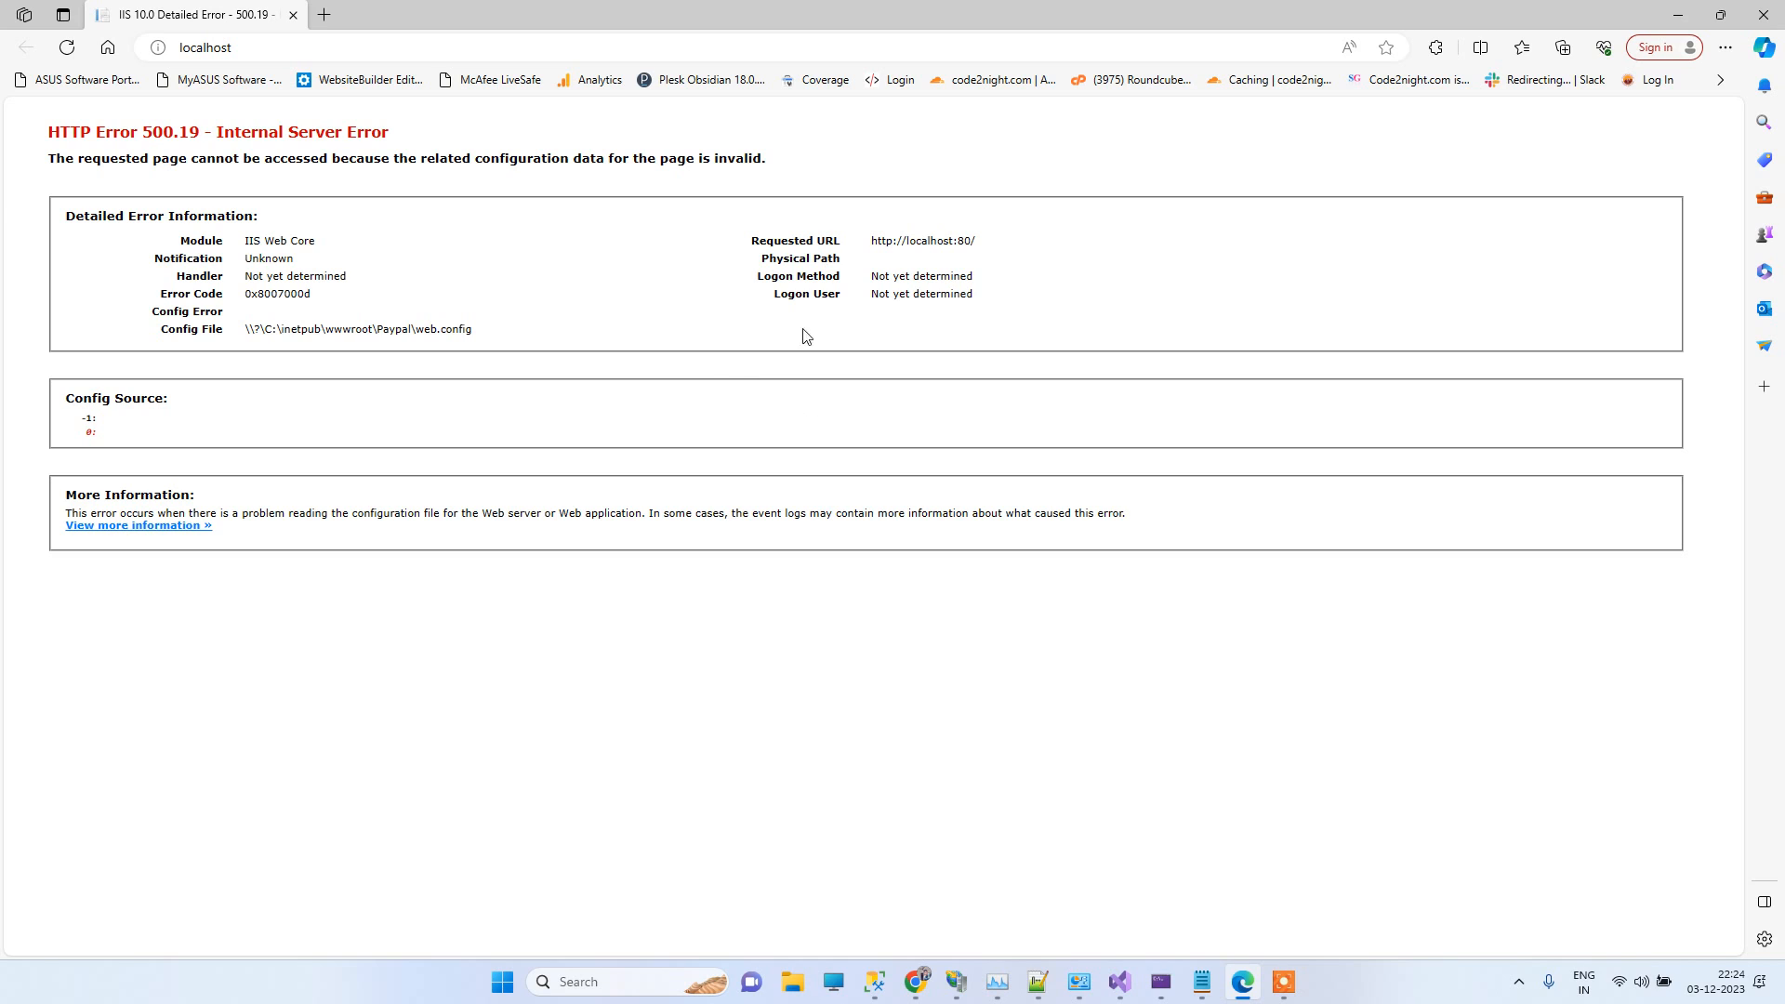
mouse_move(1001, 959)
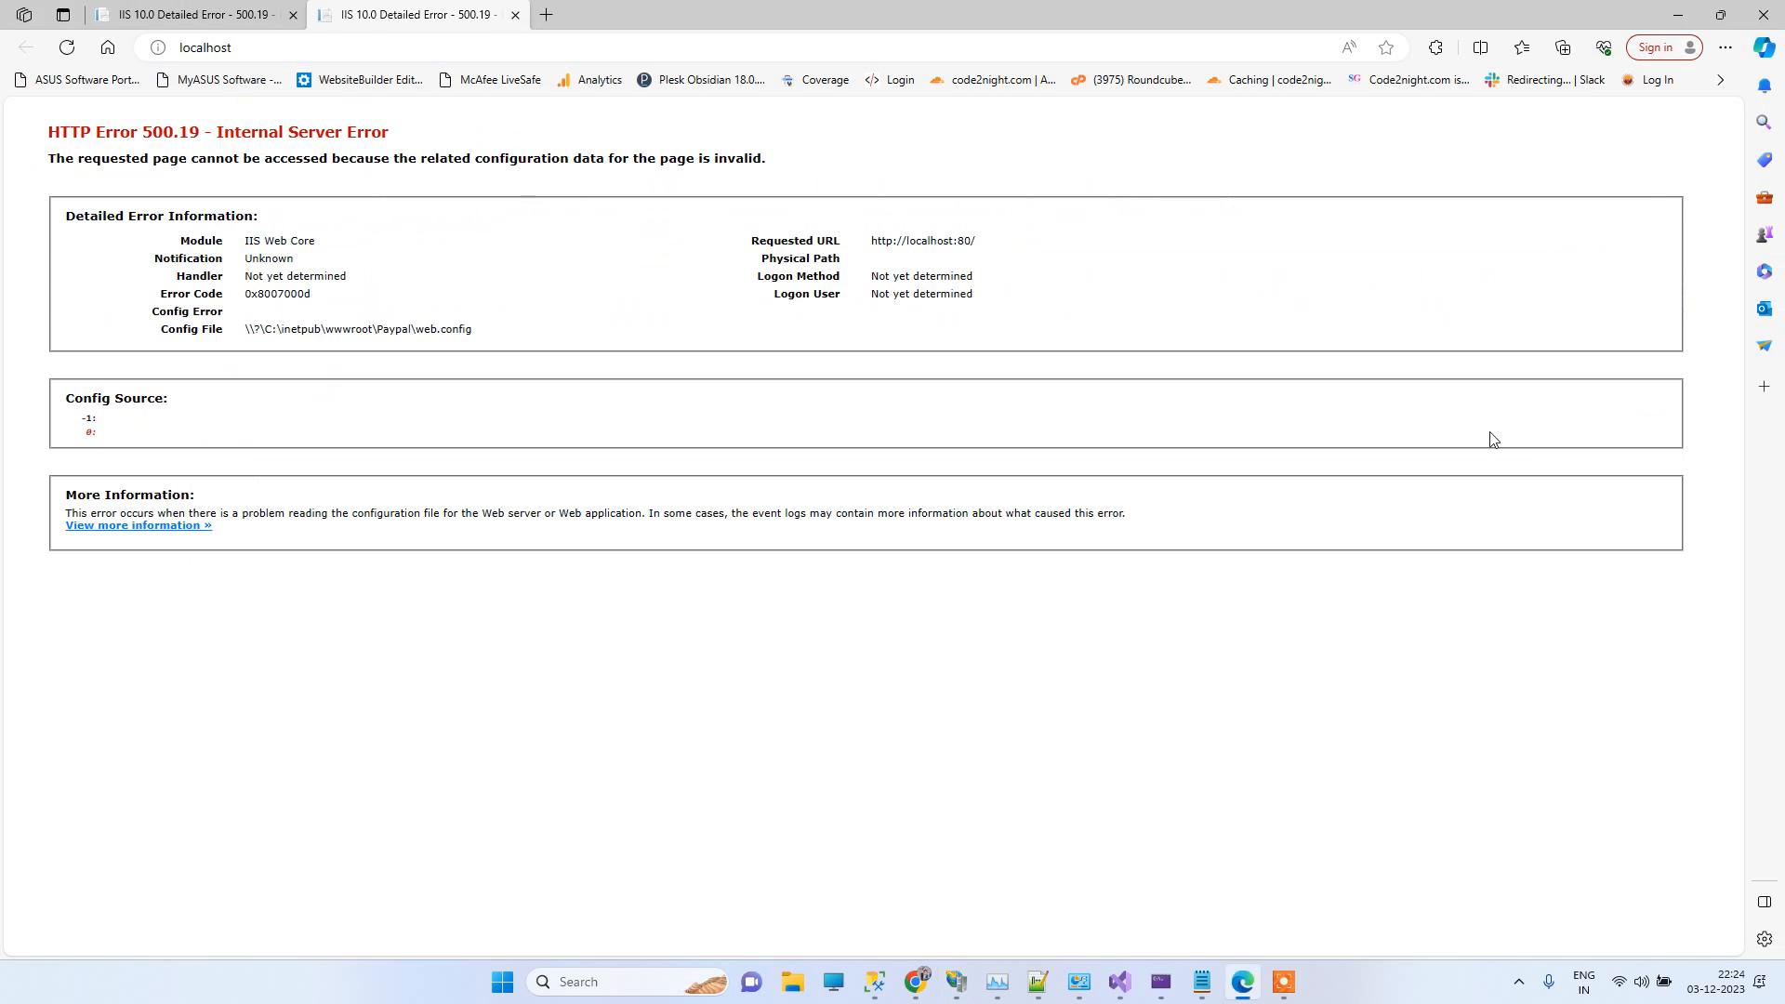
drag(111, 132, 189, 132)
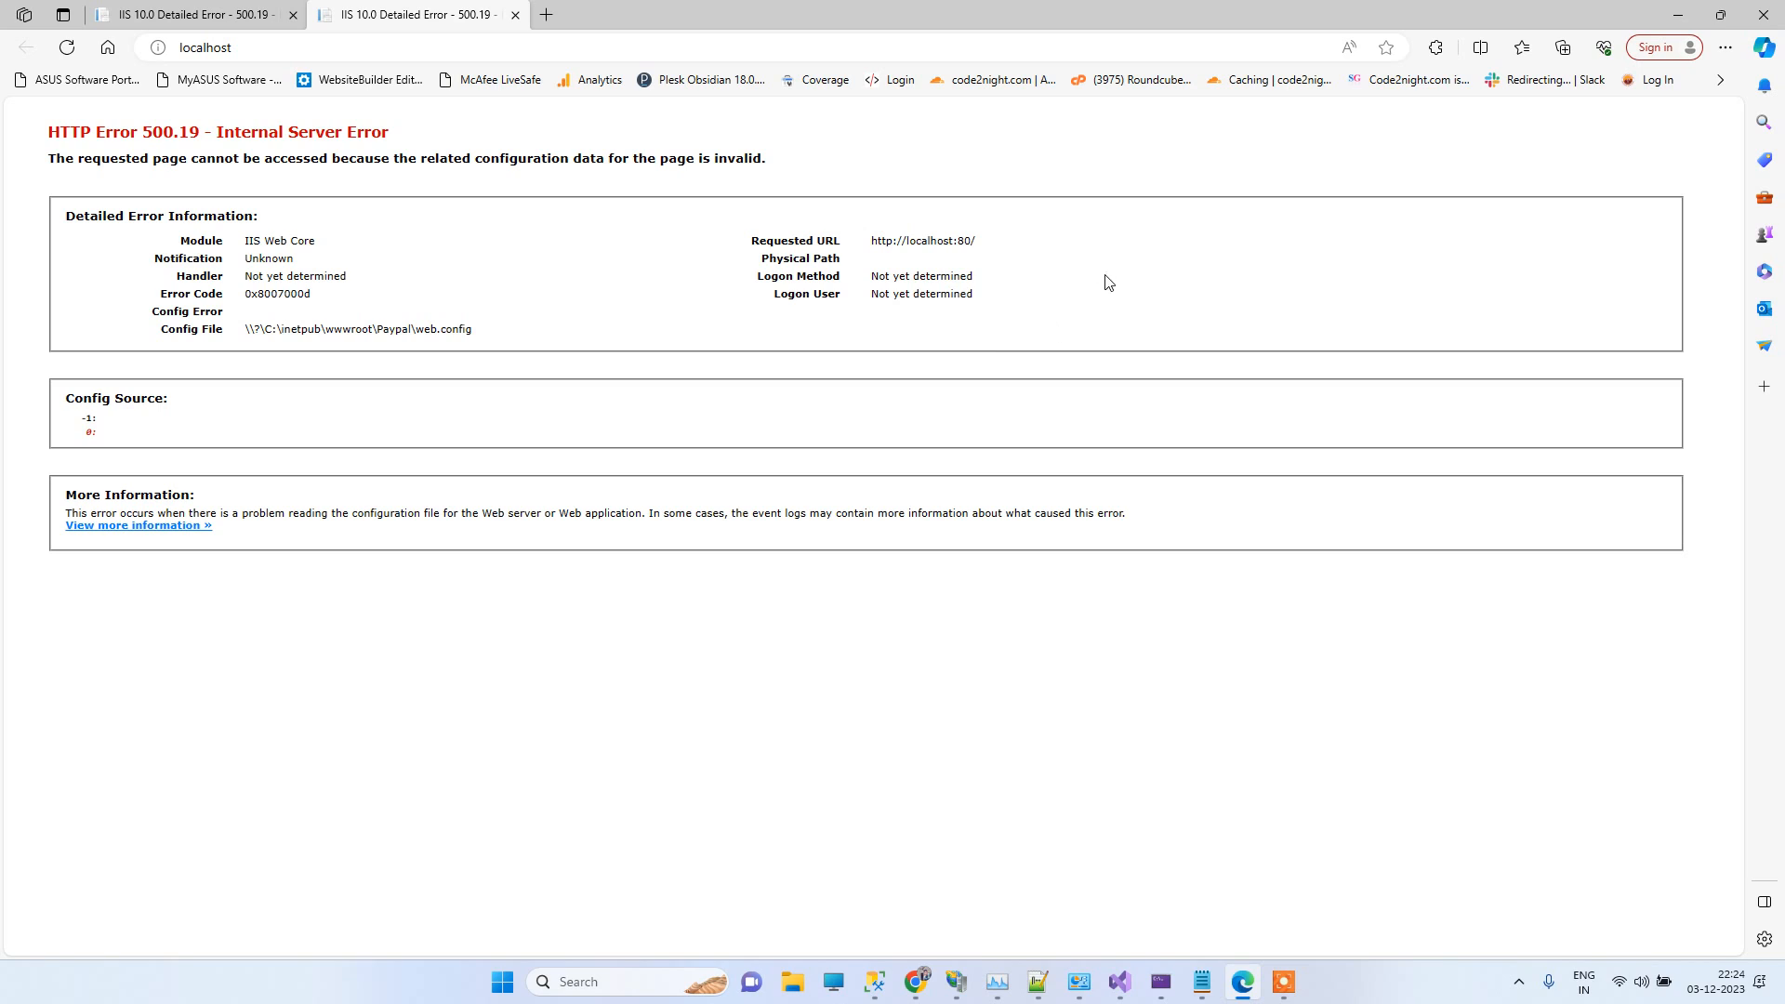
mouse_move(1067, 264)
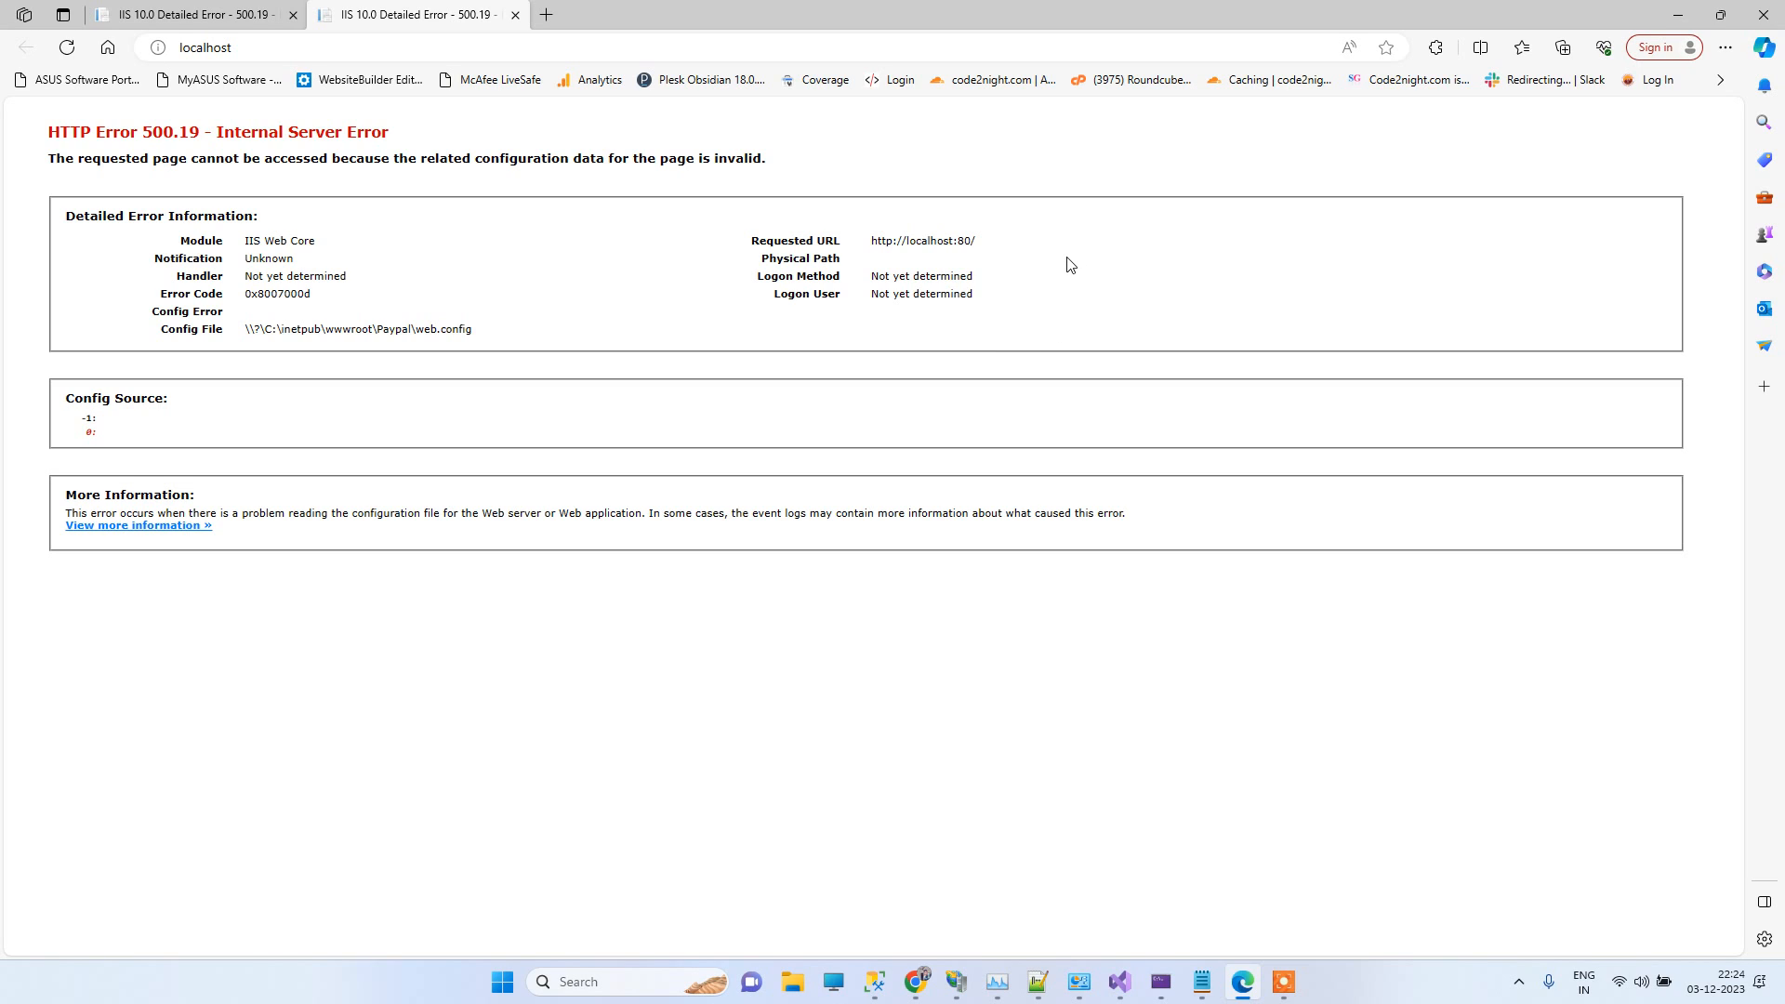
mouse_move(849, 848)
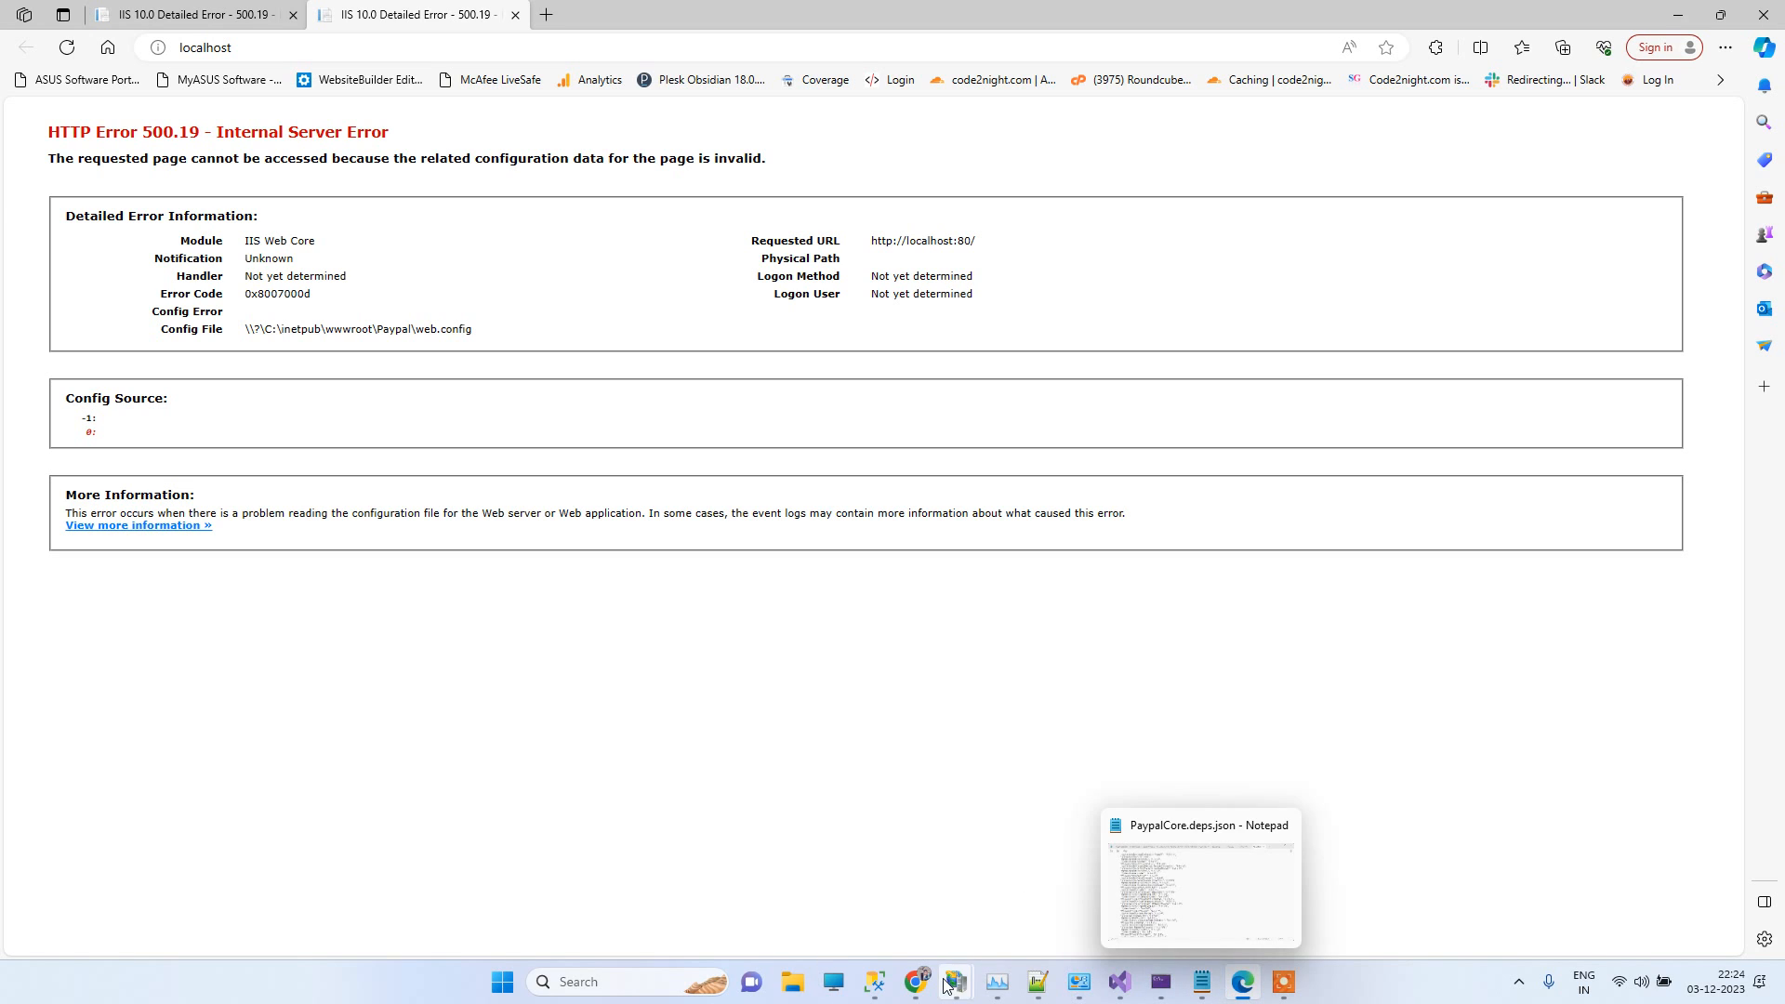
Step: In IIS Manager, use Explore on the OwinAPI site to show its folder in File Explorer
click(954, 982)
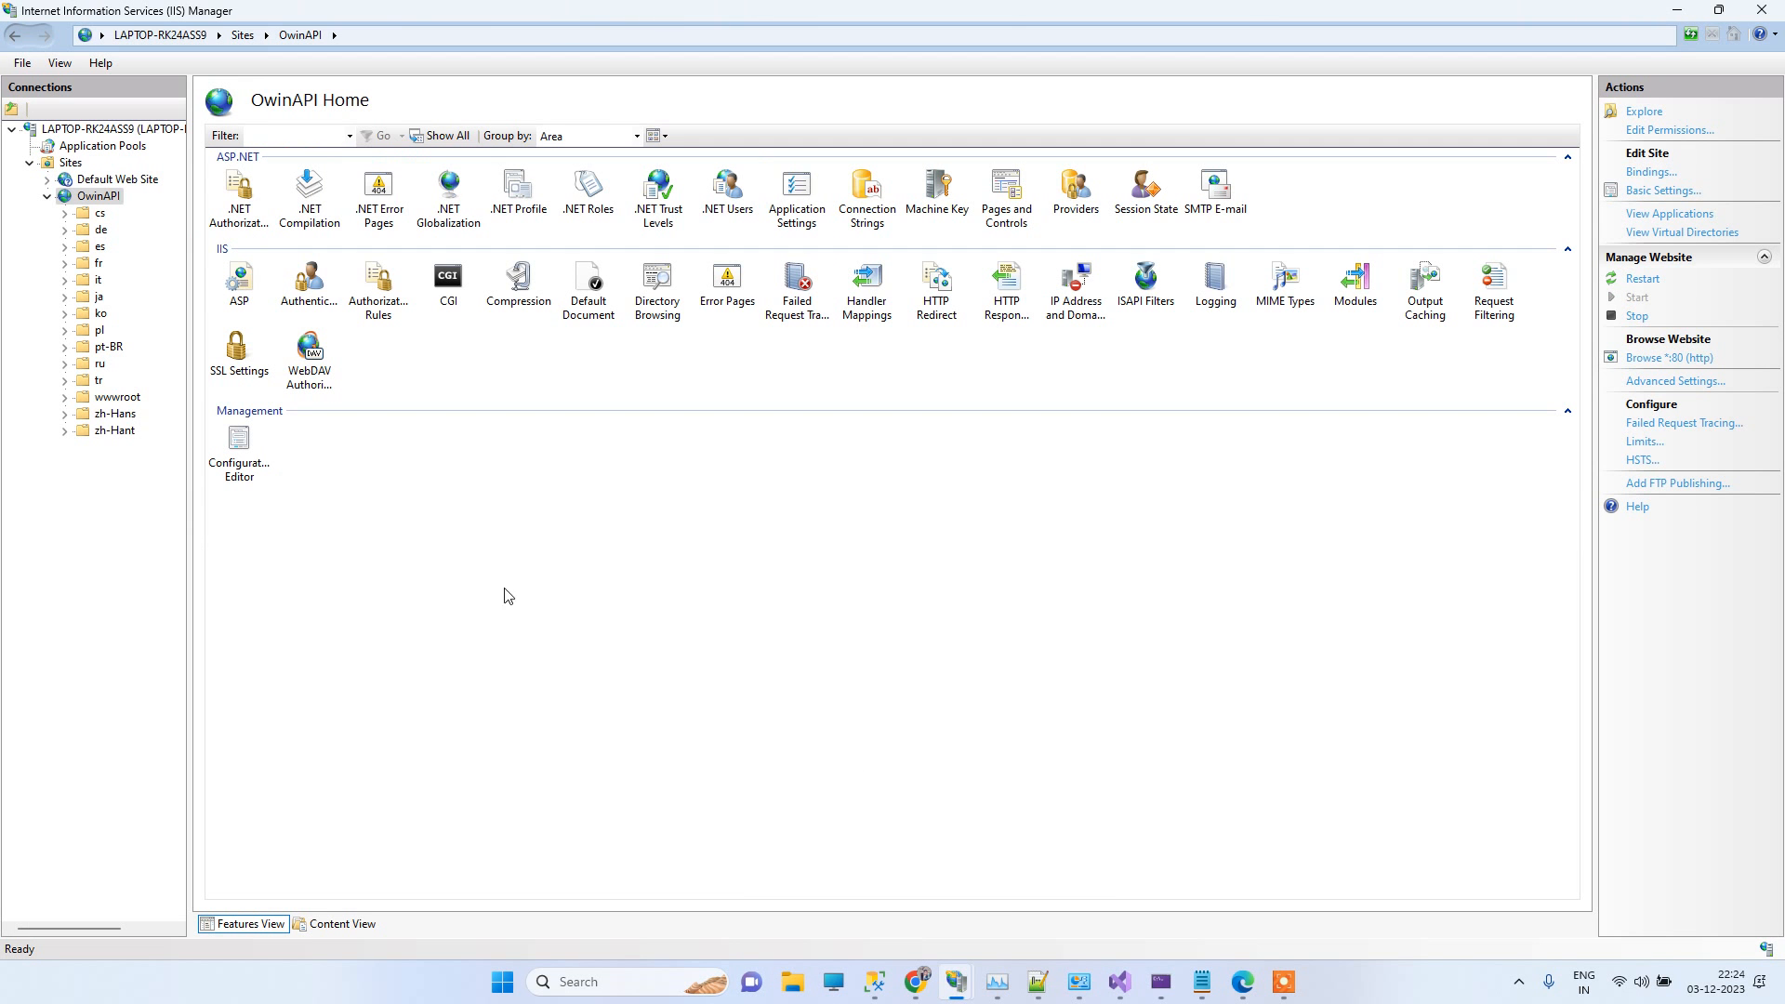
right_click(97, 195)
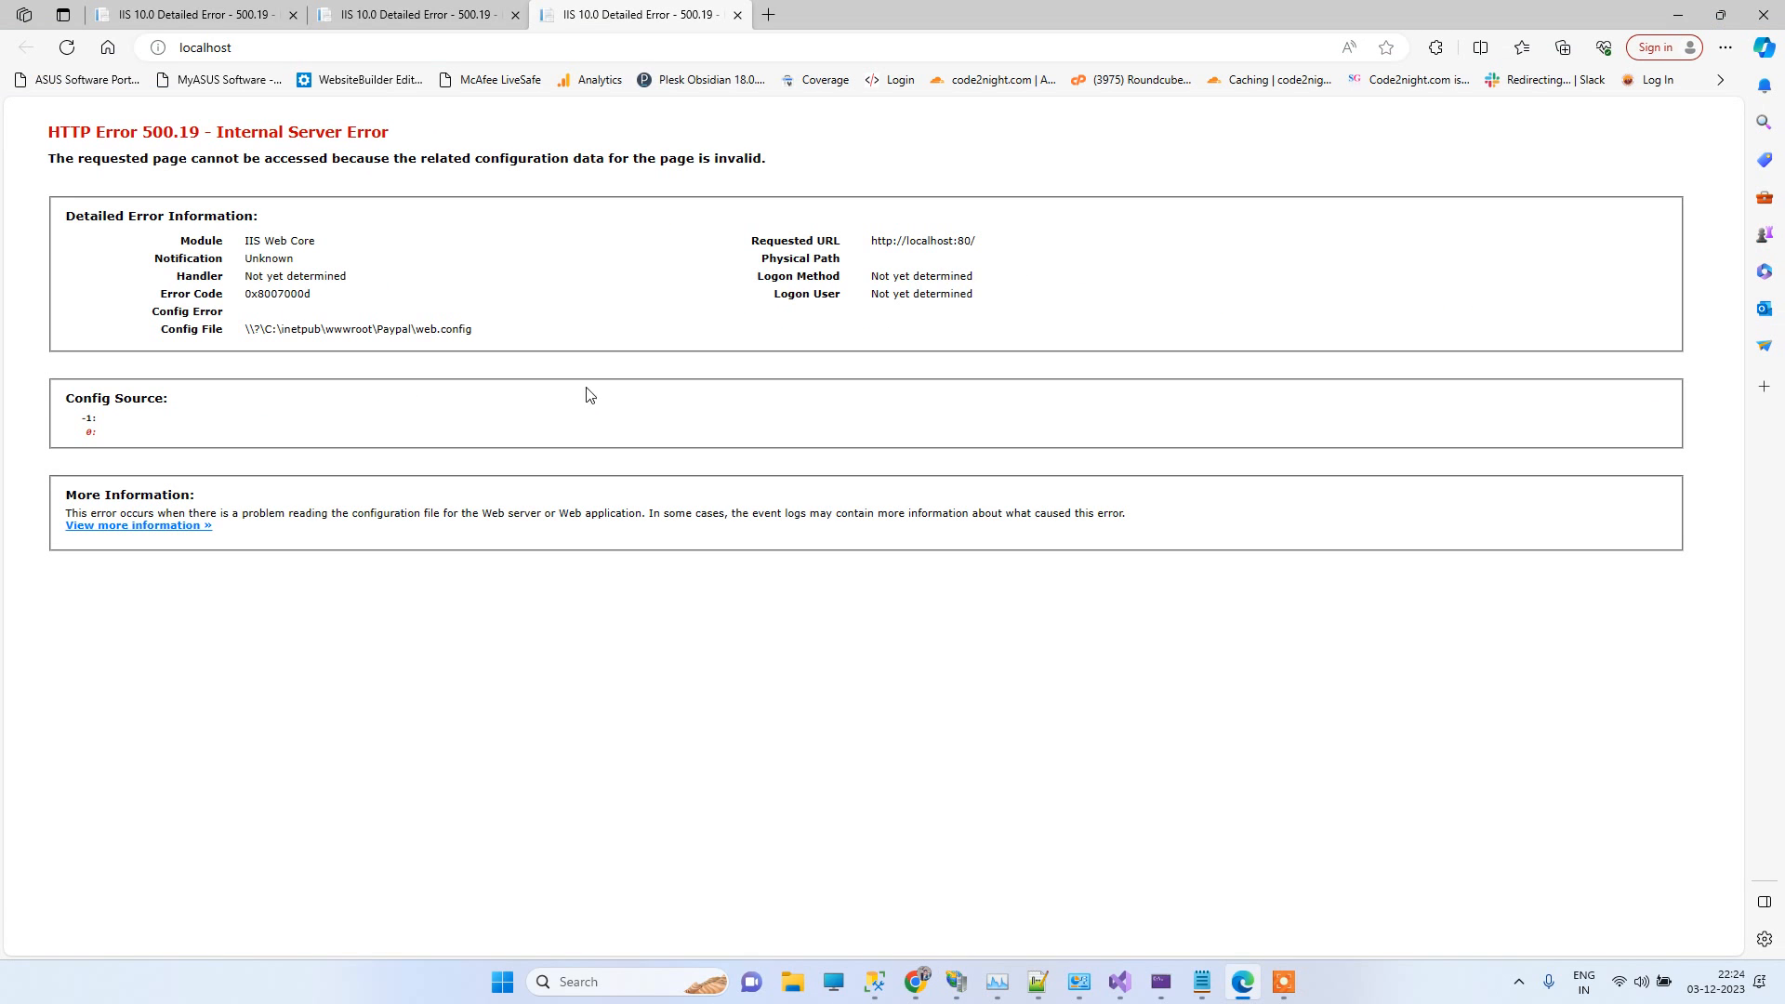
mouse_move(954, 982)
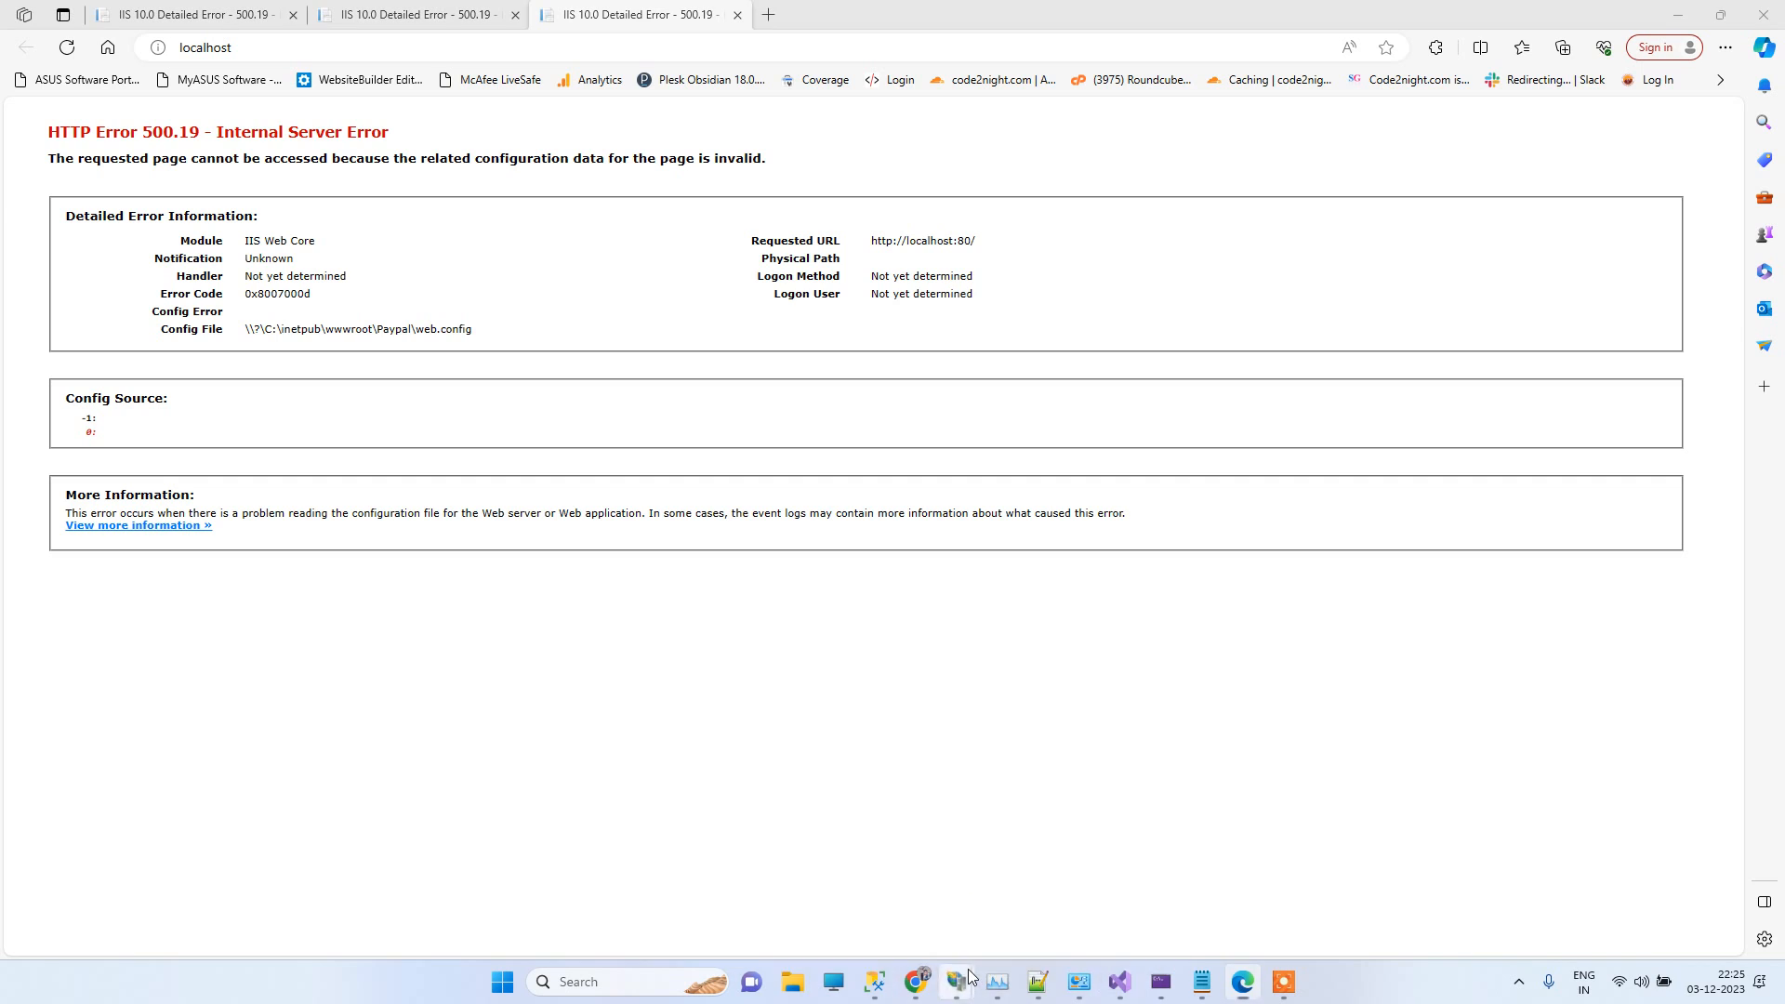
right_click(96, 195)
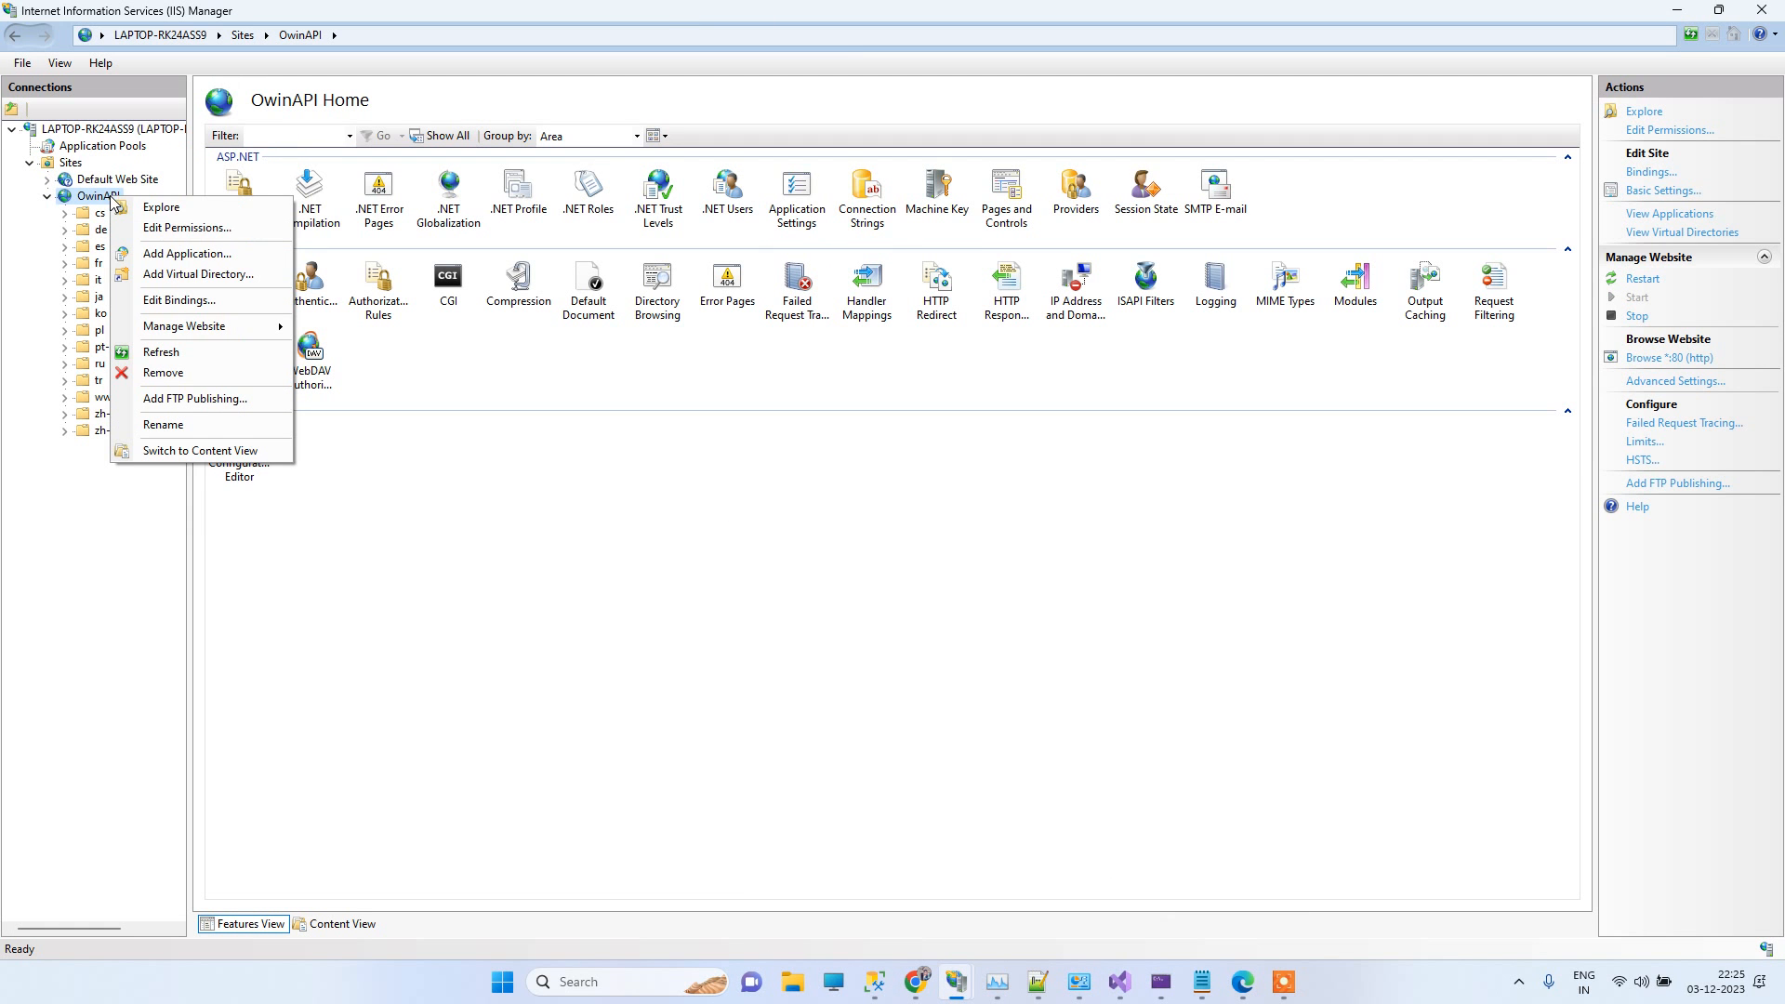
click(160, 207)
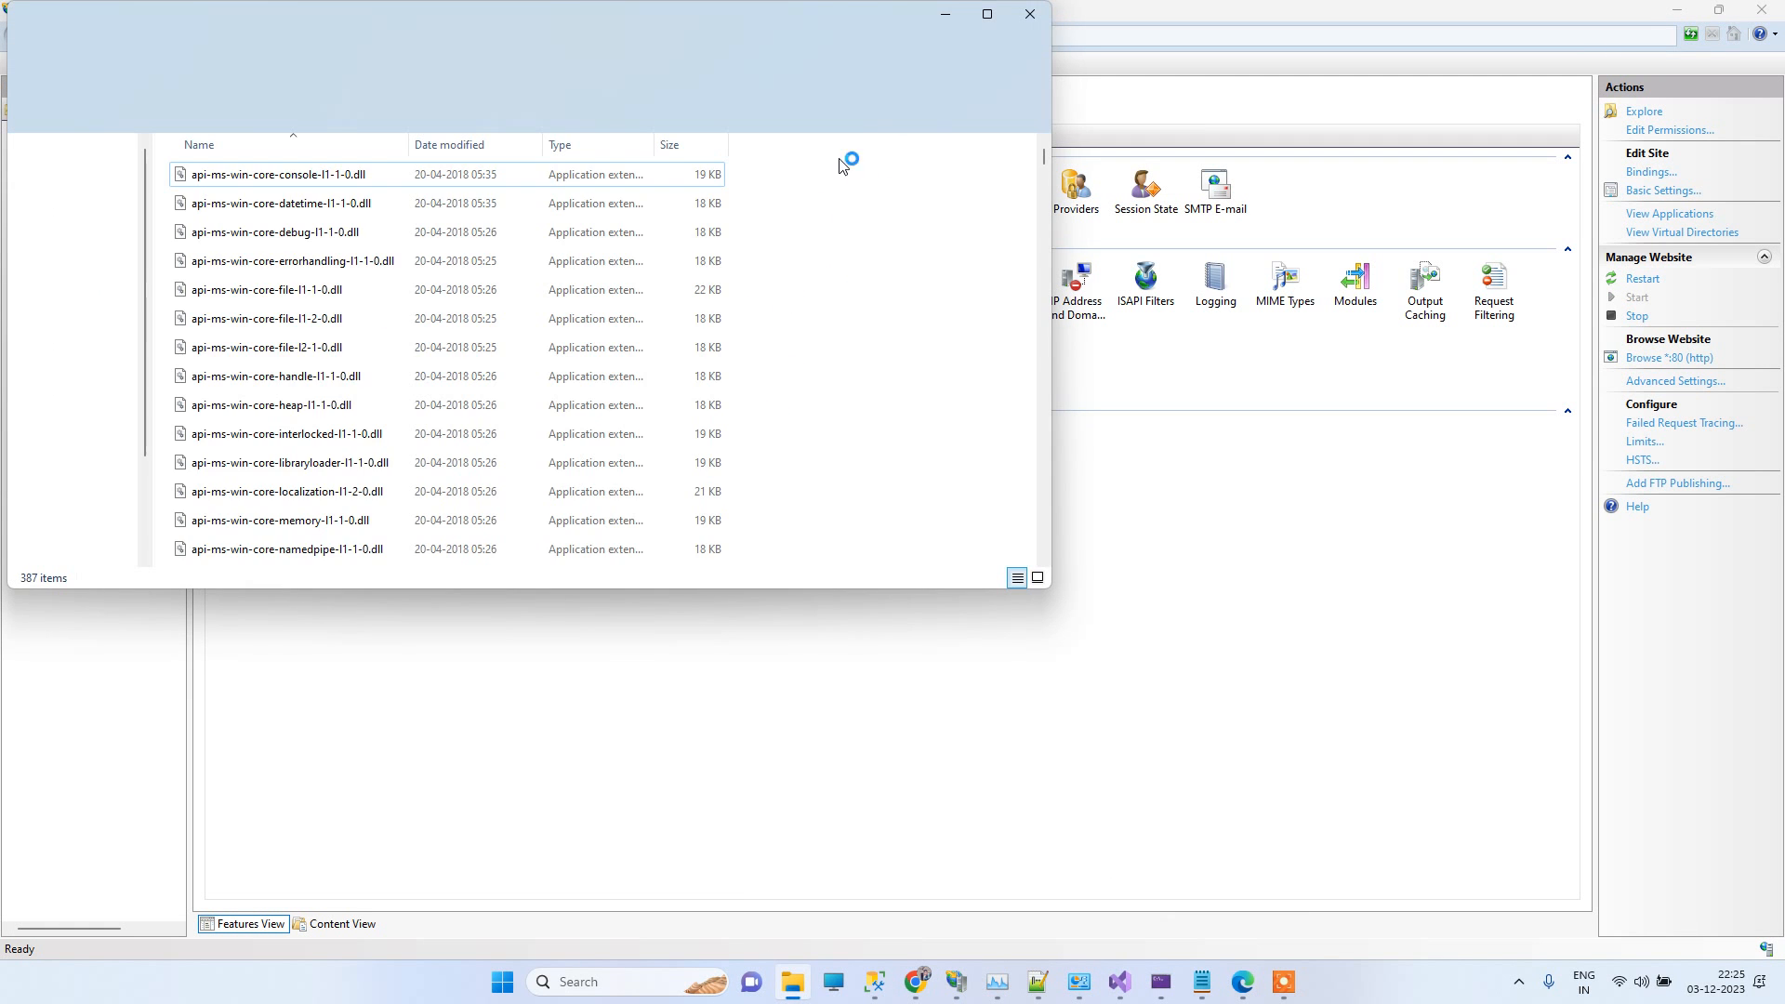
Step: Maximize File Explorer and select PaypalCore.deps.json in C:\inetpub\wwwroot\Paypal
click(986, 13)
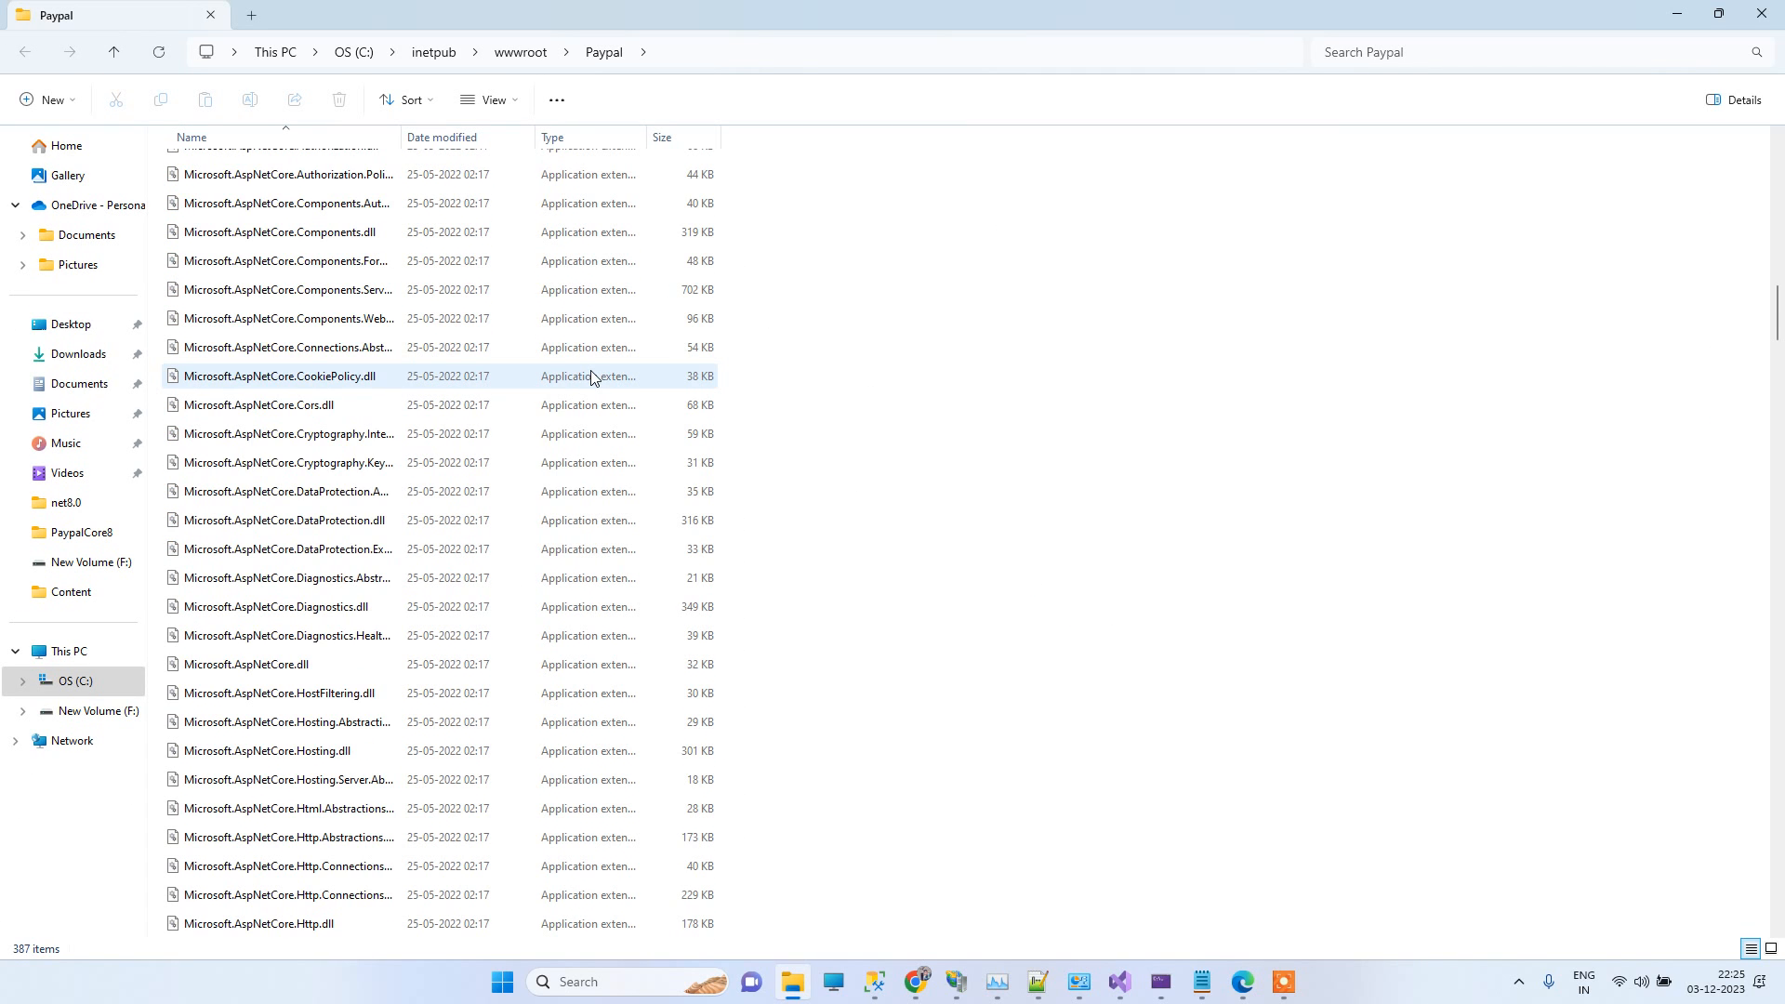
scroll(down, 3)
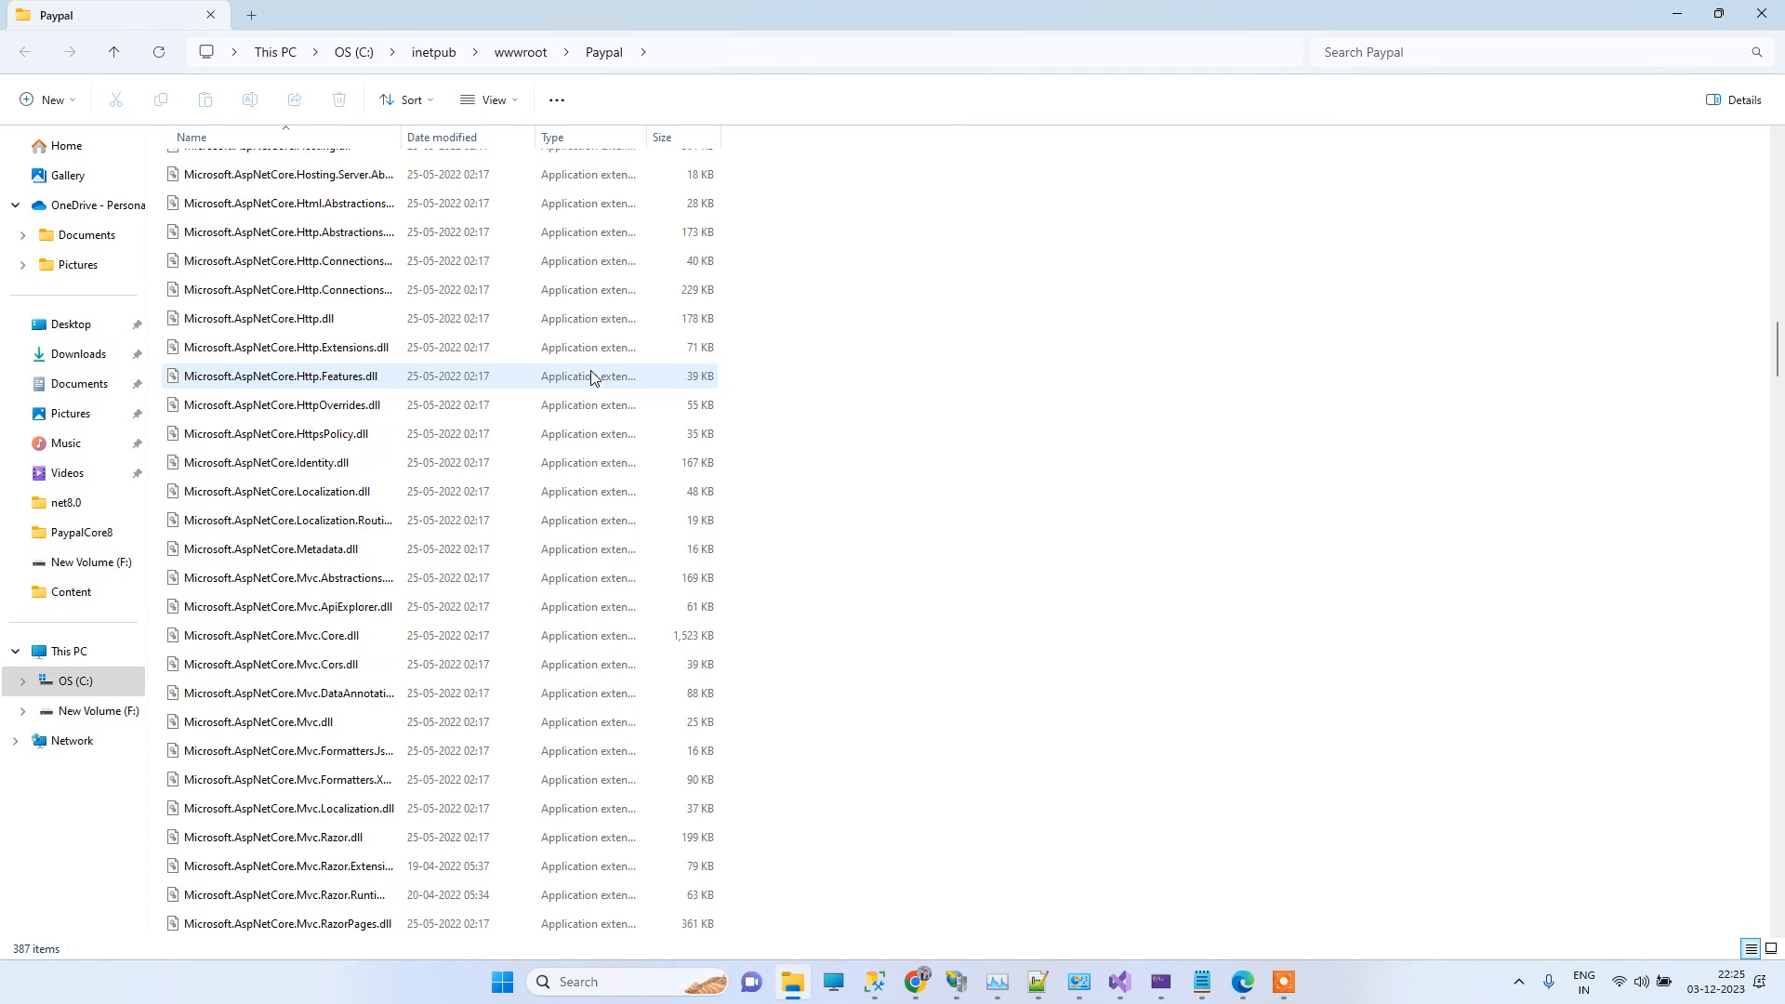
scroll(down, 3)
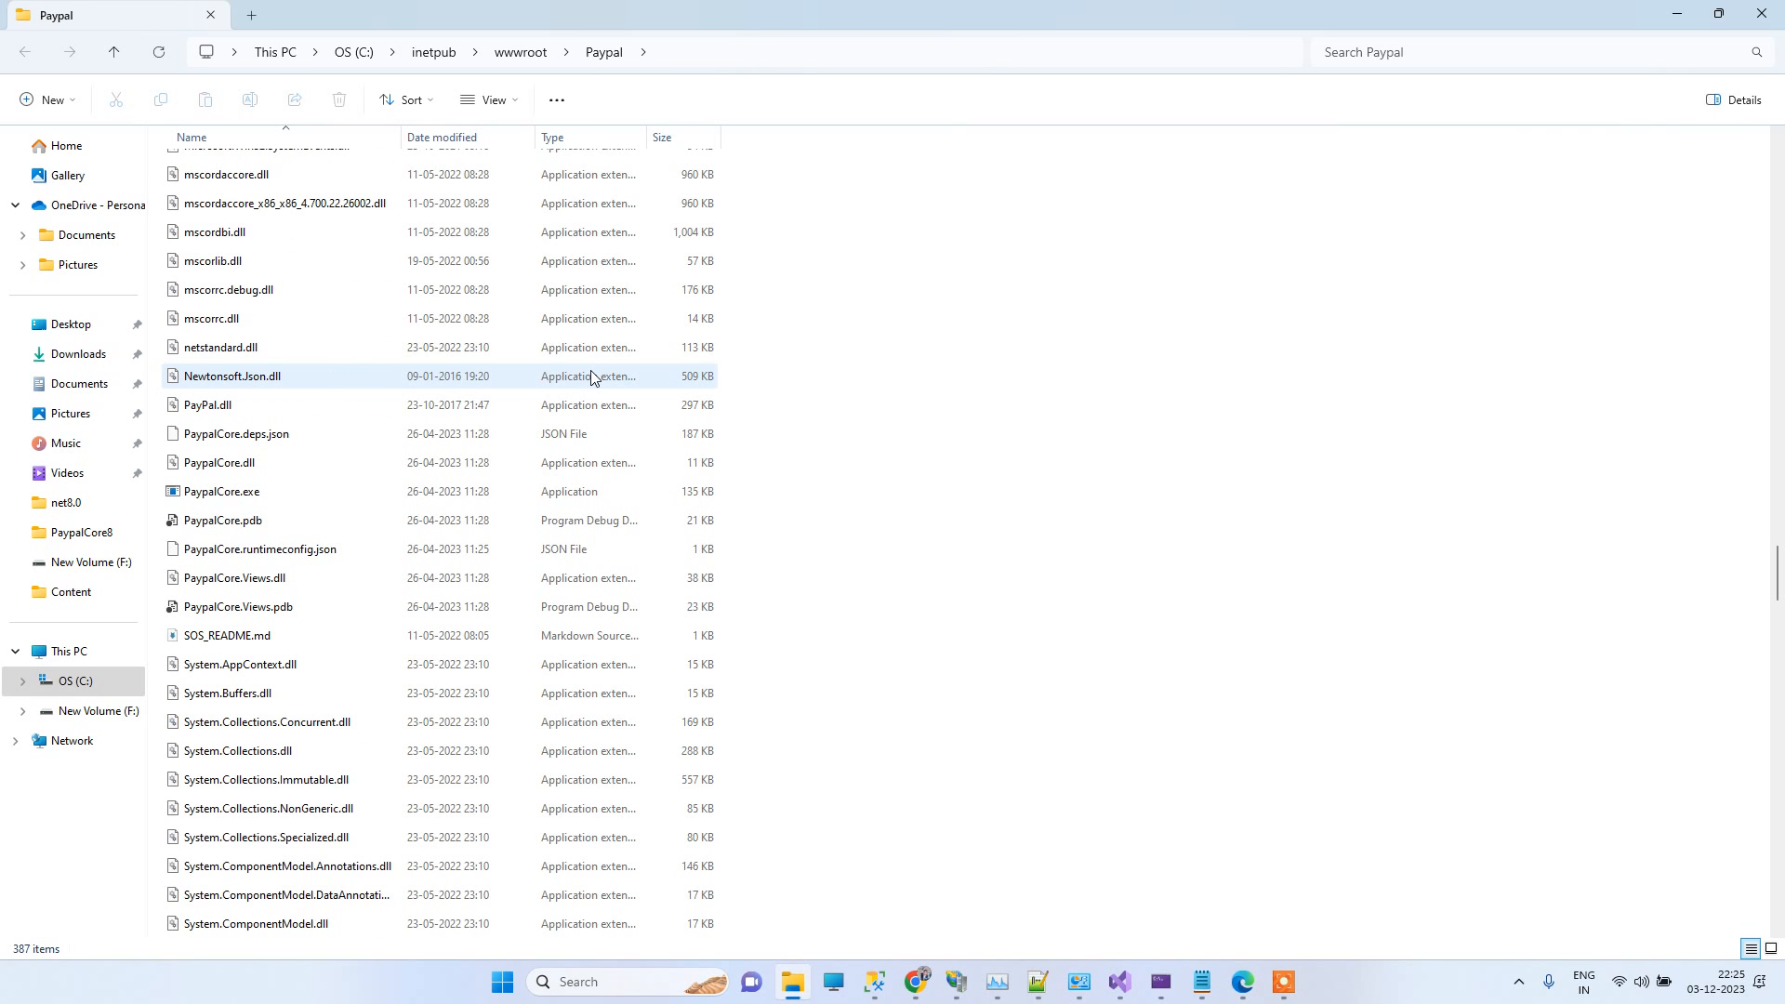
click(236, 433)
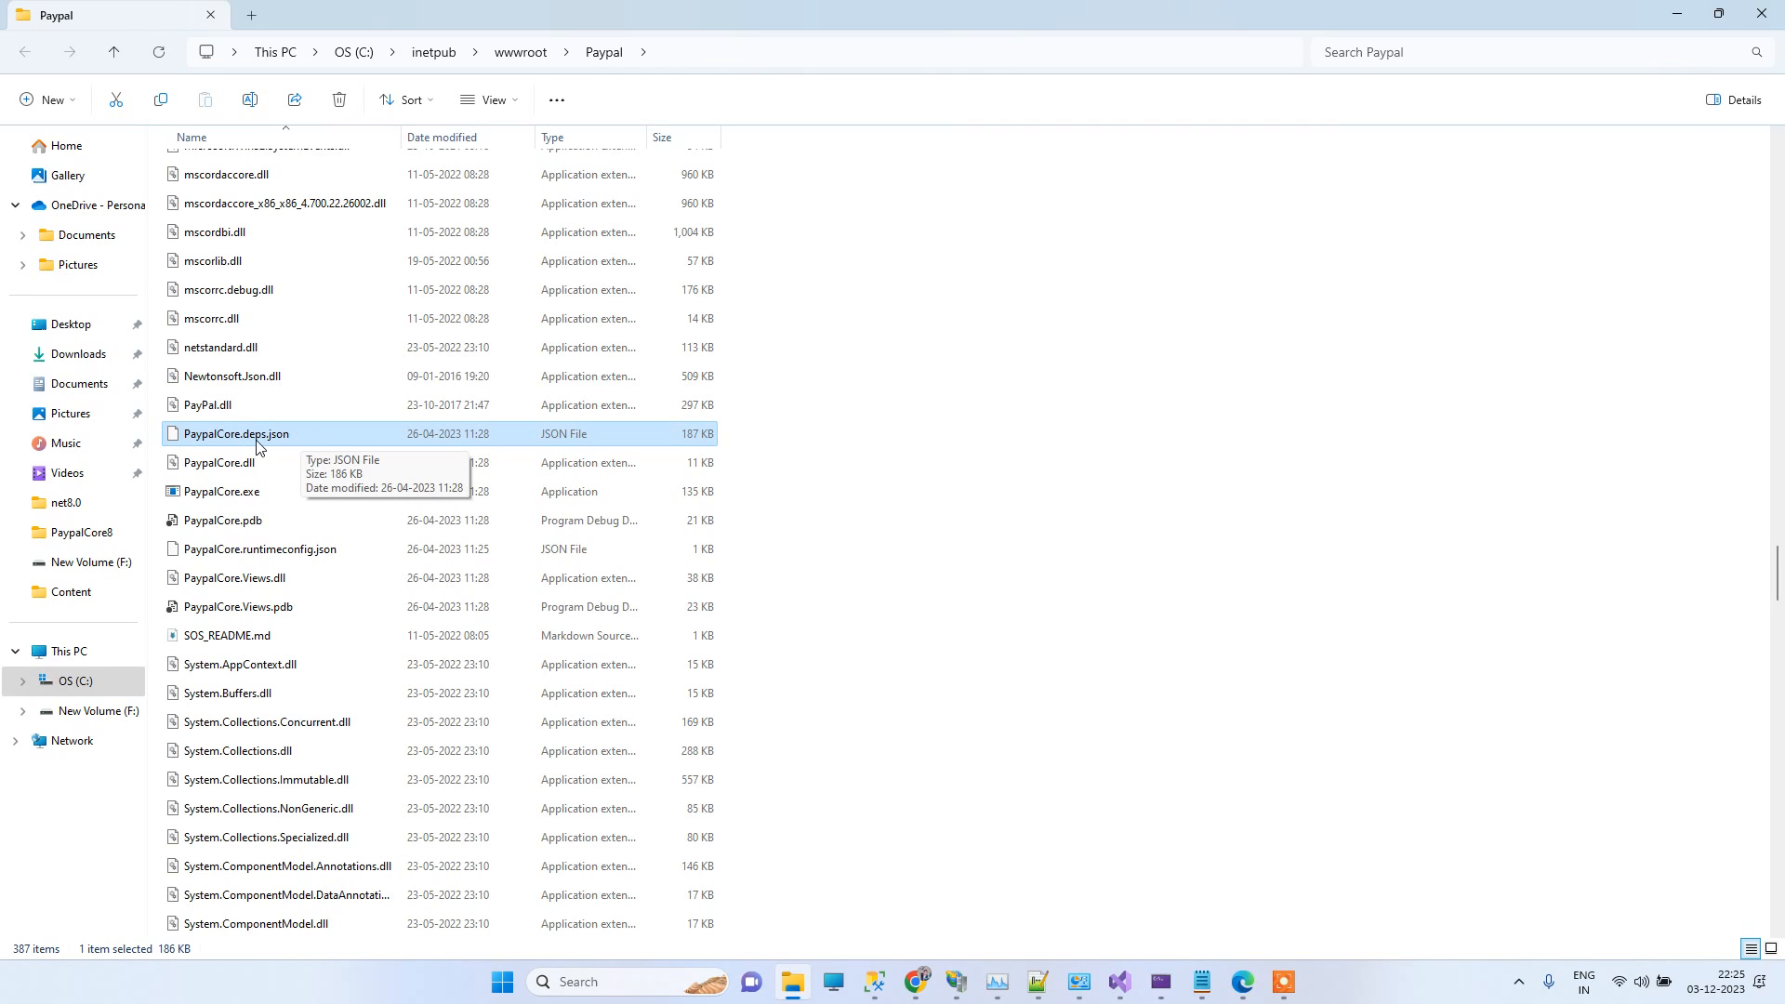
mouse_move(307, 446)
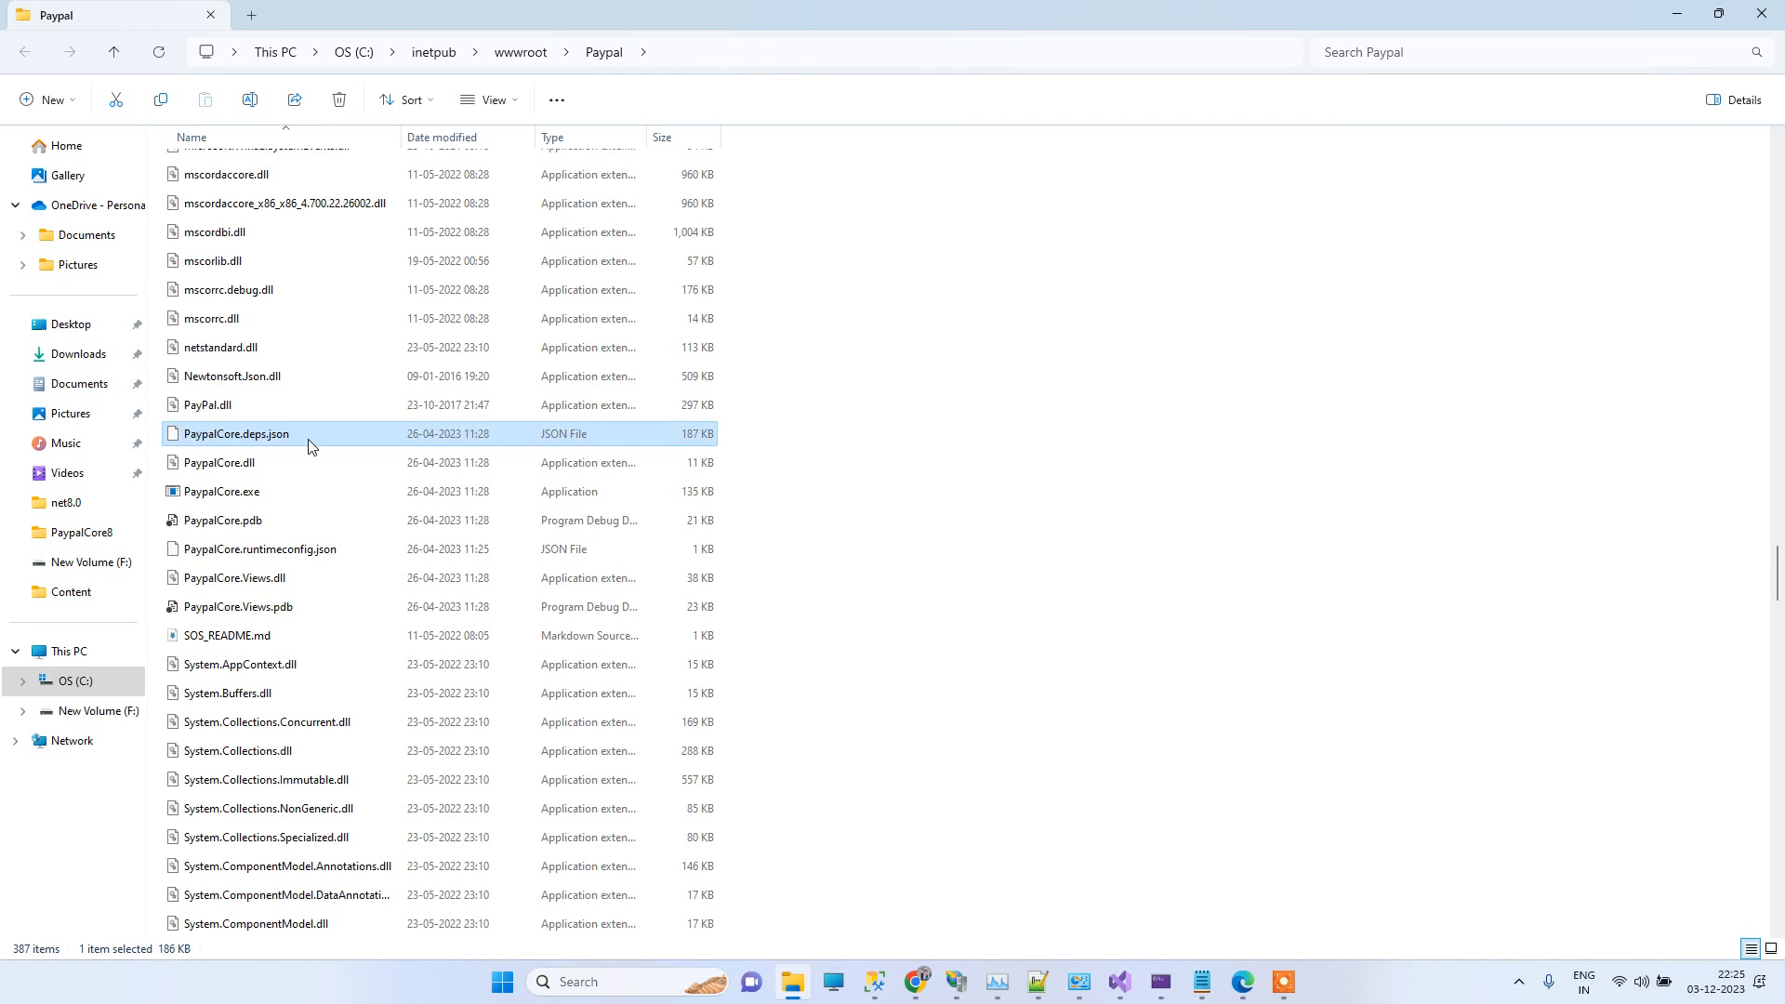
Step: View PaypalCore.deps.json in Notepad, noting Mvc.Razor.RuntimeCompilation version 3.1.25, then close it
right_click(234, 433)
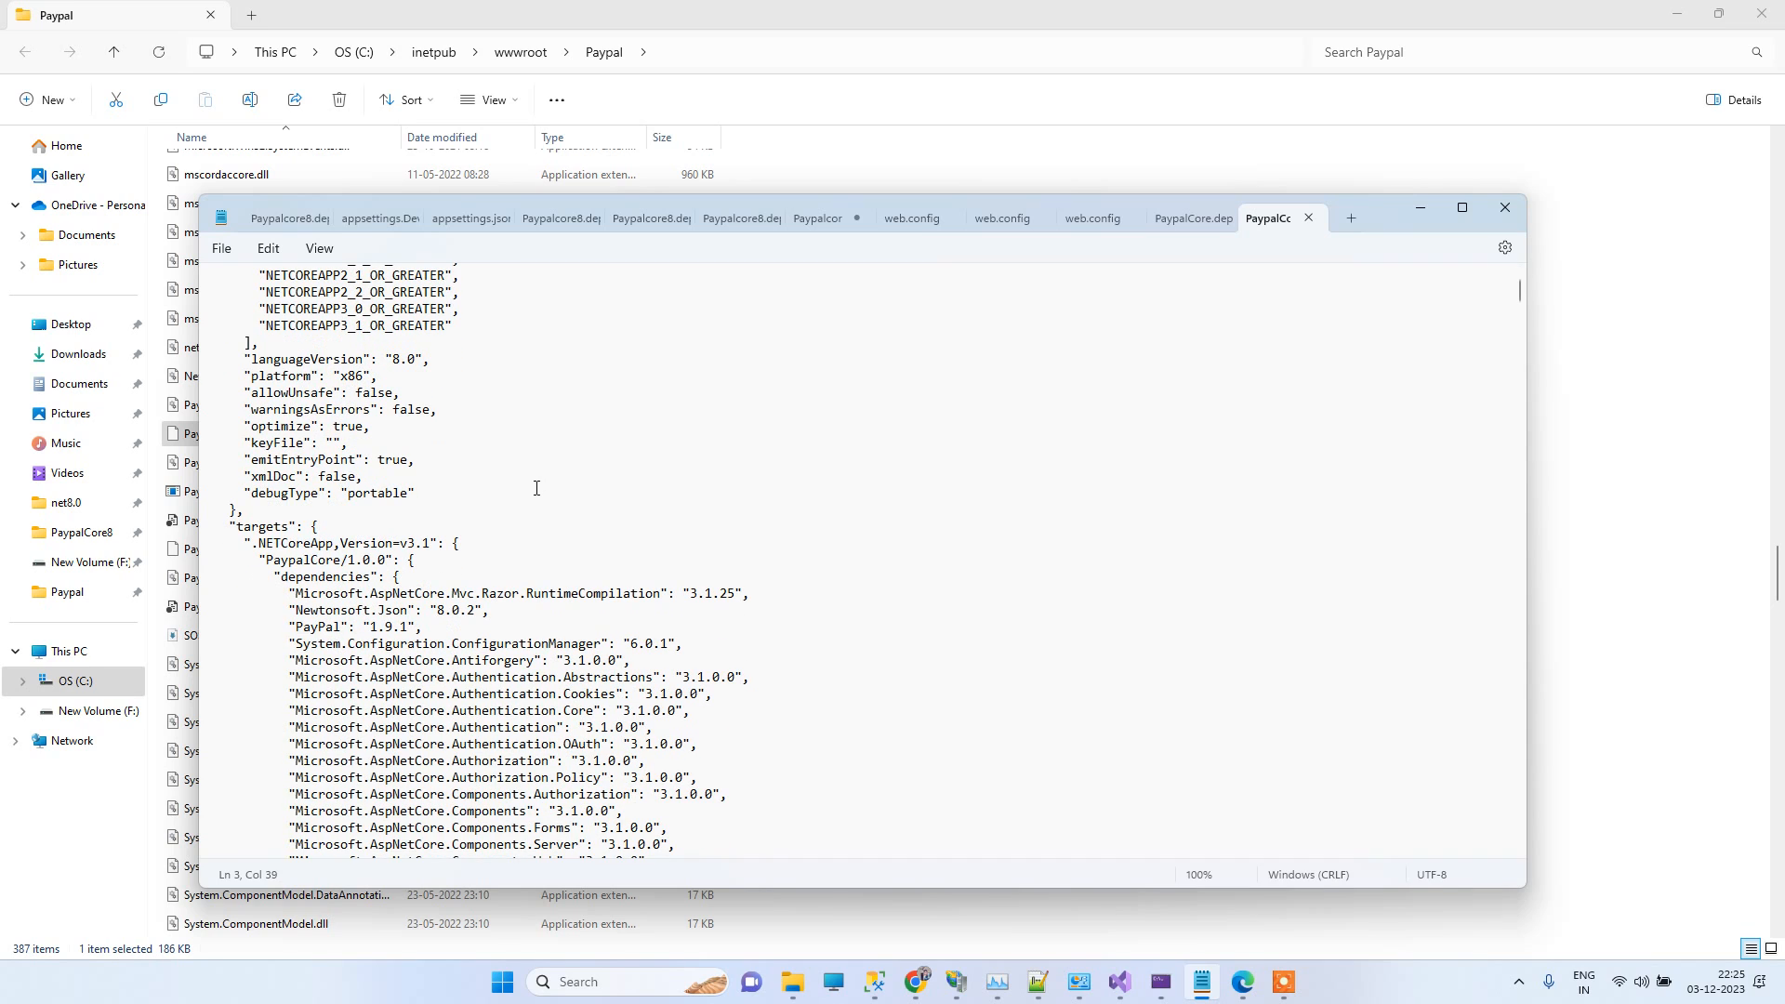
mouse_move(545, 441)
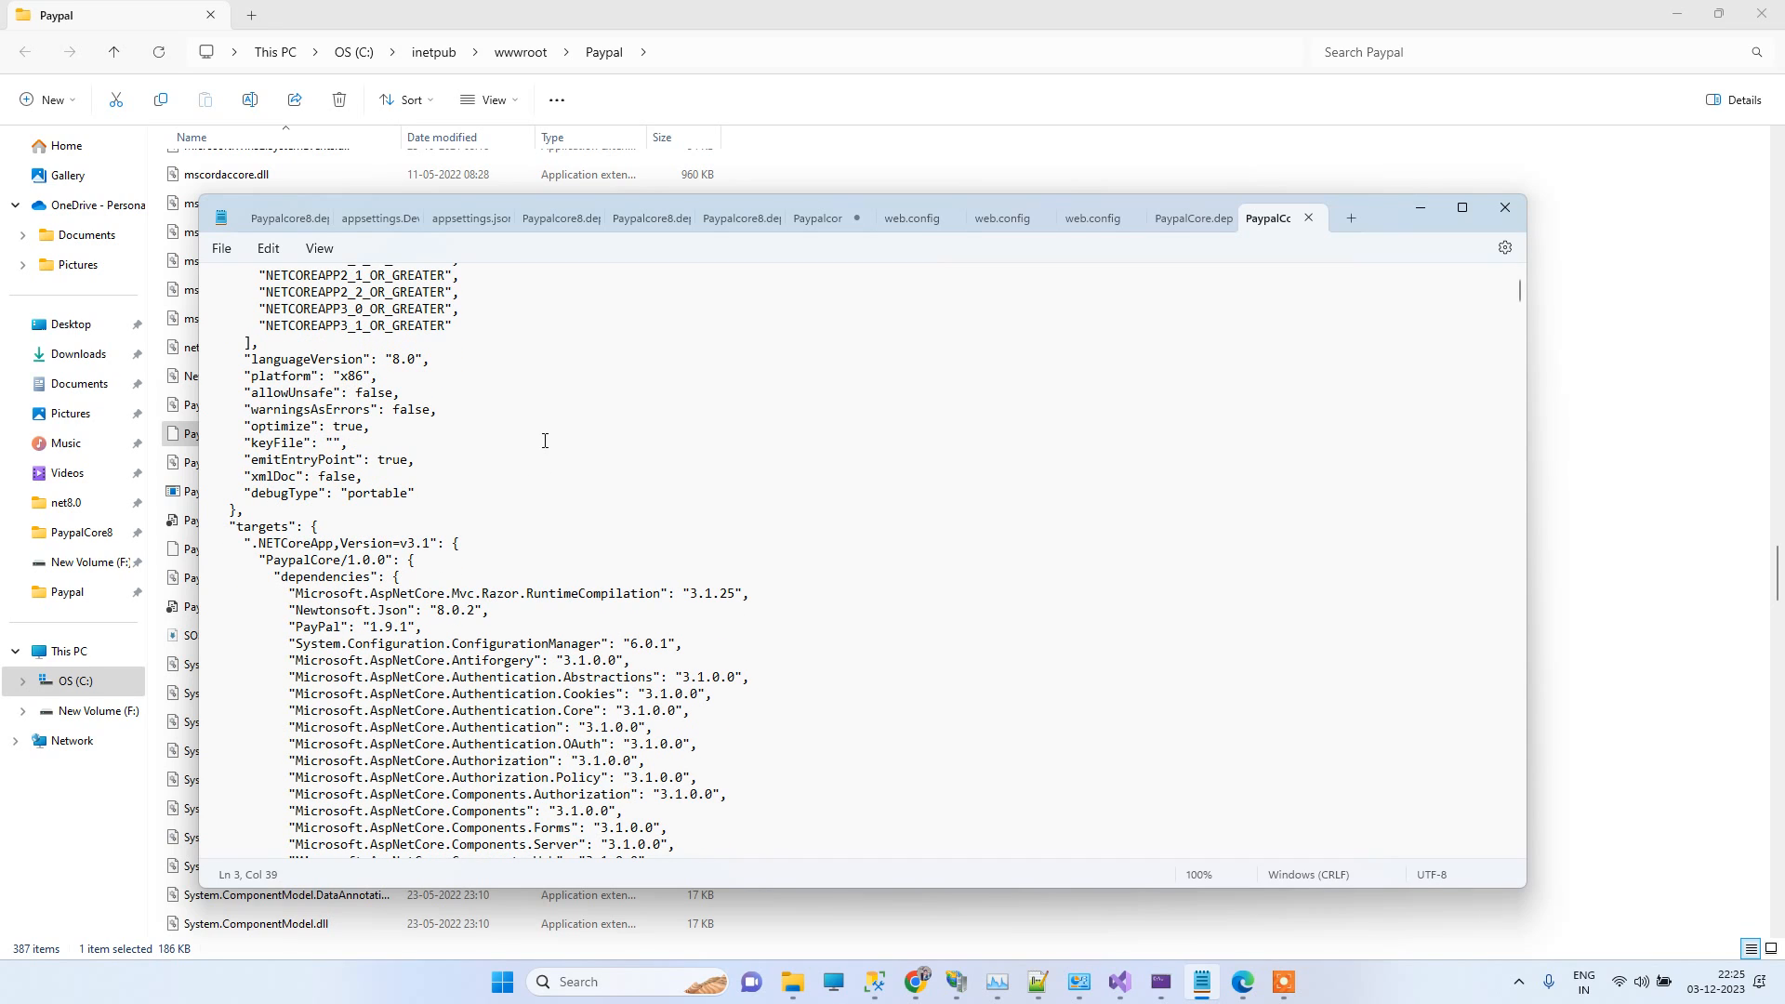
scroll(down, 3)
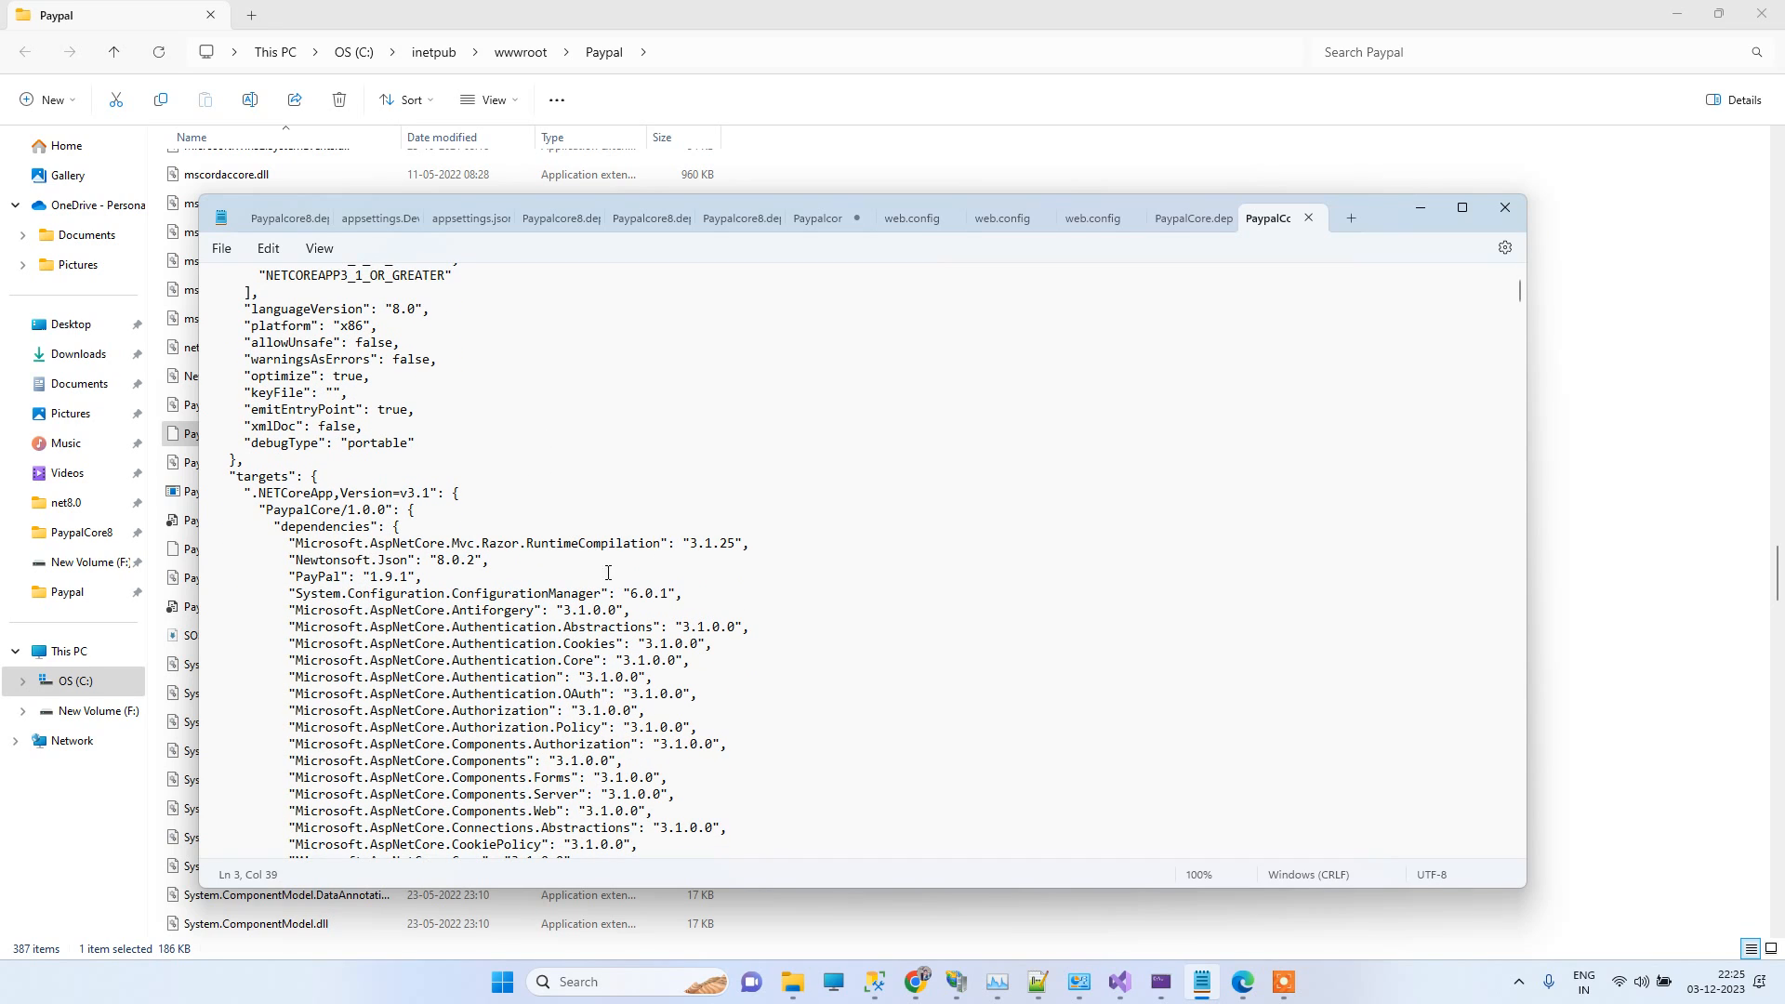
double_click(714, 543)
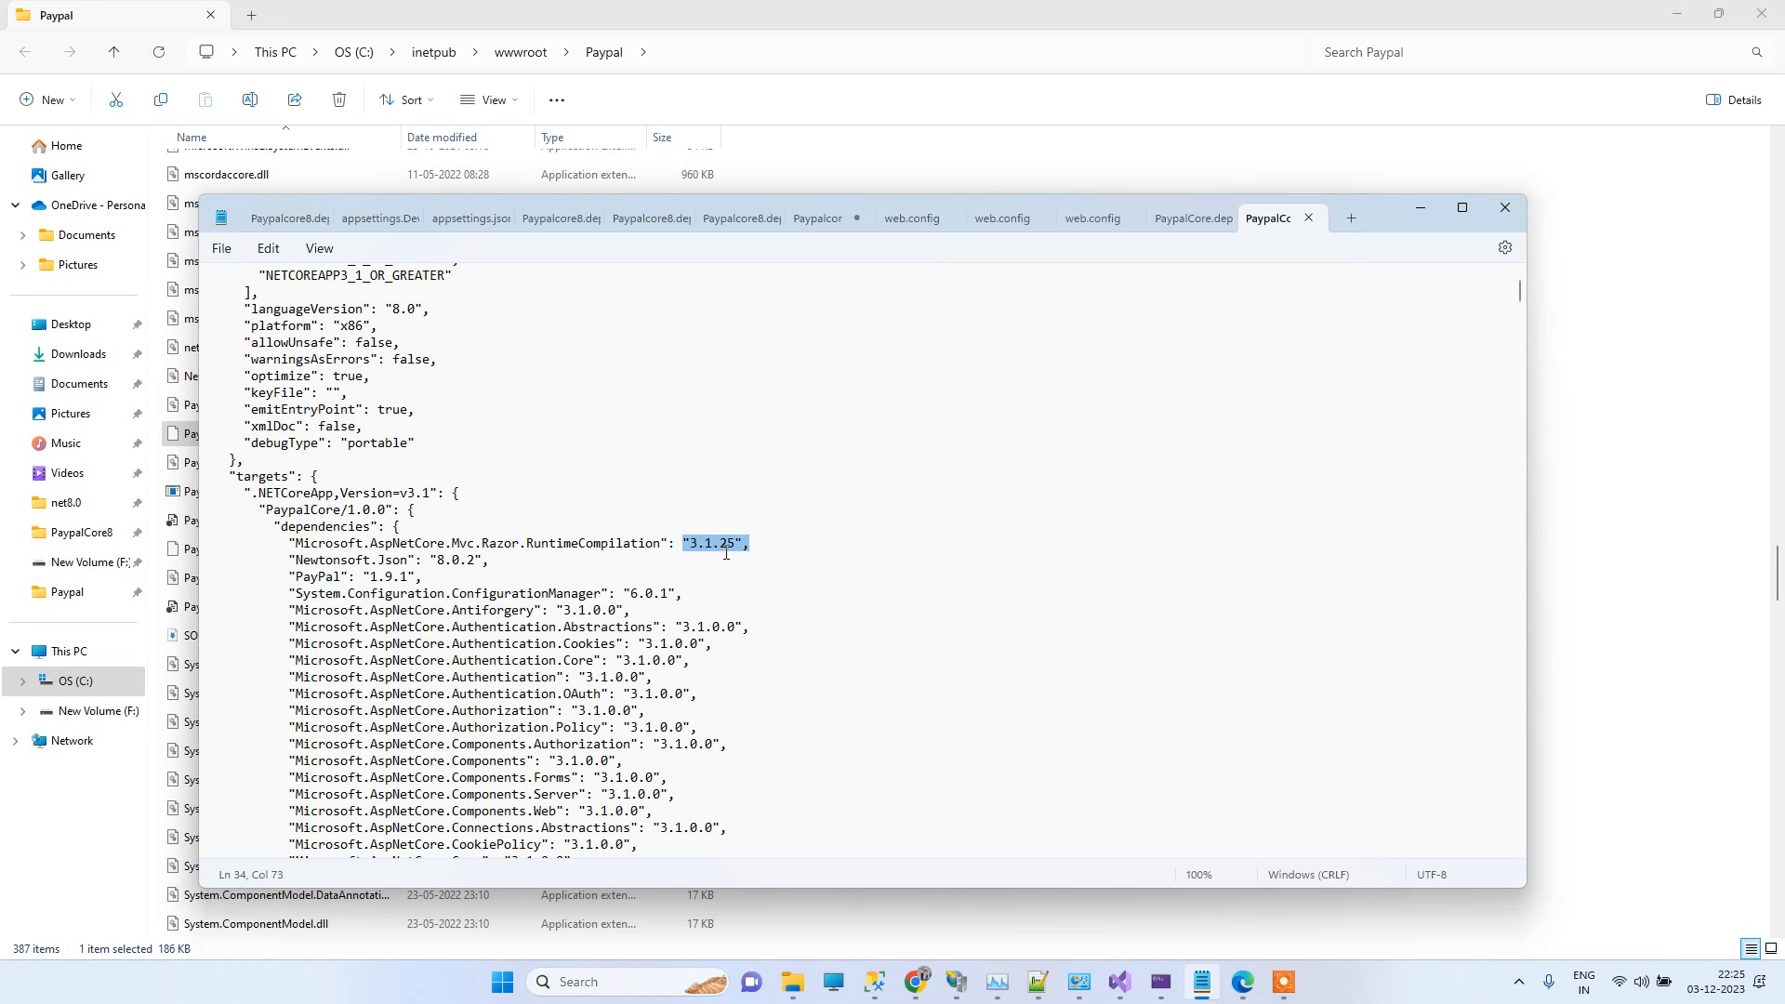
click(1326, 277)
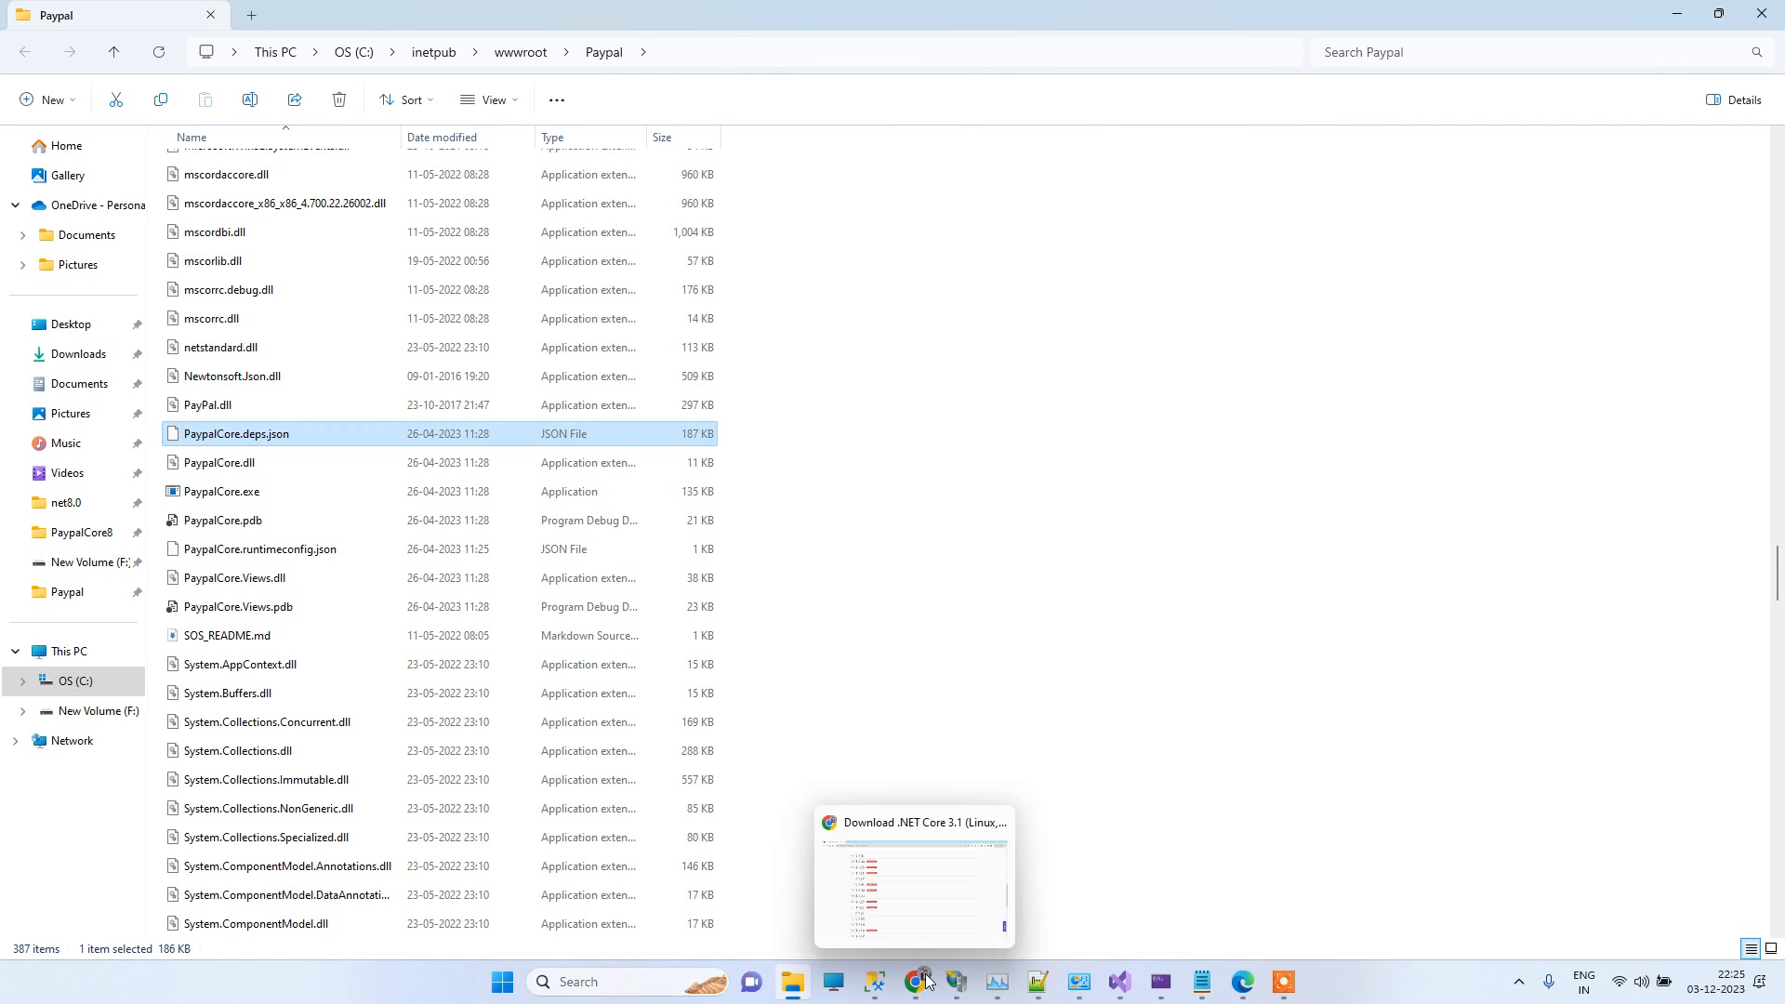
Step: Back in Chrome's search results, follow the 'Download .NET Core 3.1' Microsoft result
click(915, 981)
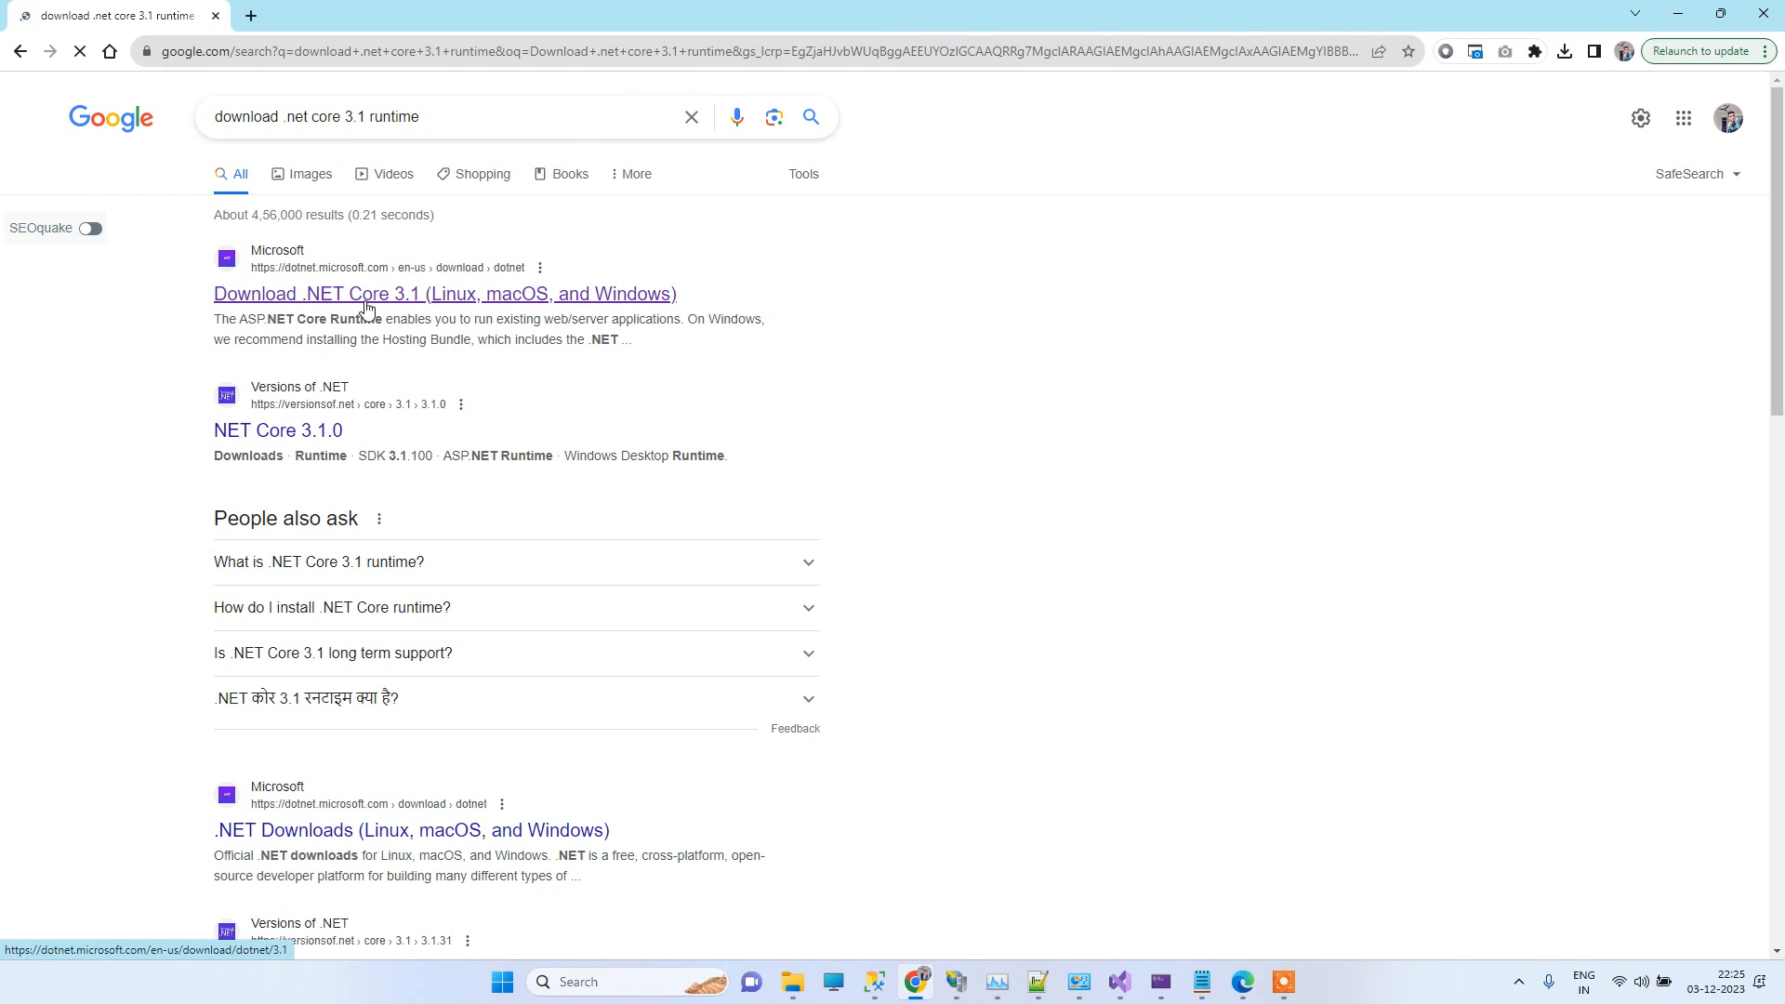
click(444, 294)
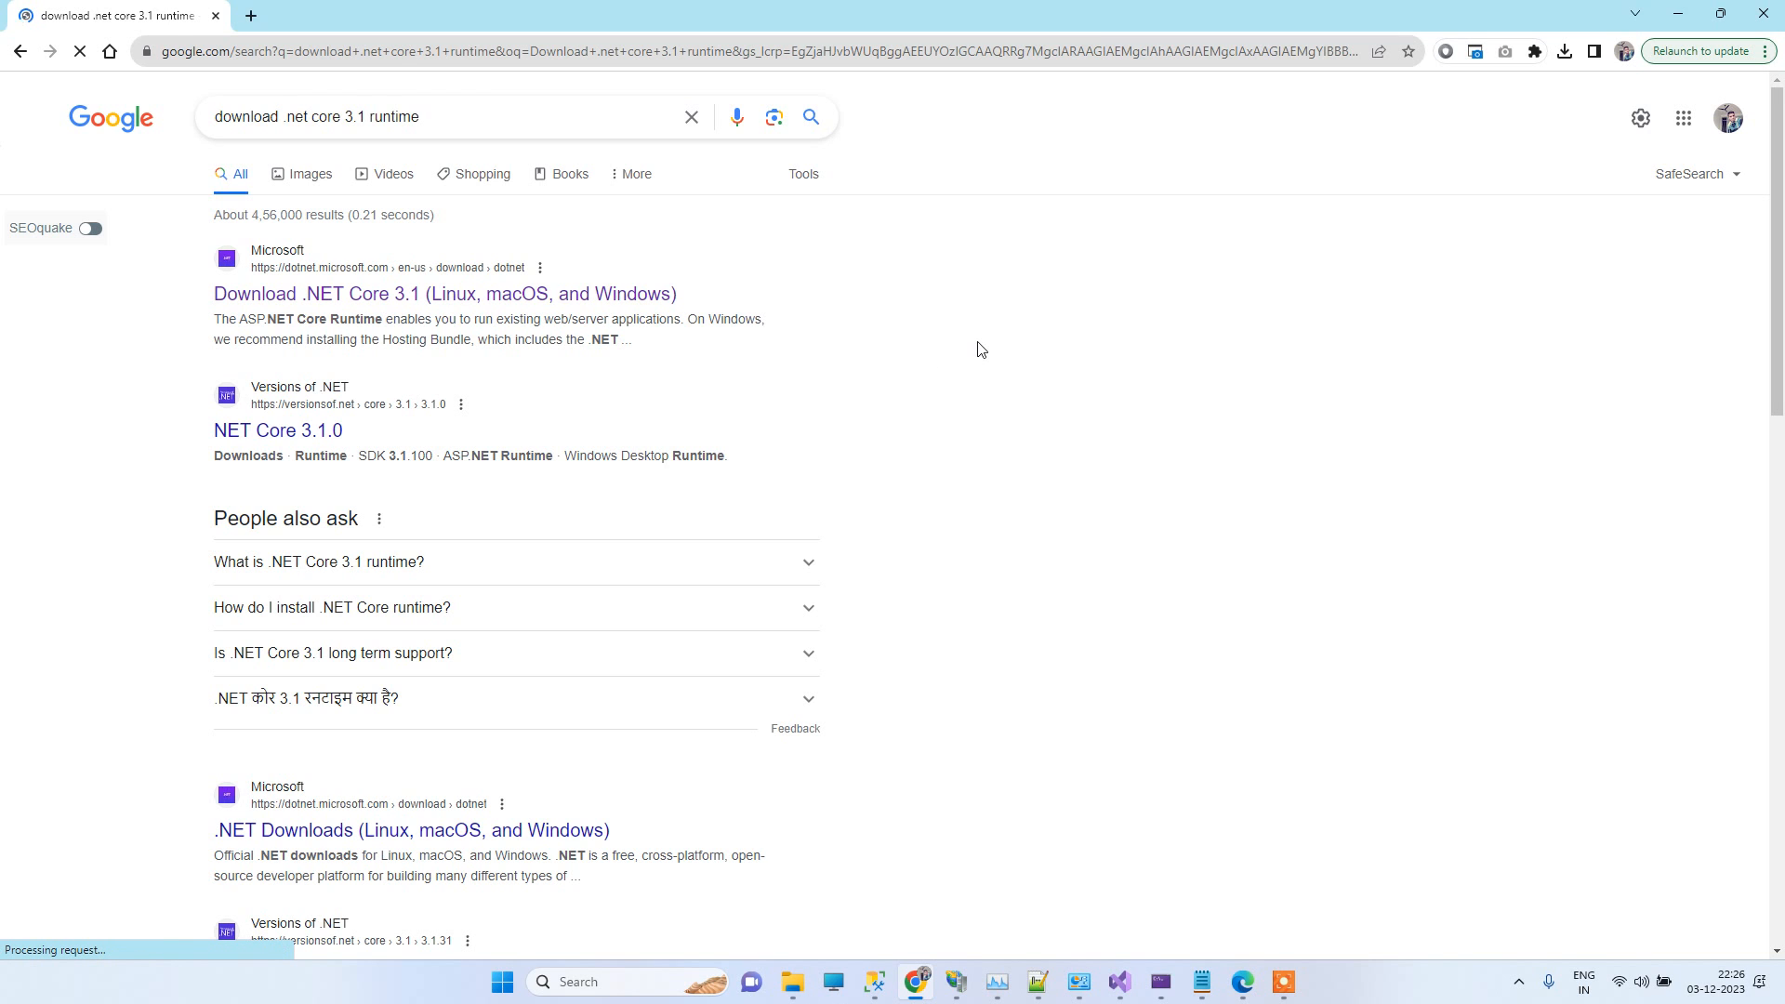
Step: On Microsoft's .NET Core 3.1 page, expand release 3.1.25 and download its Windows Hosting Bundle
click(444, 294)
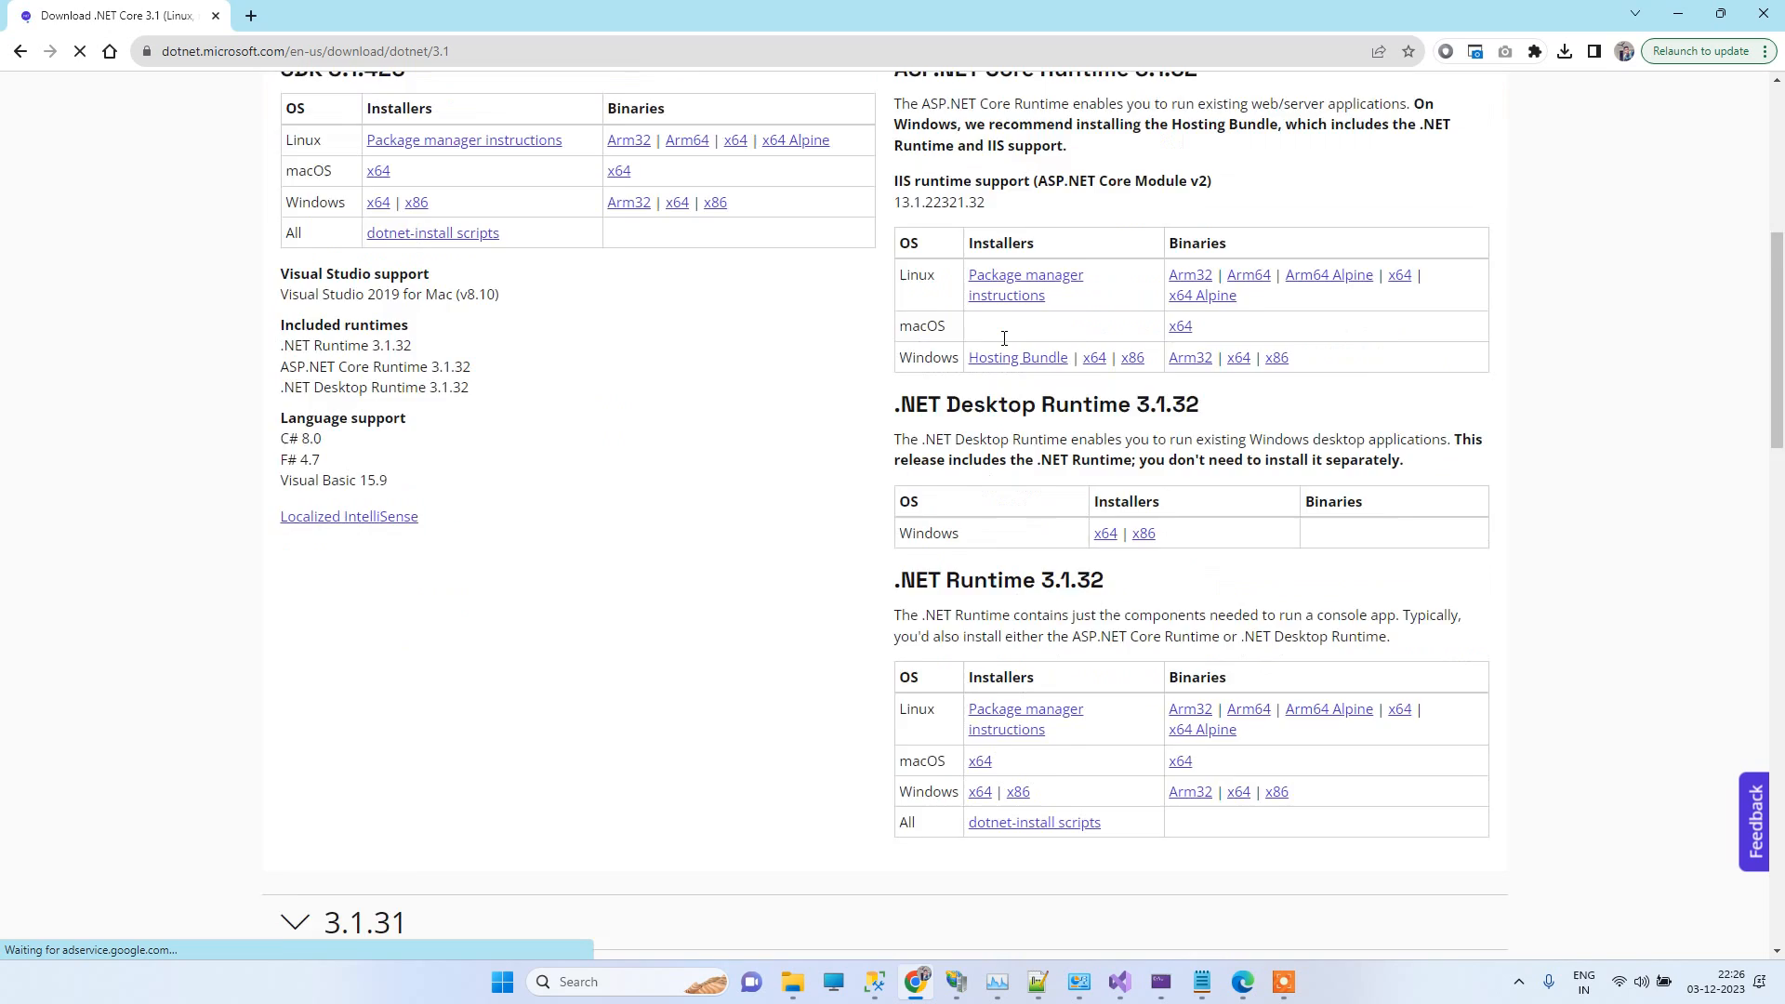
scroll(down, 3)
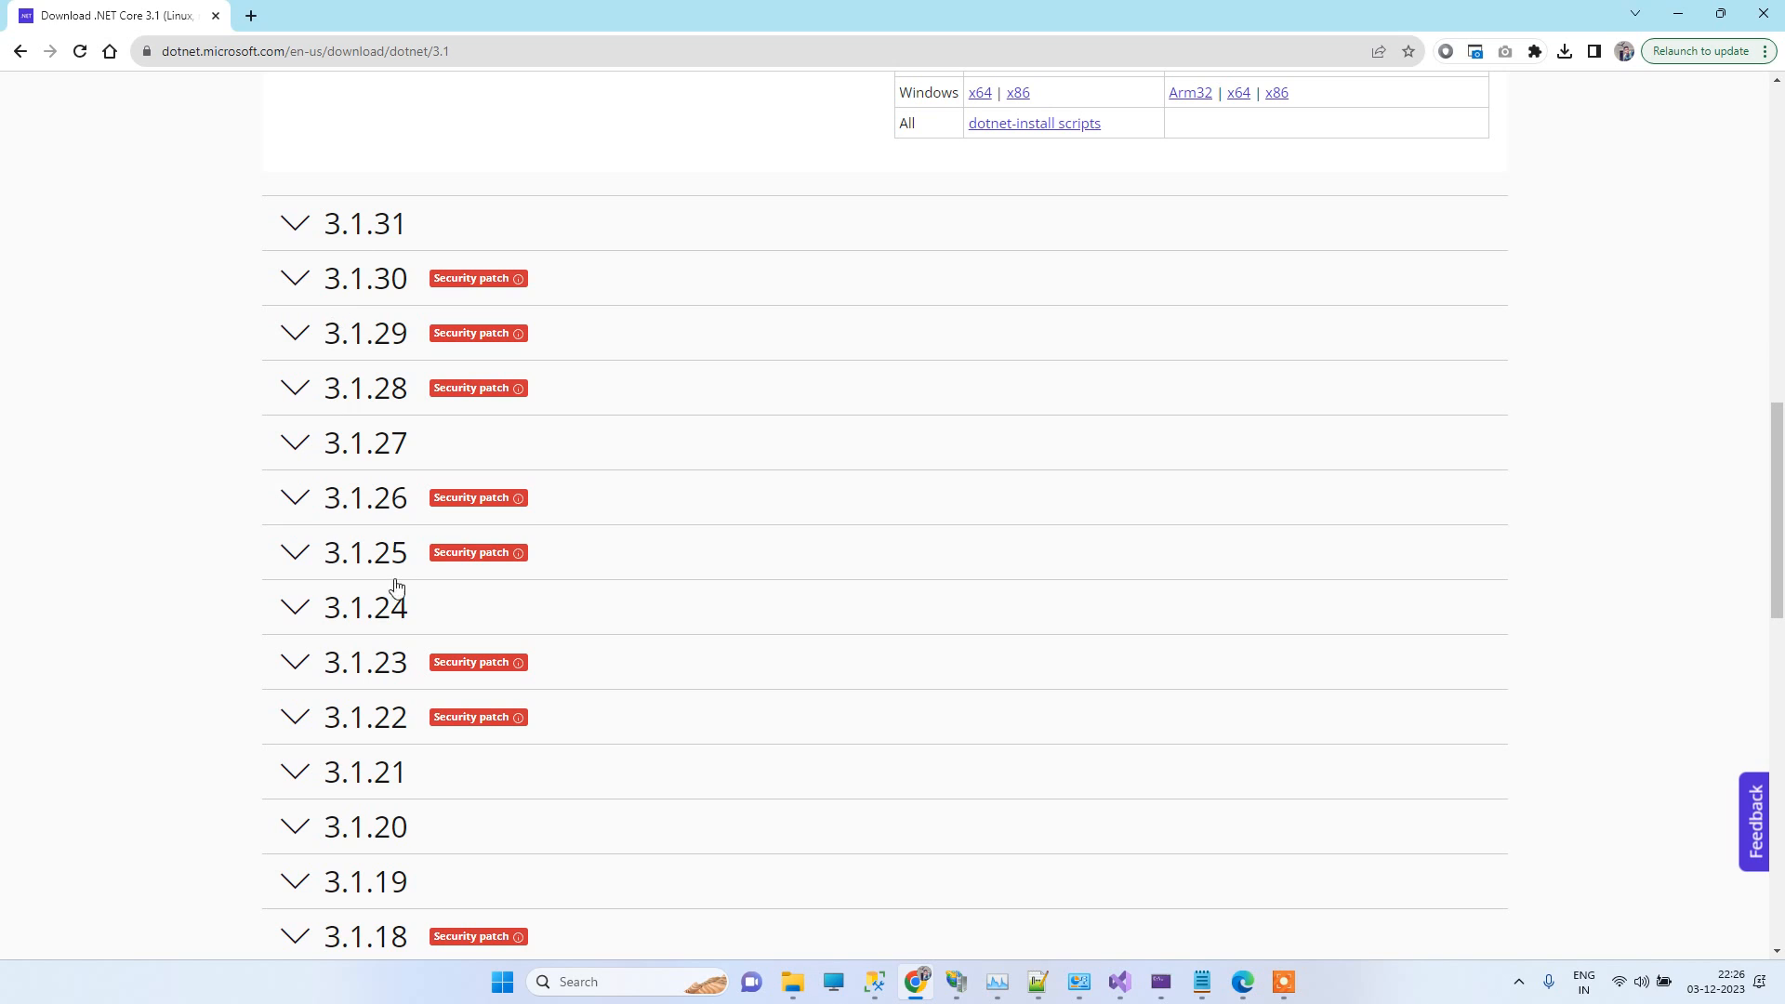
click(365, 552)
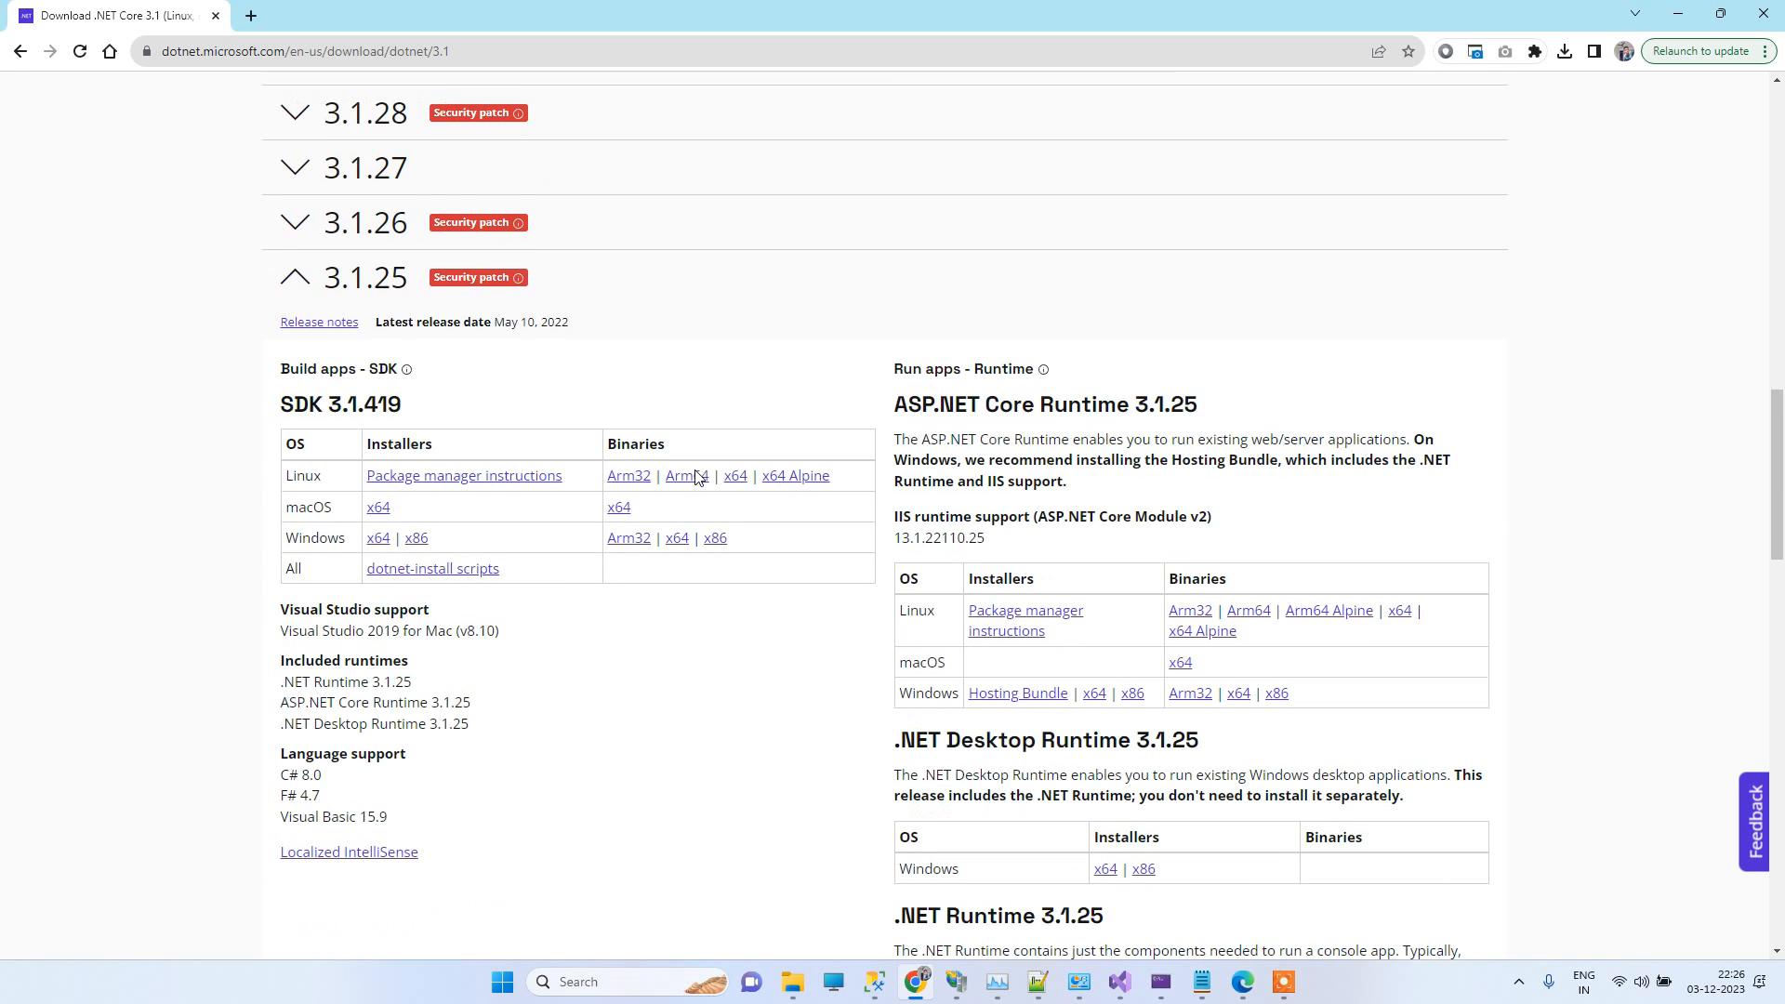
scroll(down, 3)
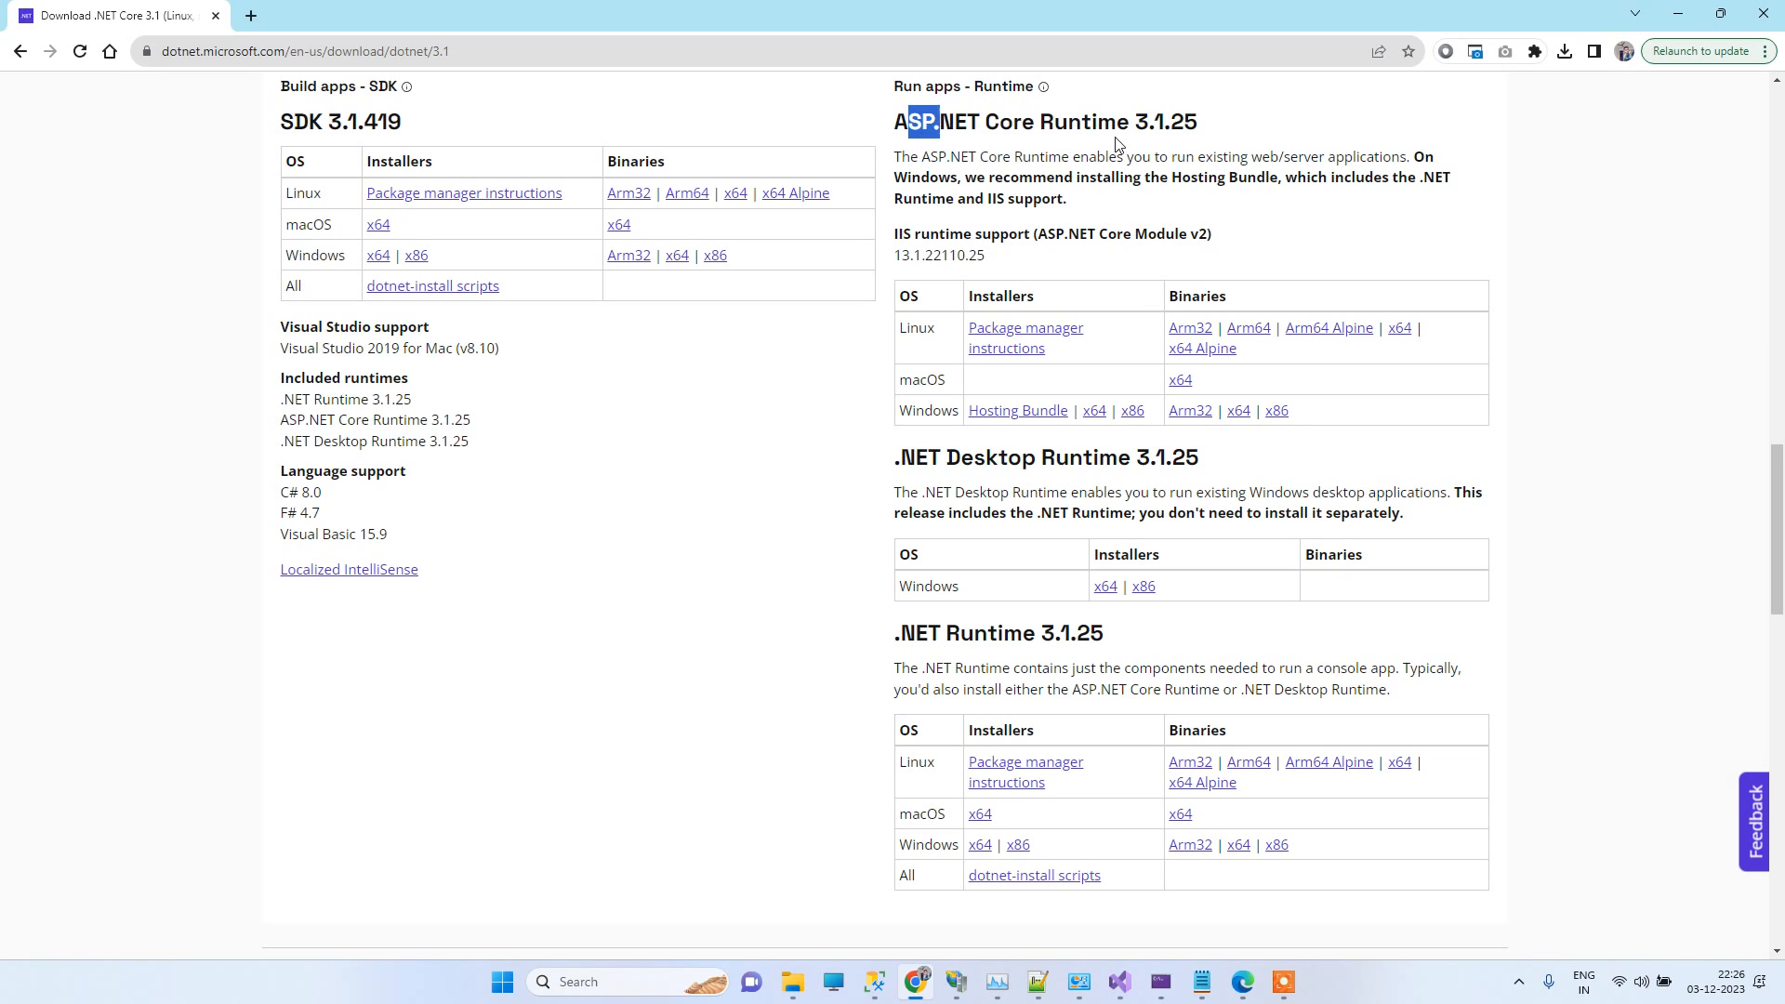
double_click(1175, 457)
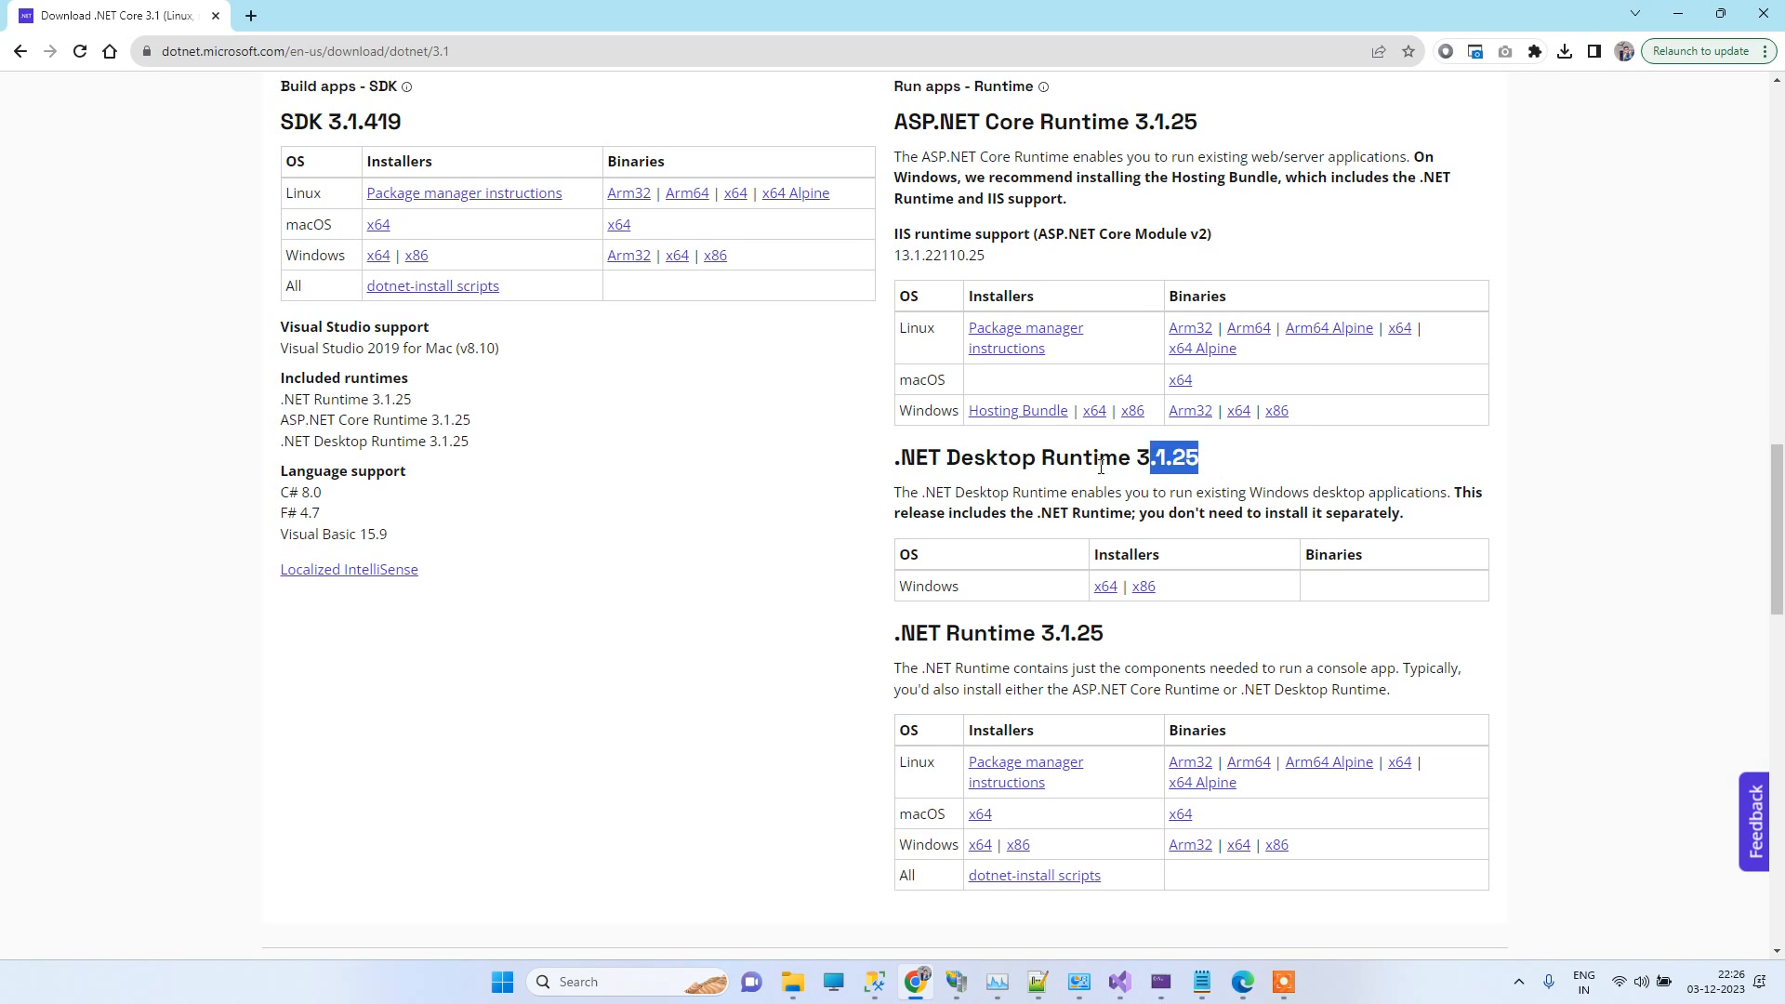
scroll(down, 3)
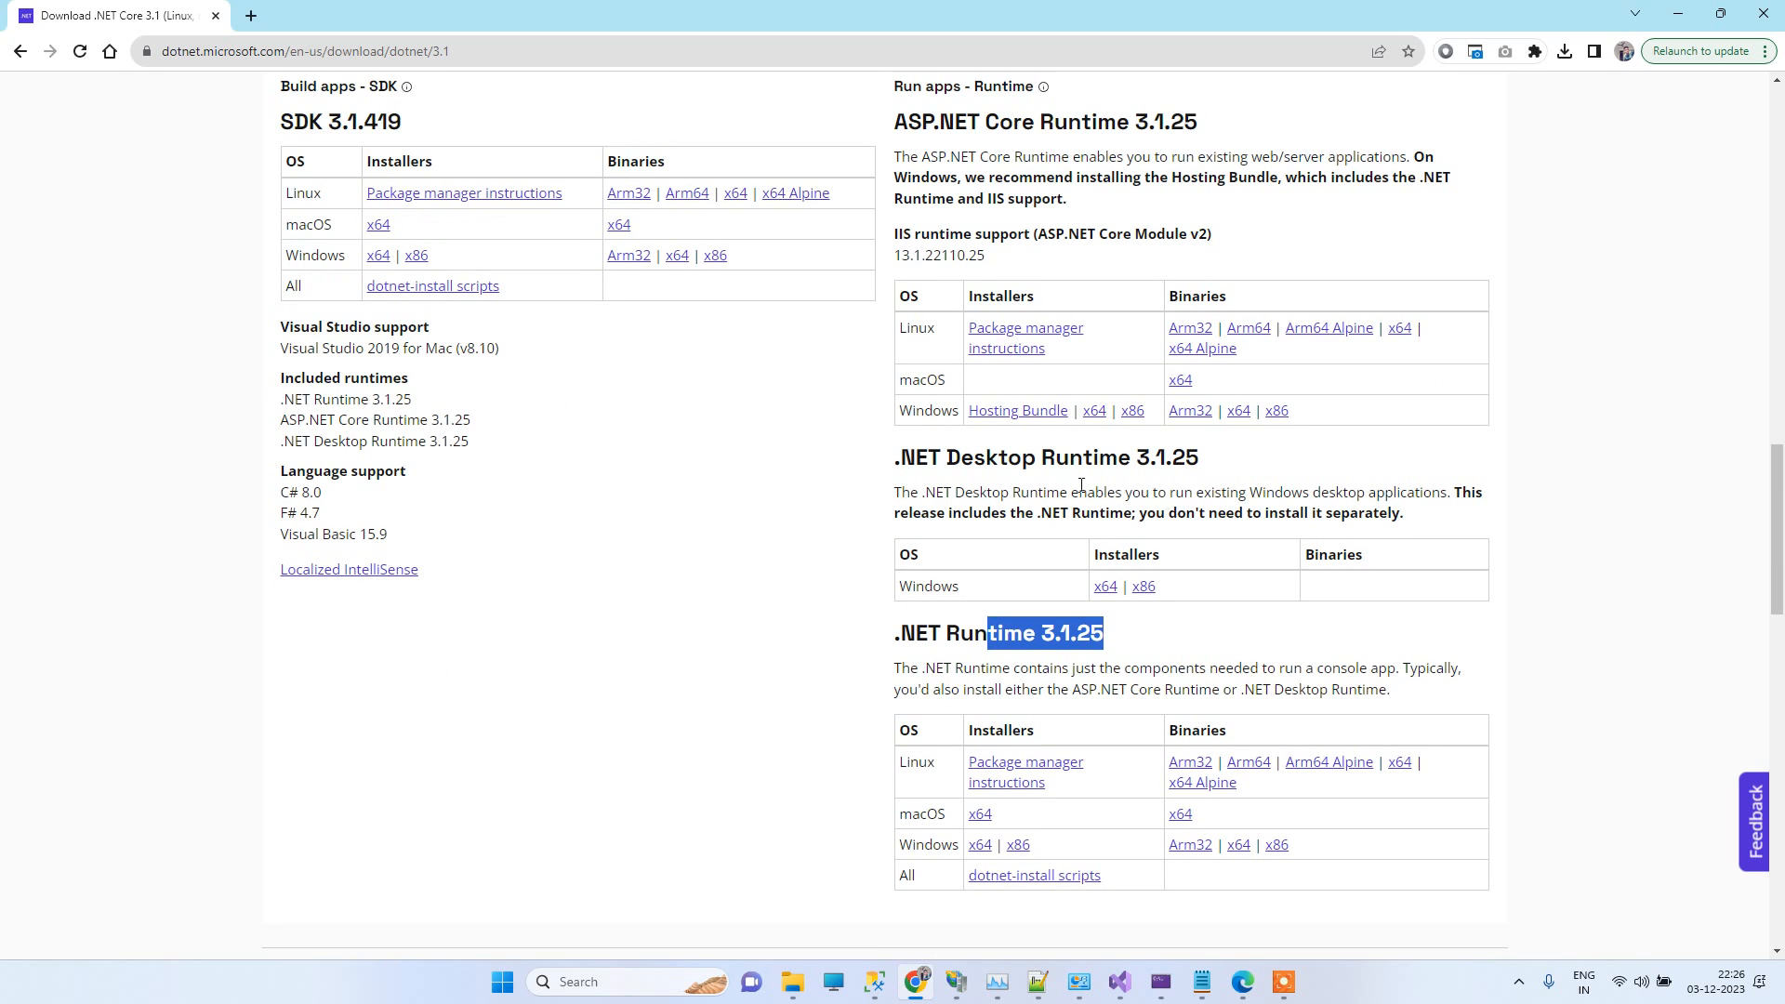
mouse_move(1028, 427)
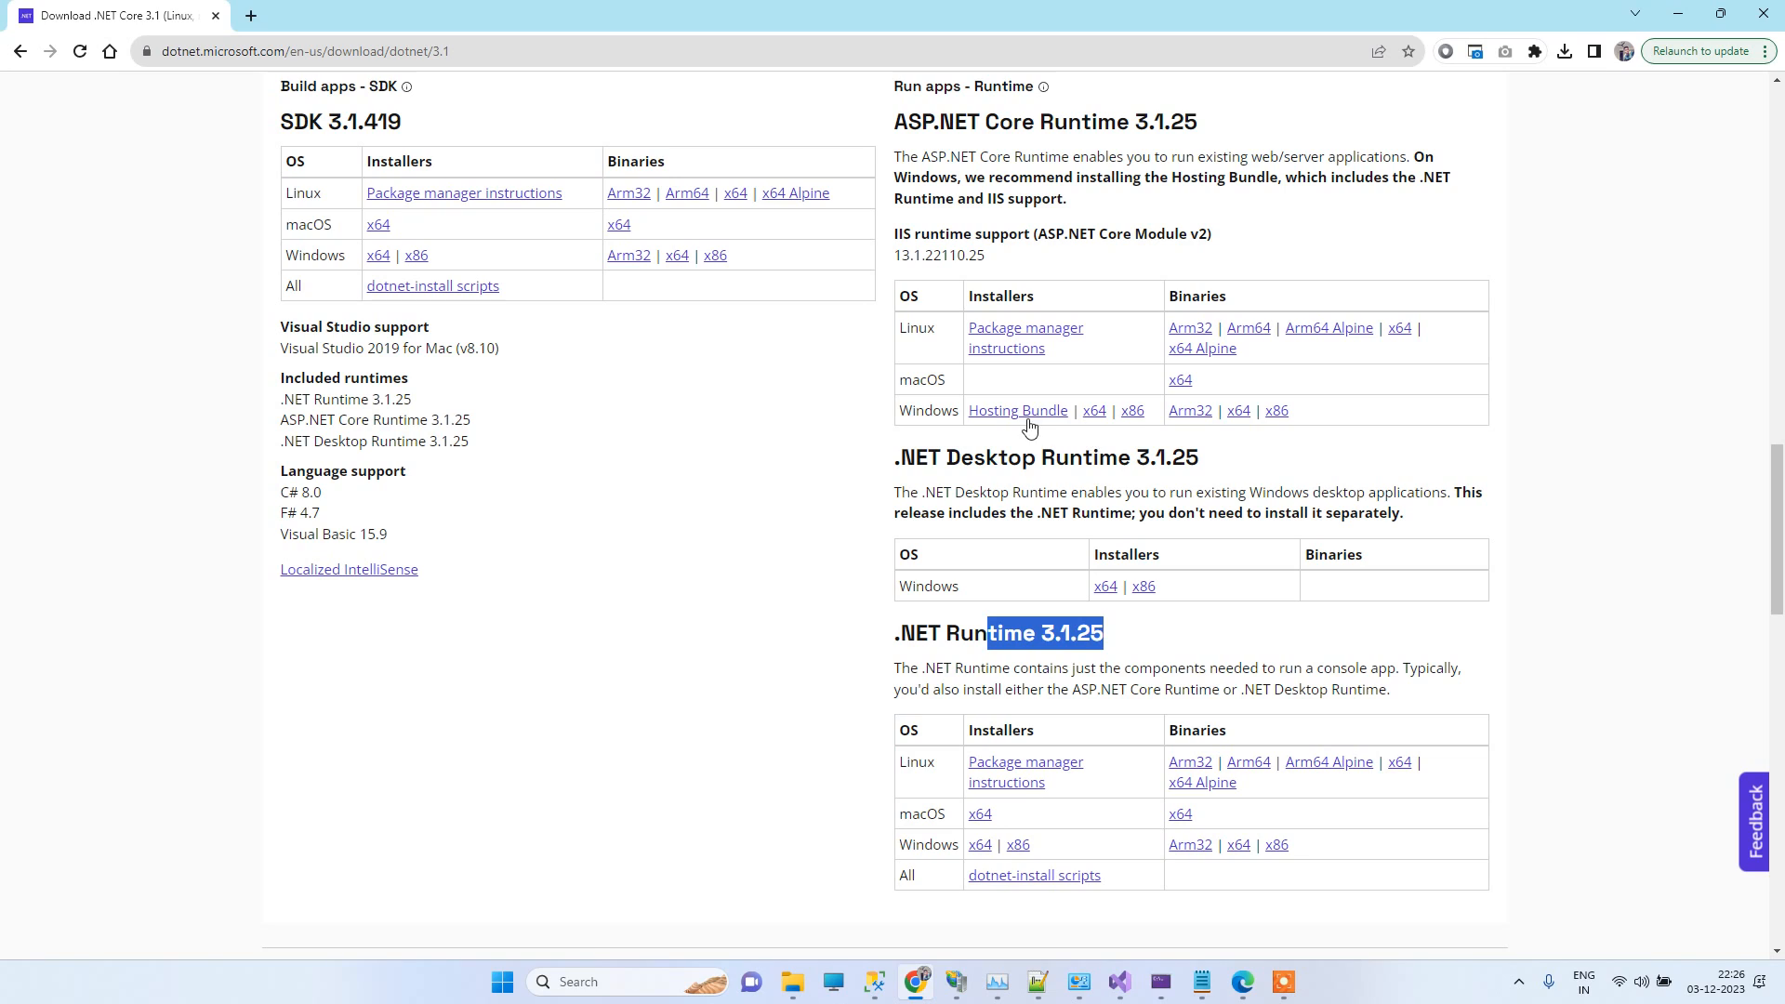
mouse_move(1015, 409)
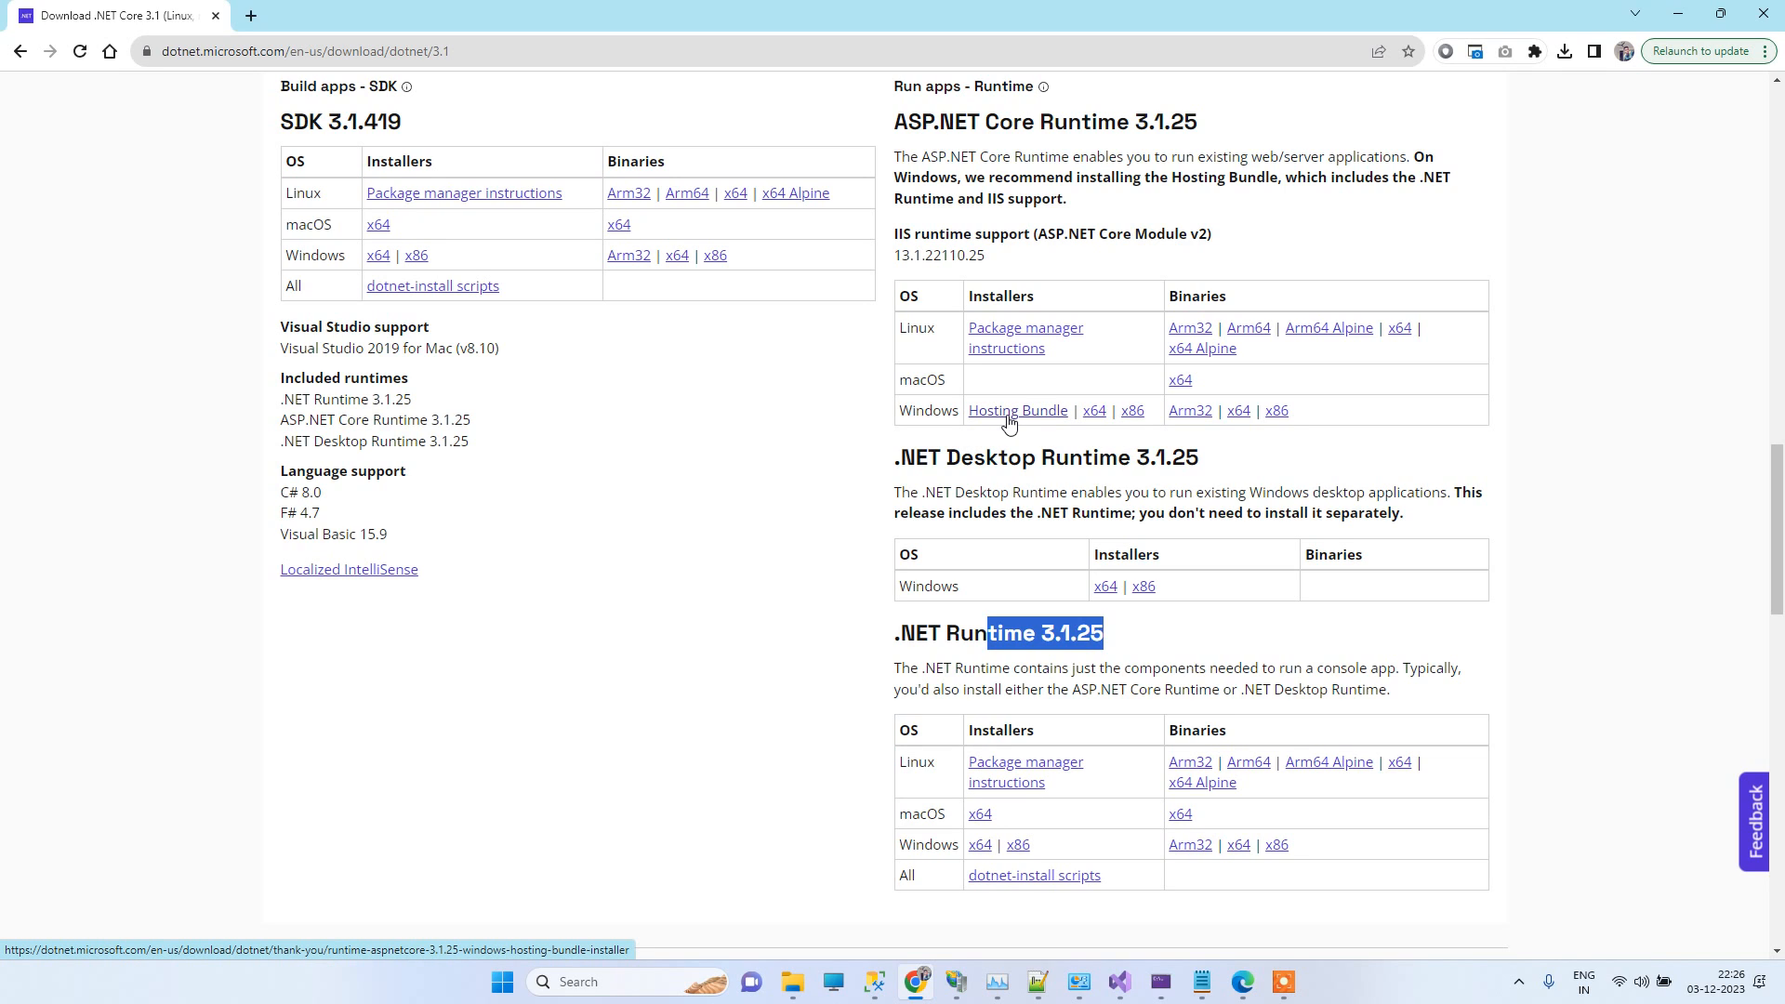
click(1017, 409)
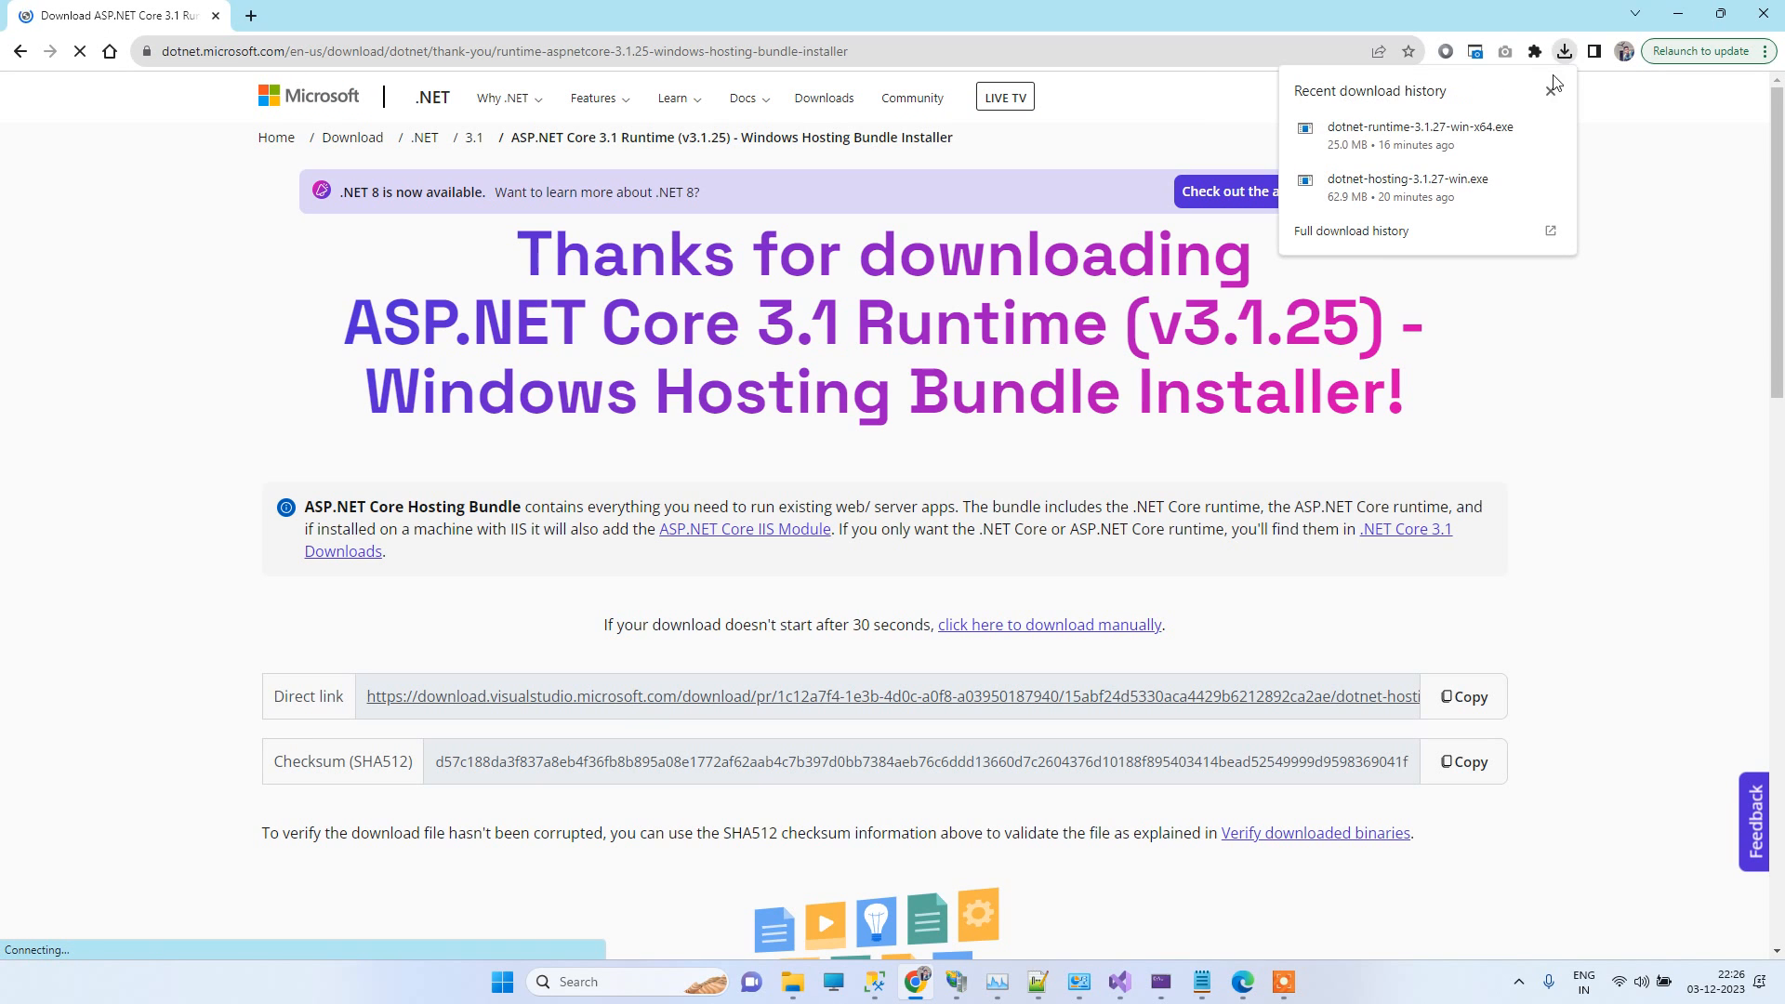
mouse_move(1446, 188)
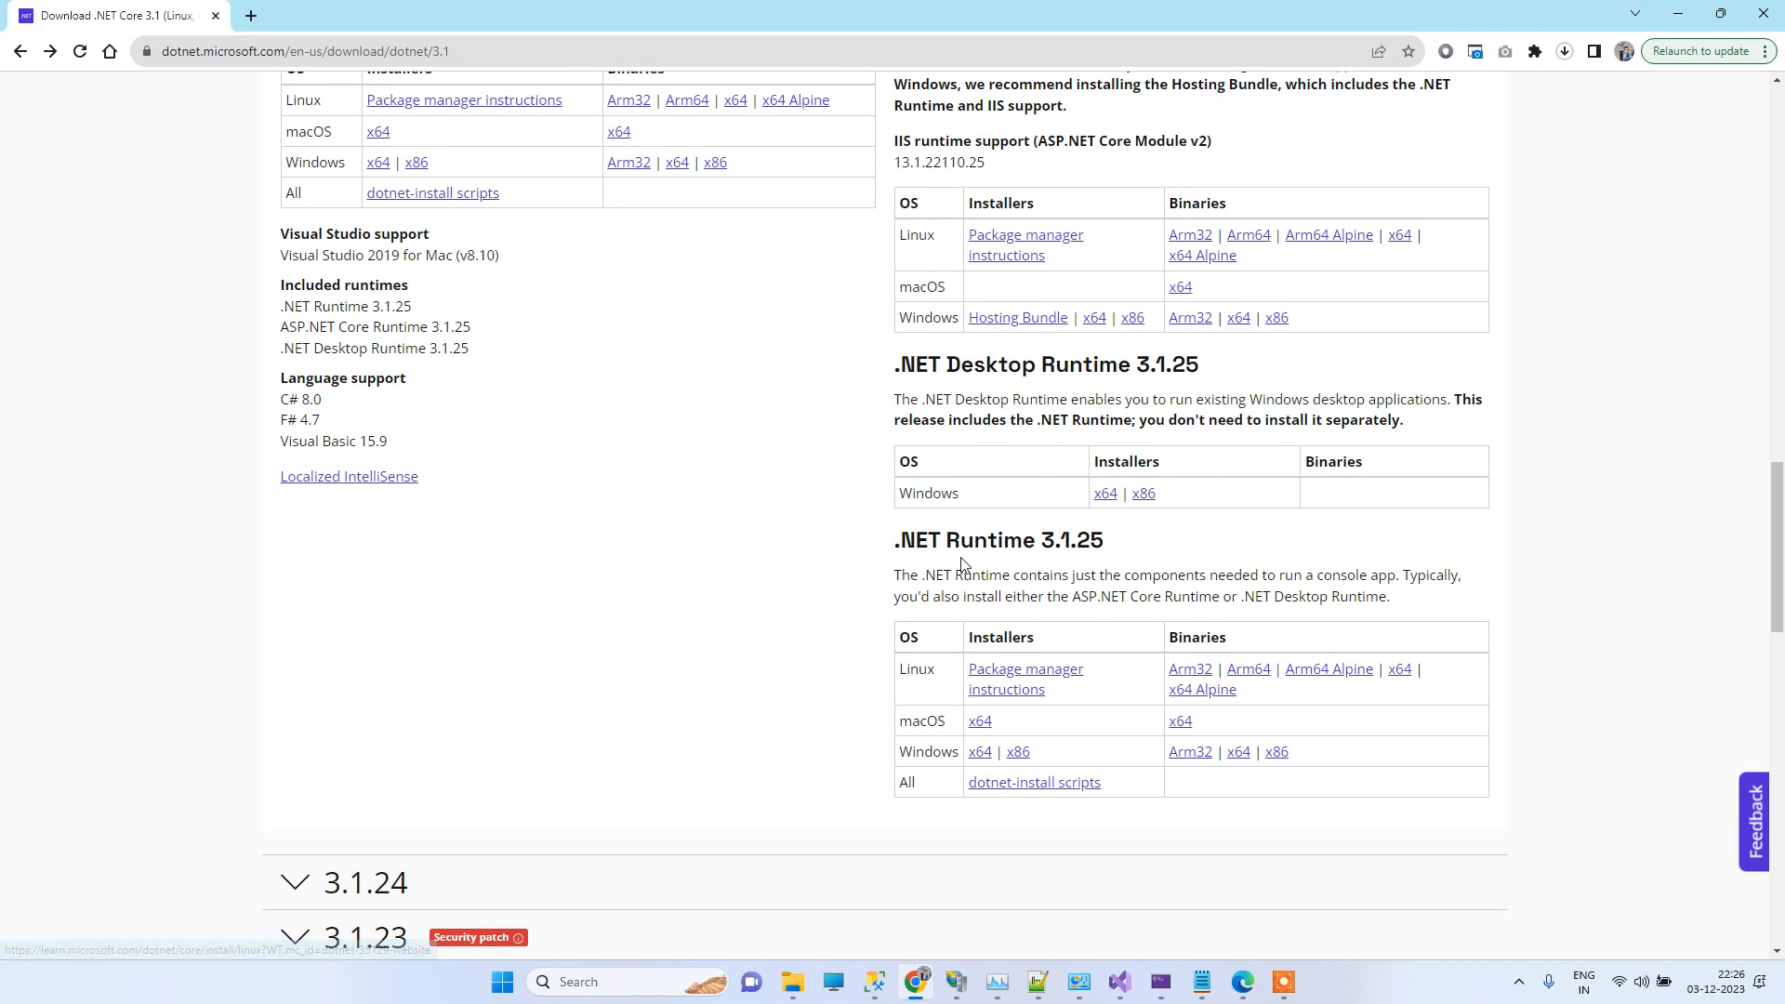
Step: From Chrome's recent downloads, launch the dotnet-hosting-3.1.27-win.exe installer
scroll(down, 3)
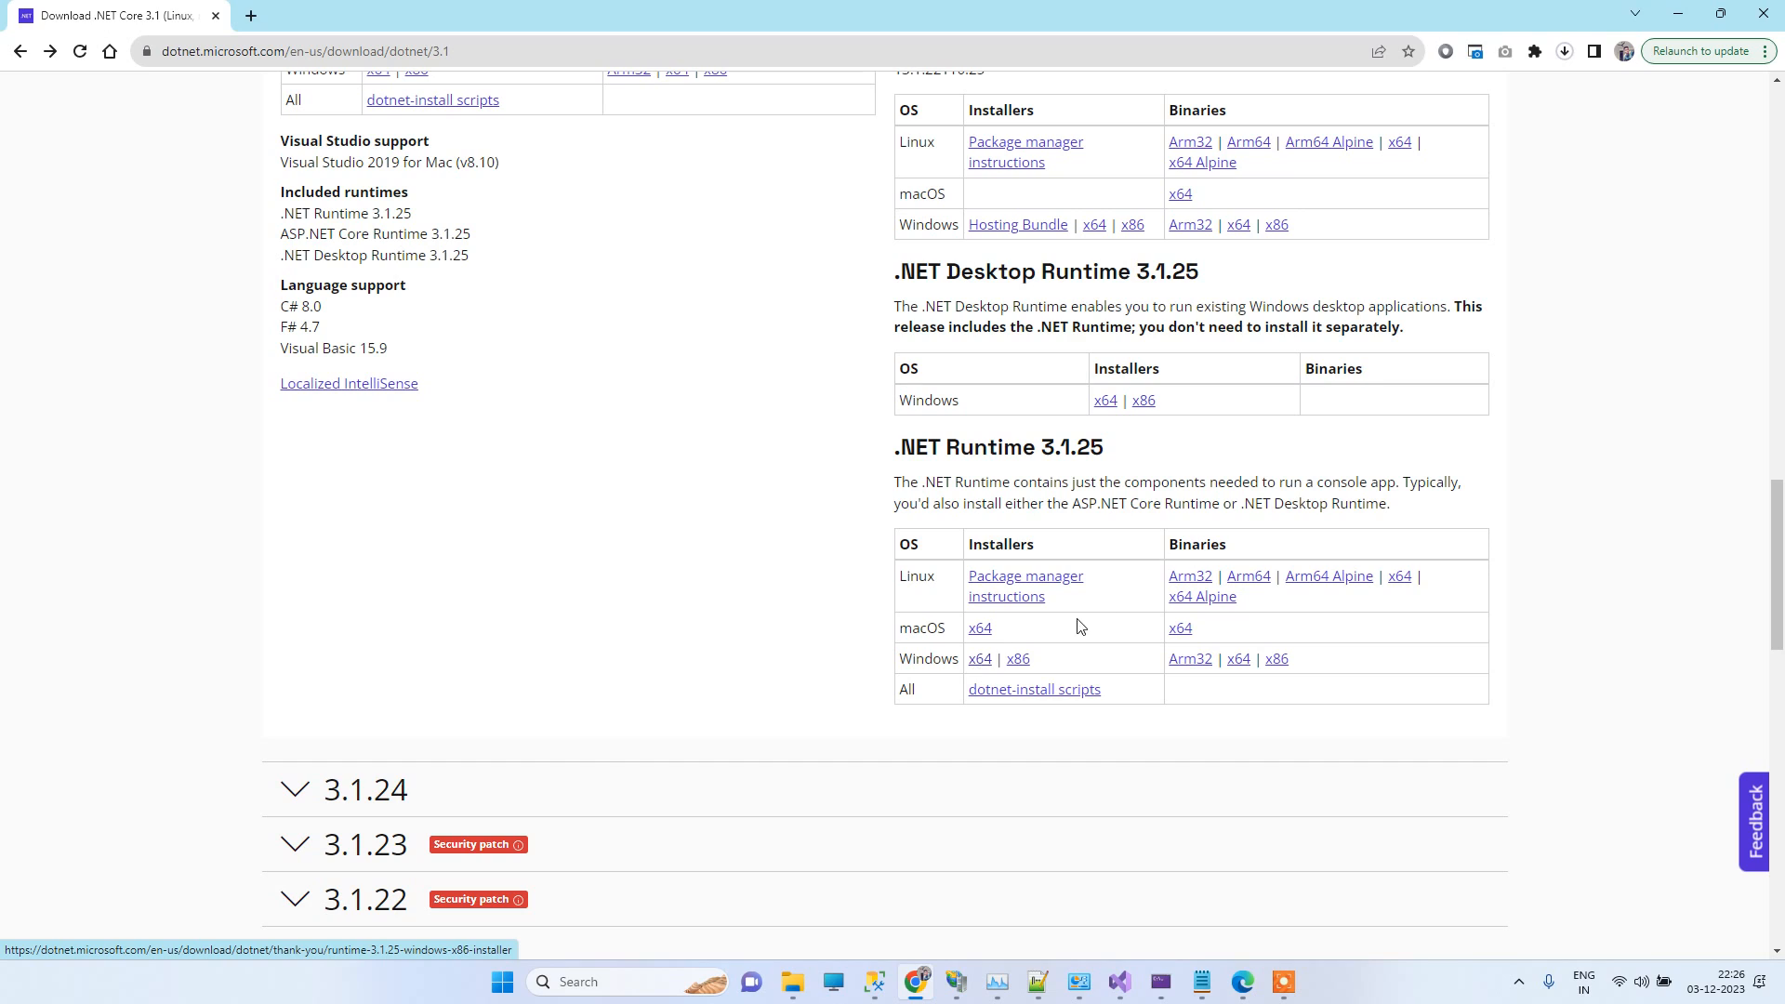
click(1564, 52)
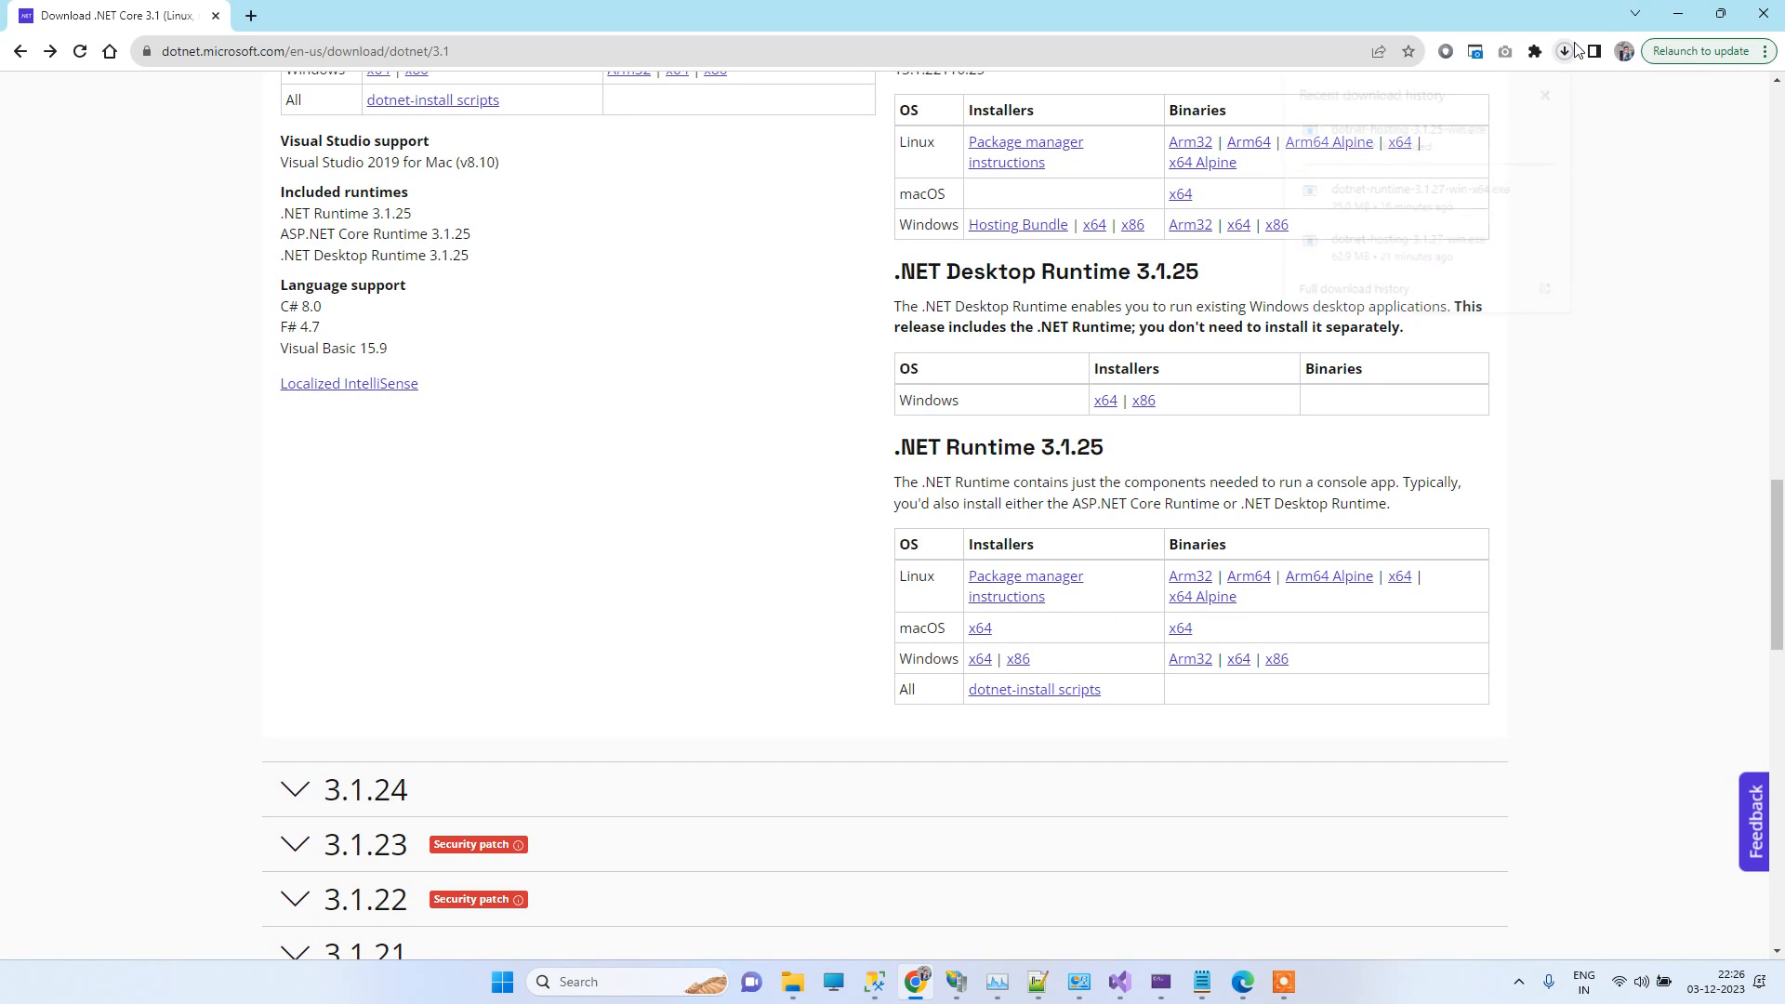
click(1563, 52)
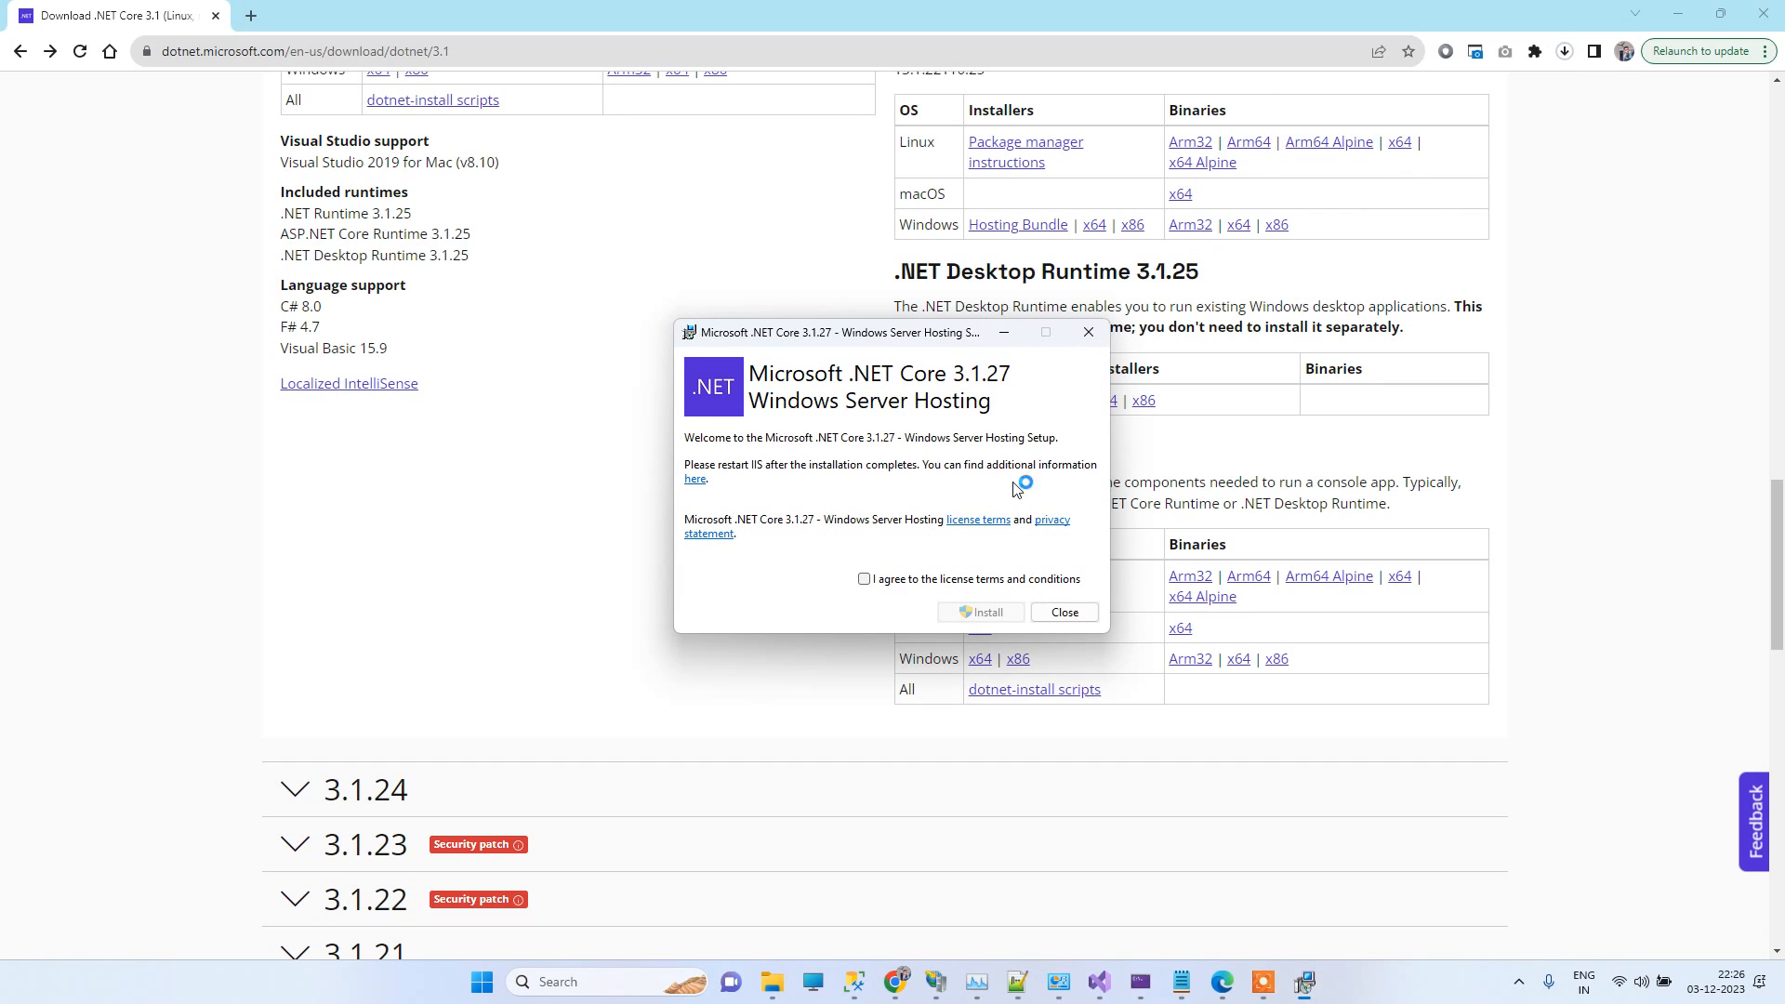
mouse_move(954, 381)
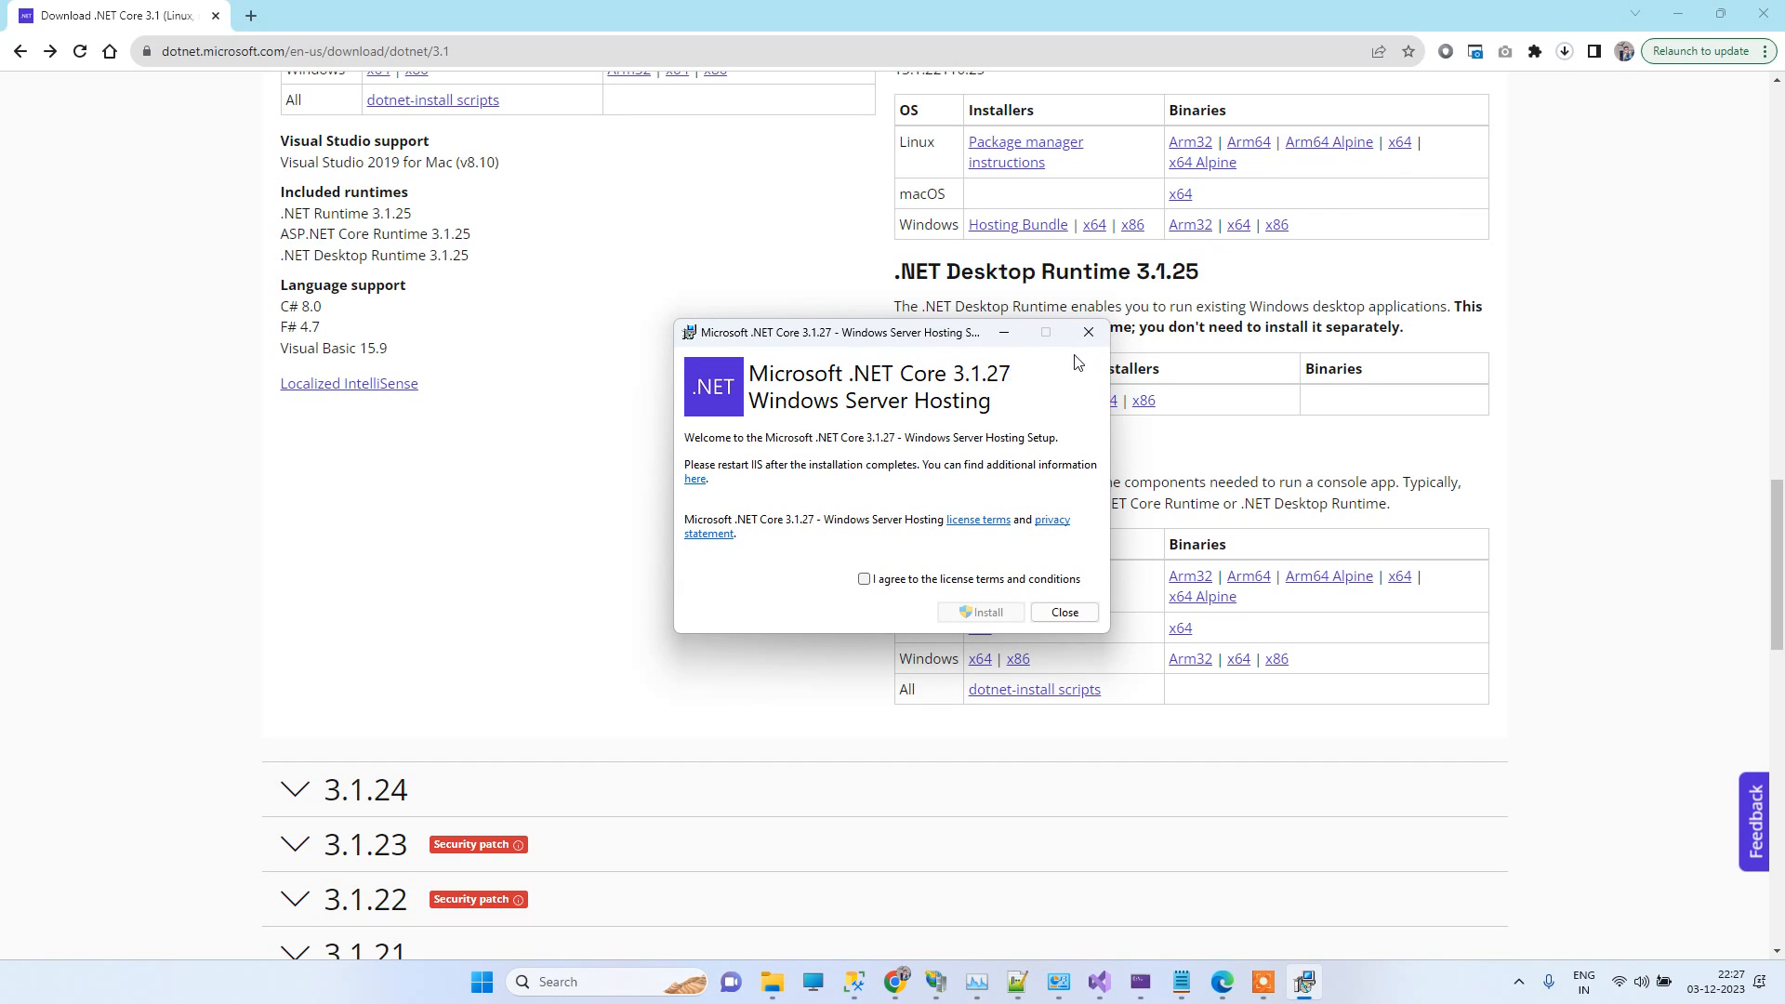
Step: Cancel the .NET Core 3.1.27 Windows Server Hosting setup and confirm quitting without installing
click(1062, 612)
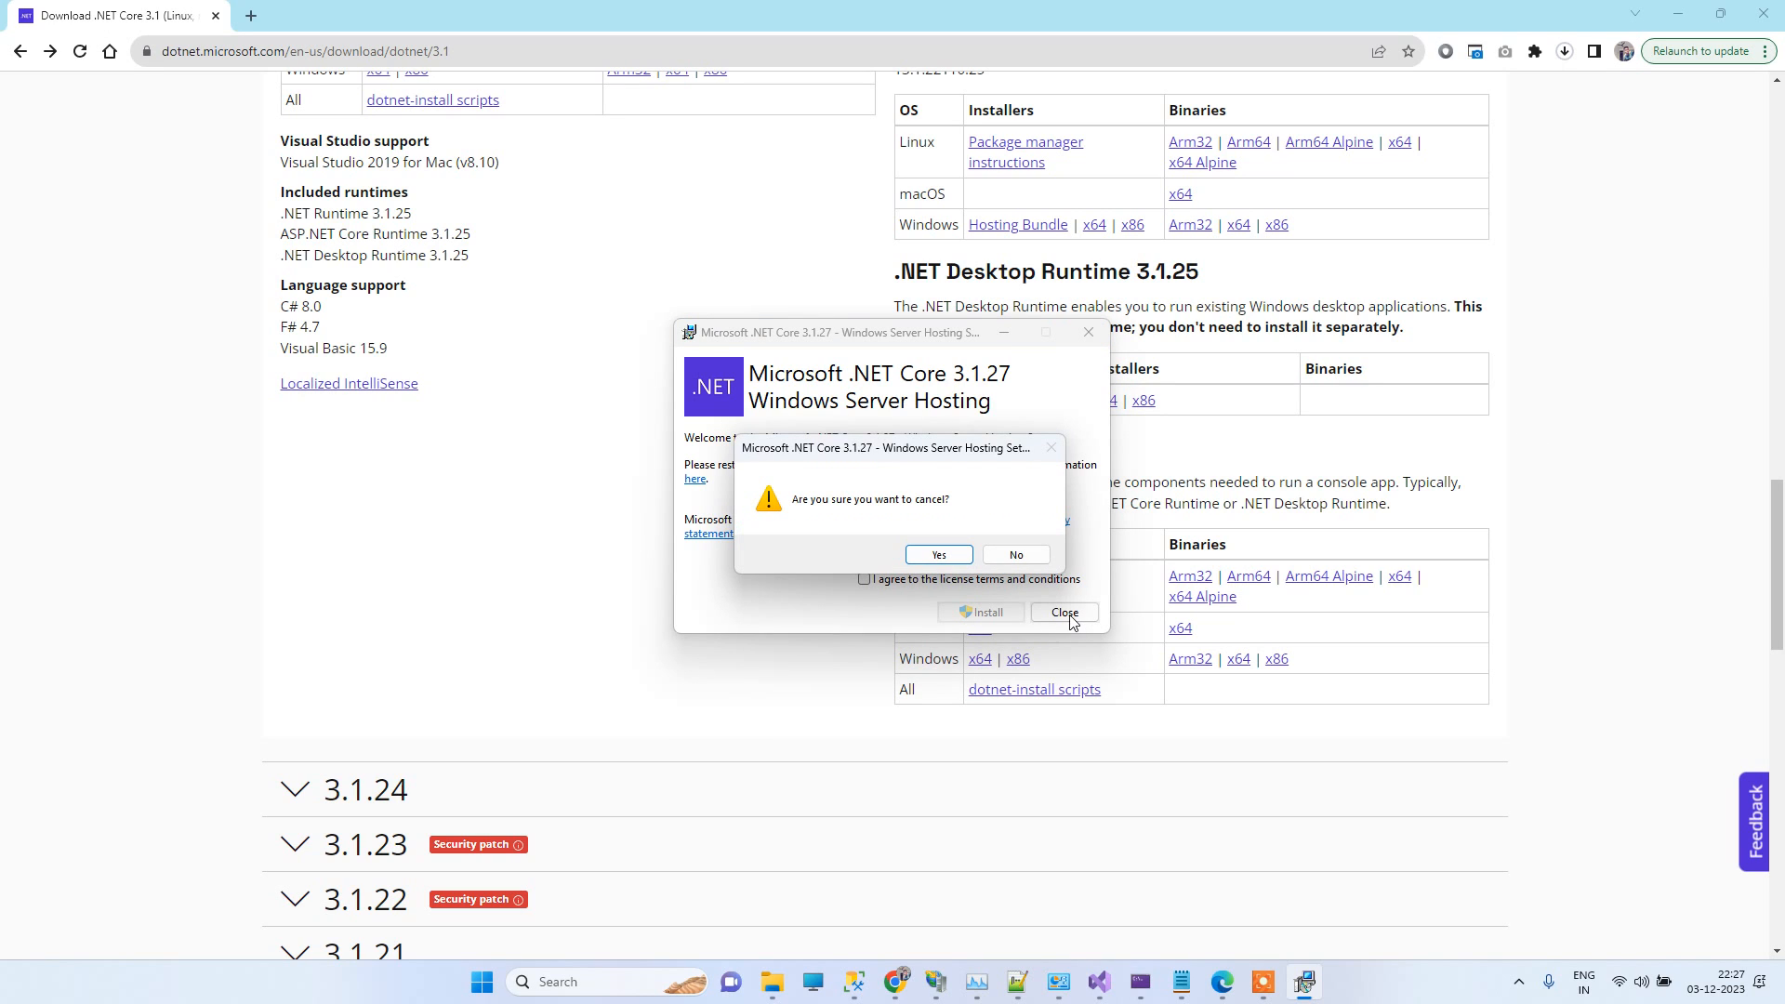
click(937, 559)
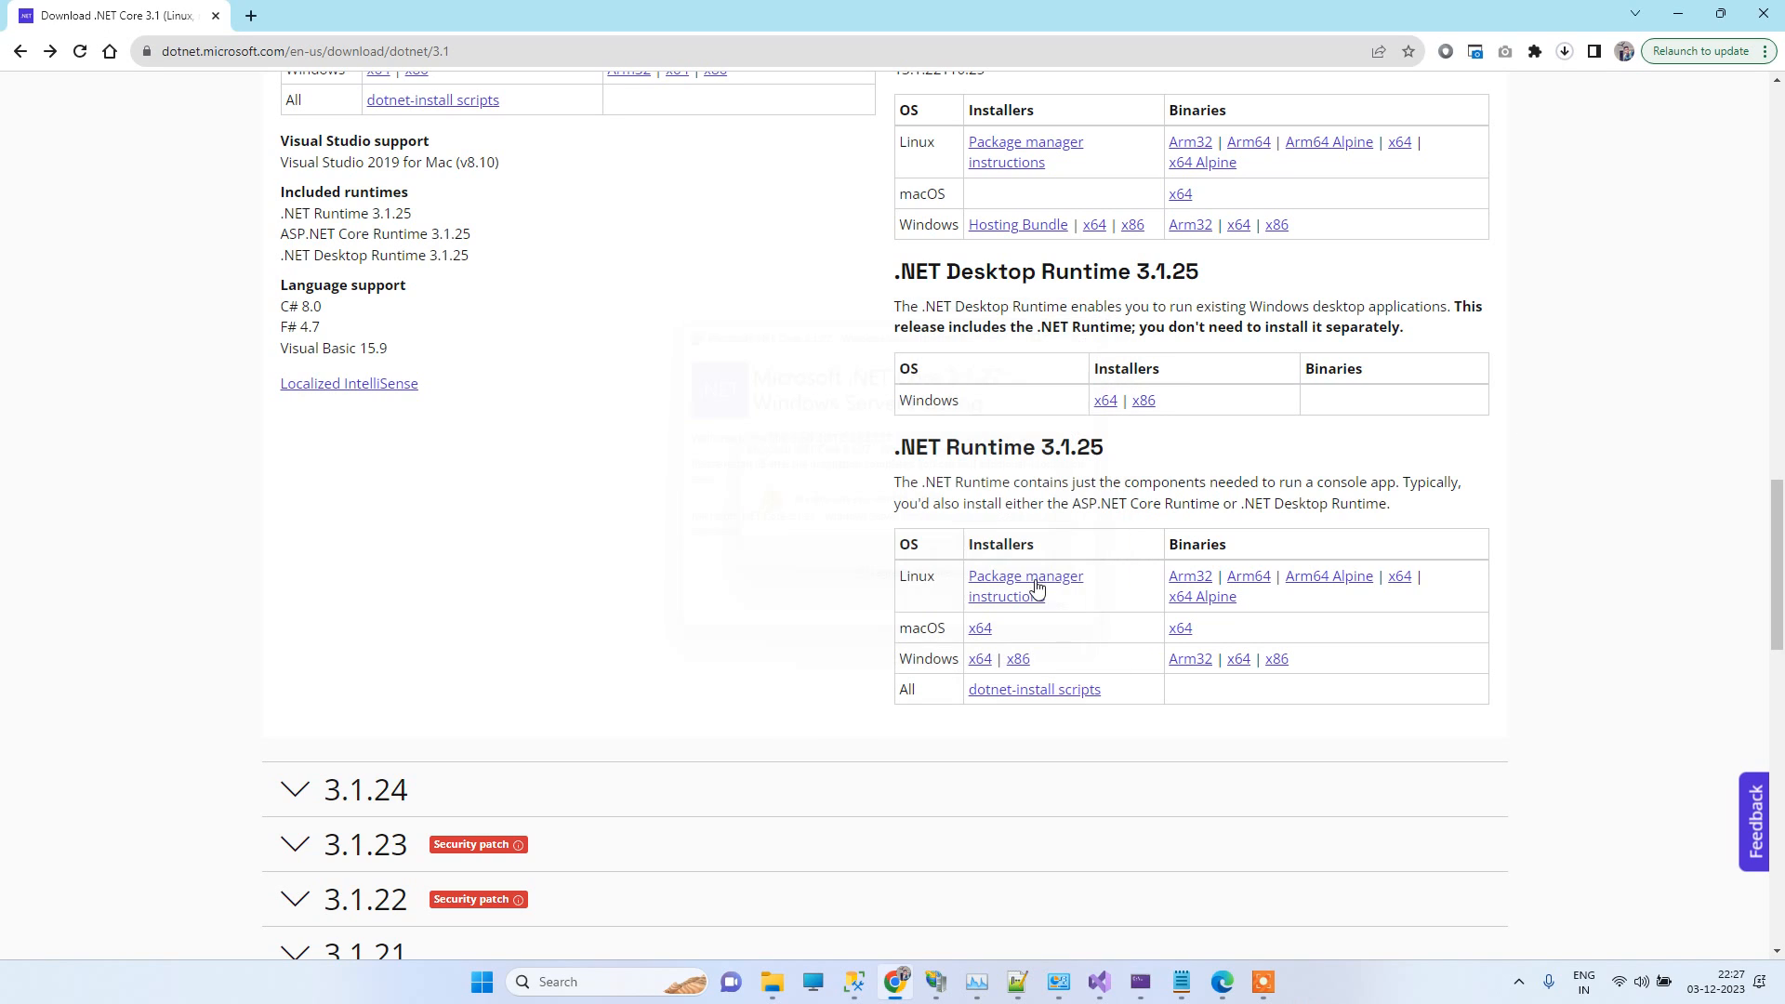
Step: Expand release 3.1.31 on the download page, then show Chrome's recent downloads with dotnet-hosting-3.1.25-win.exe paused
double_click(1047, 448)
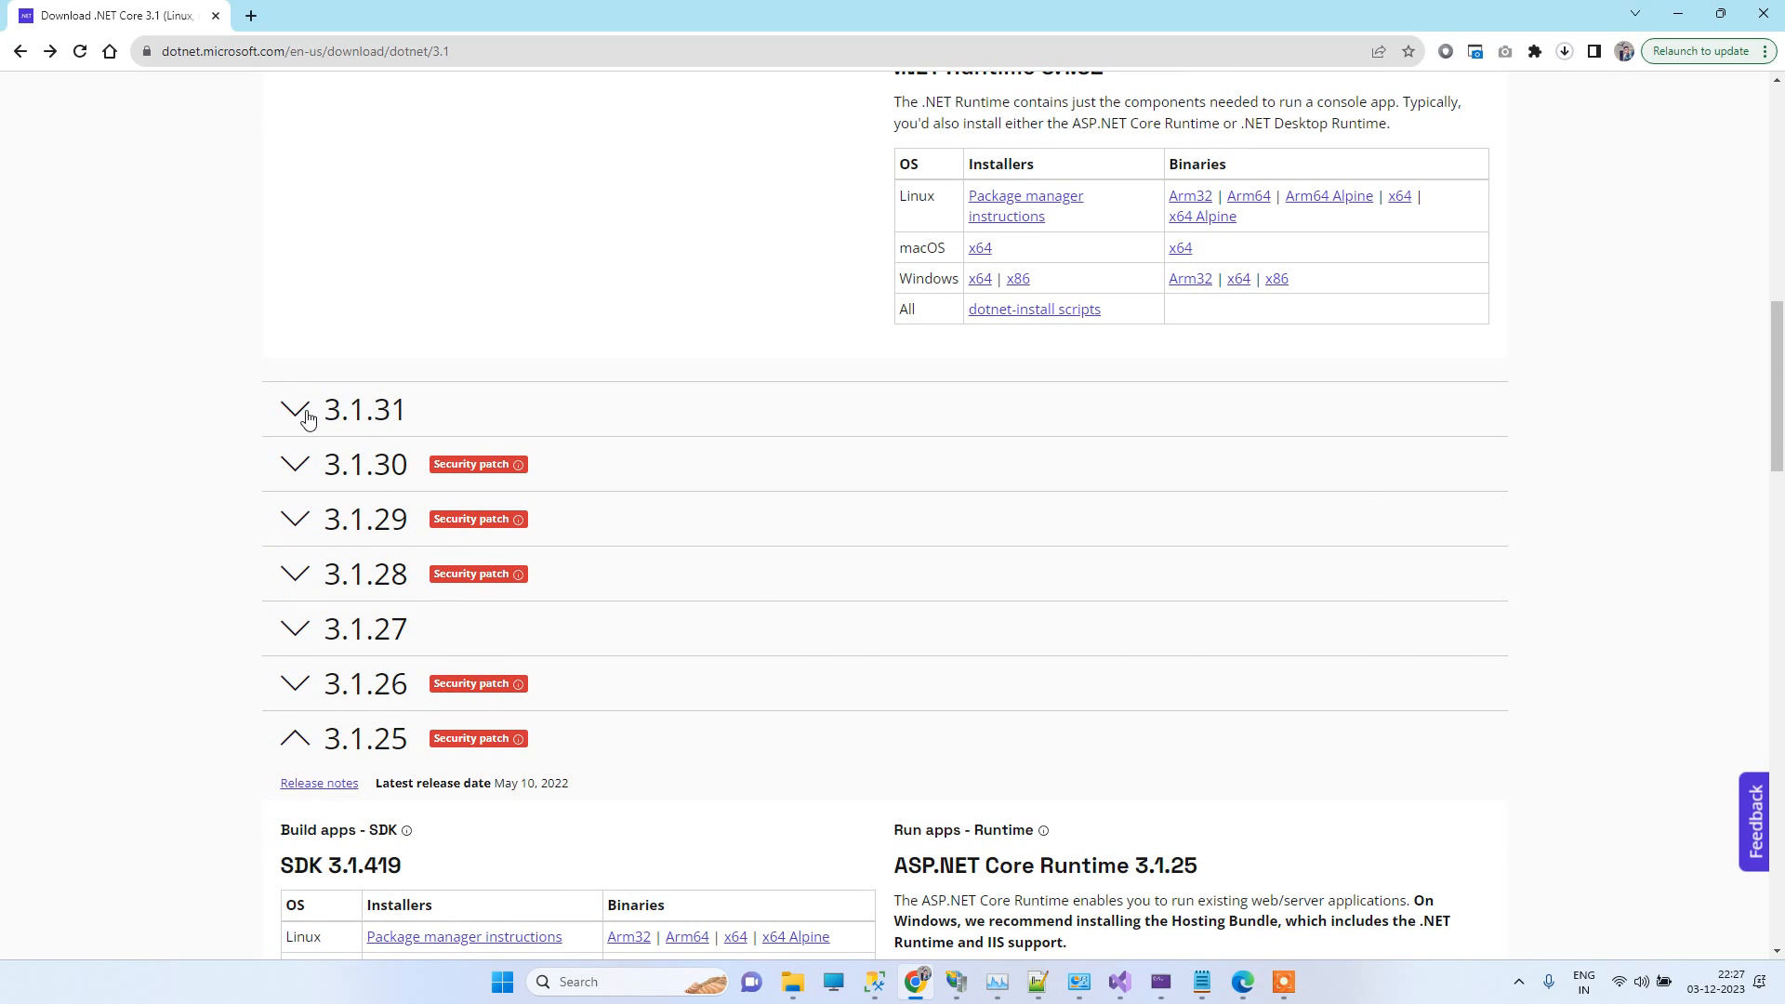
click(296, 410)
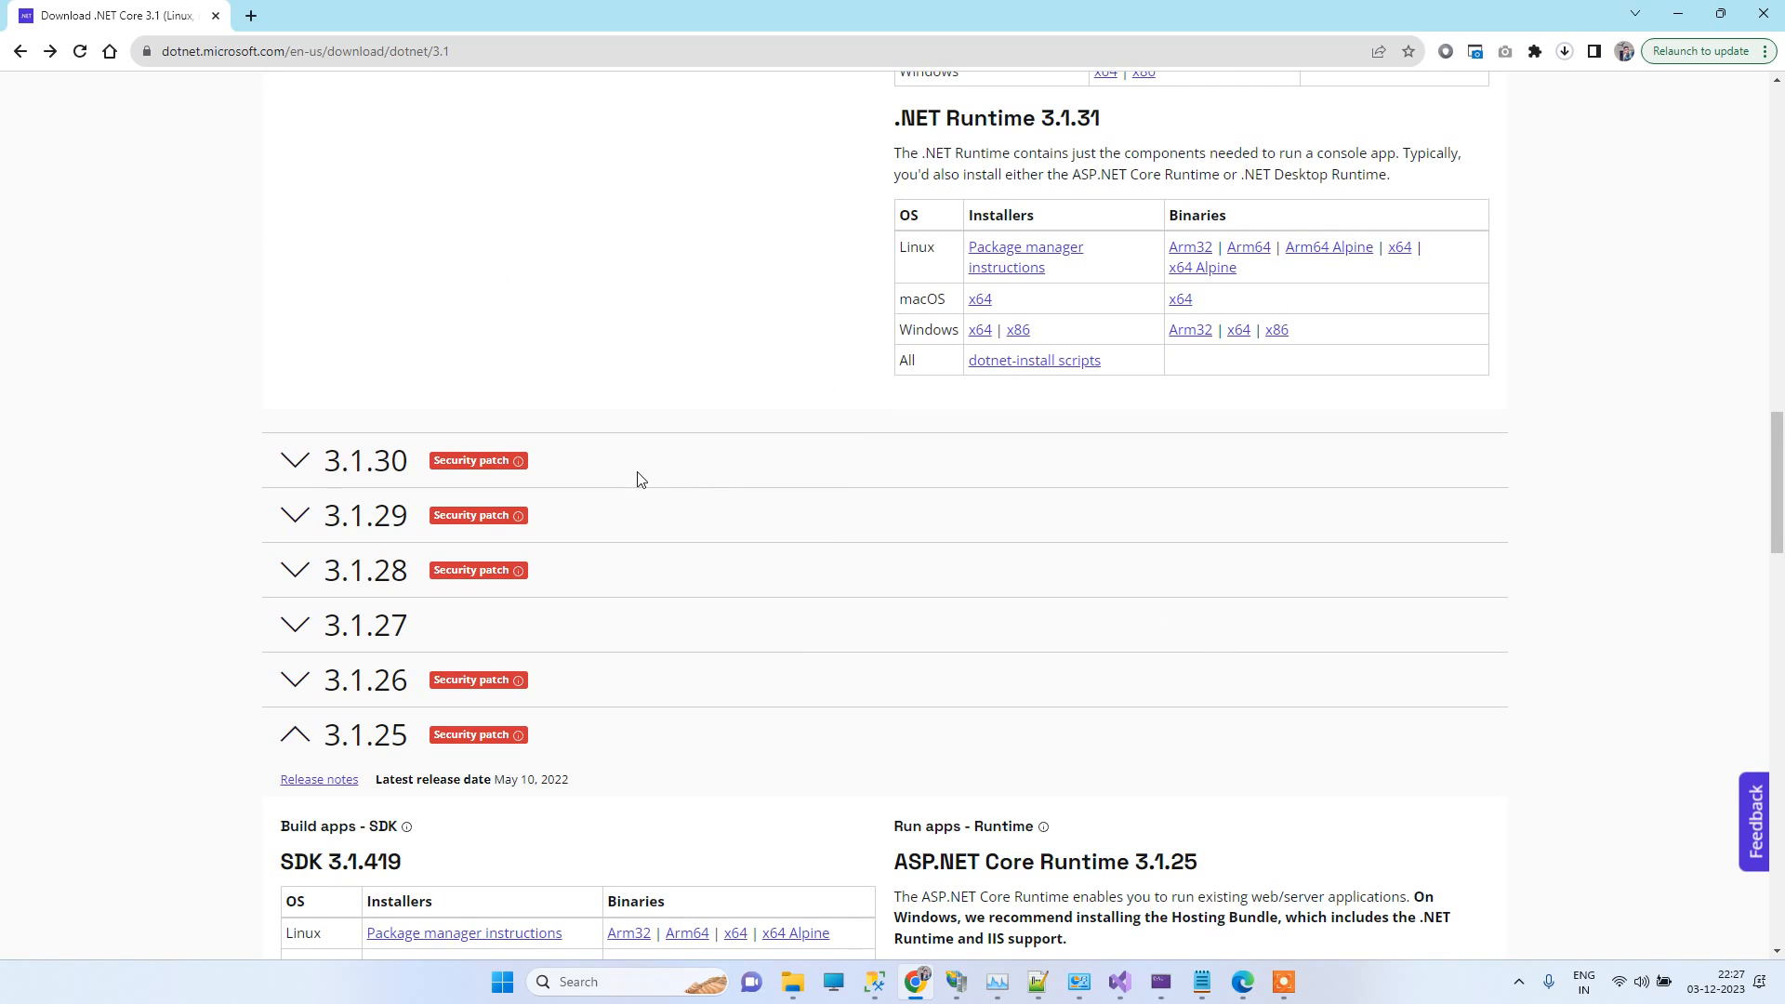
mouse_move(495, 766)
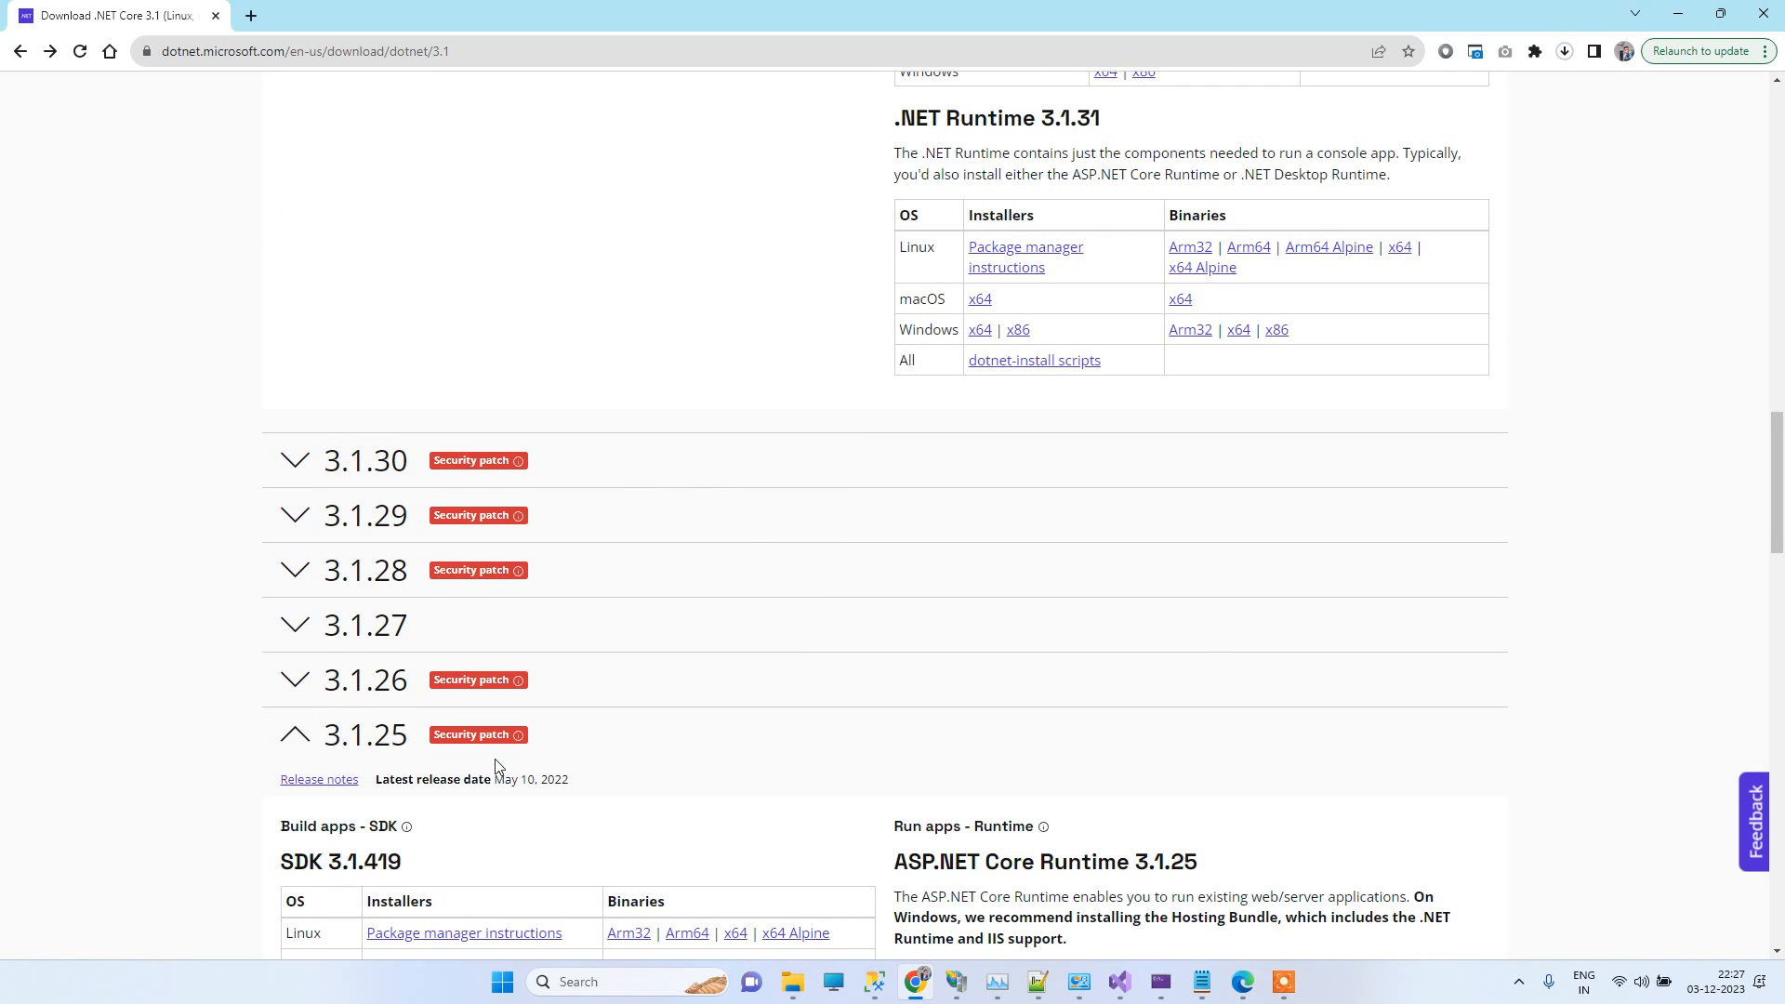
scroll(down, 3)
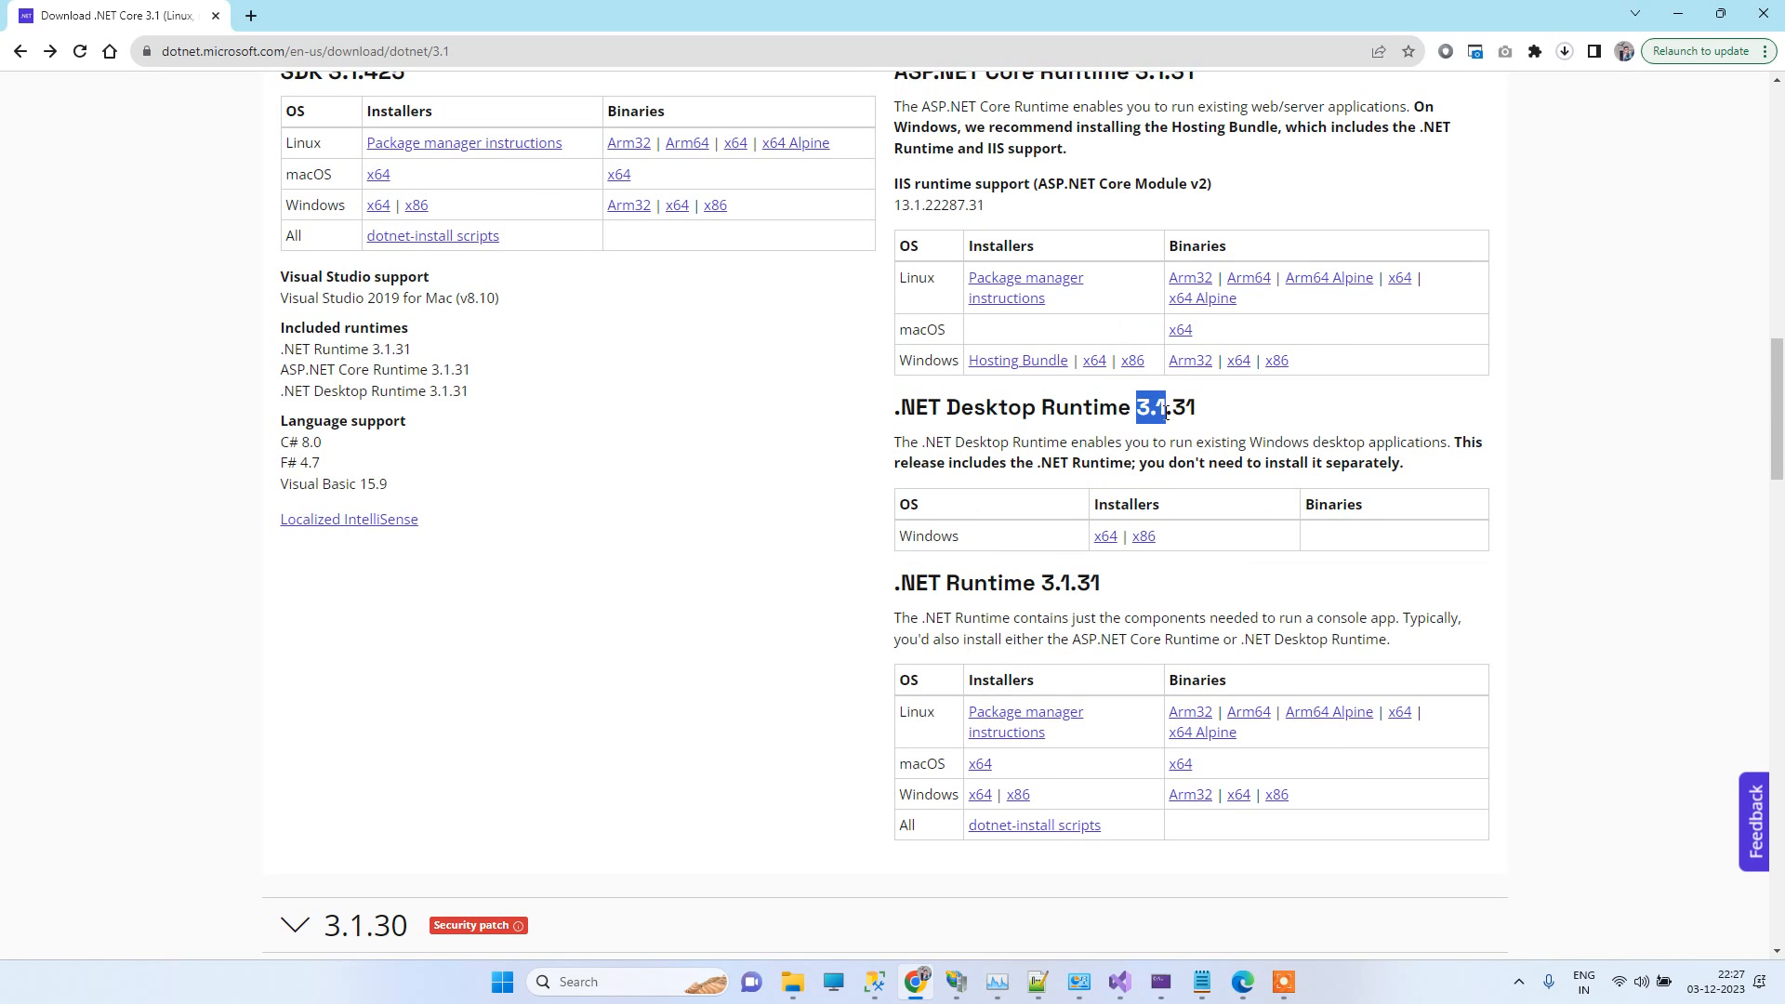
scroll(down, 3)
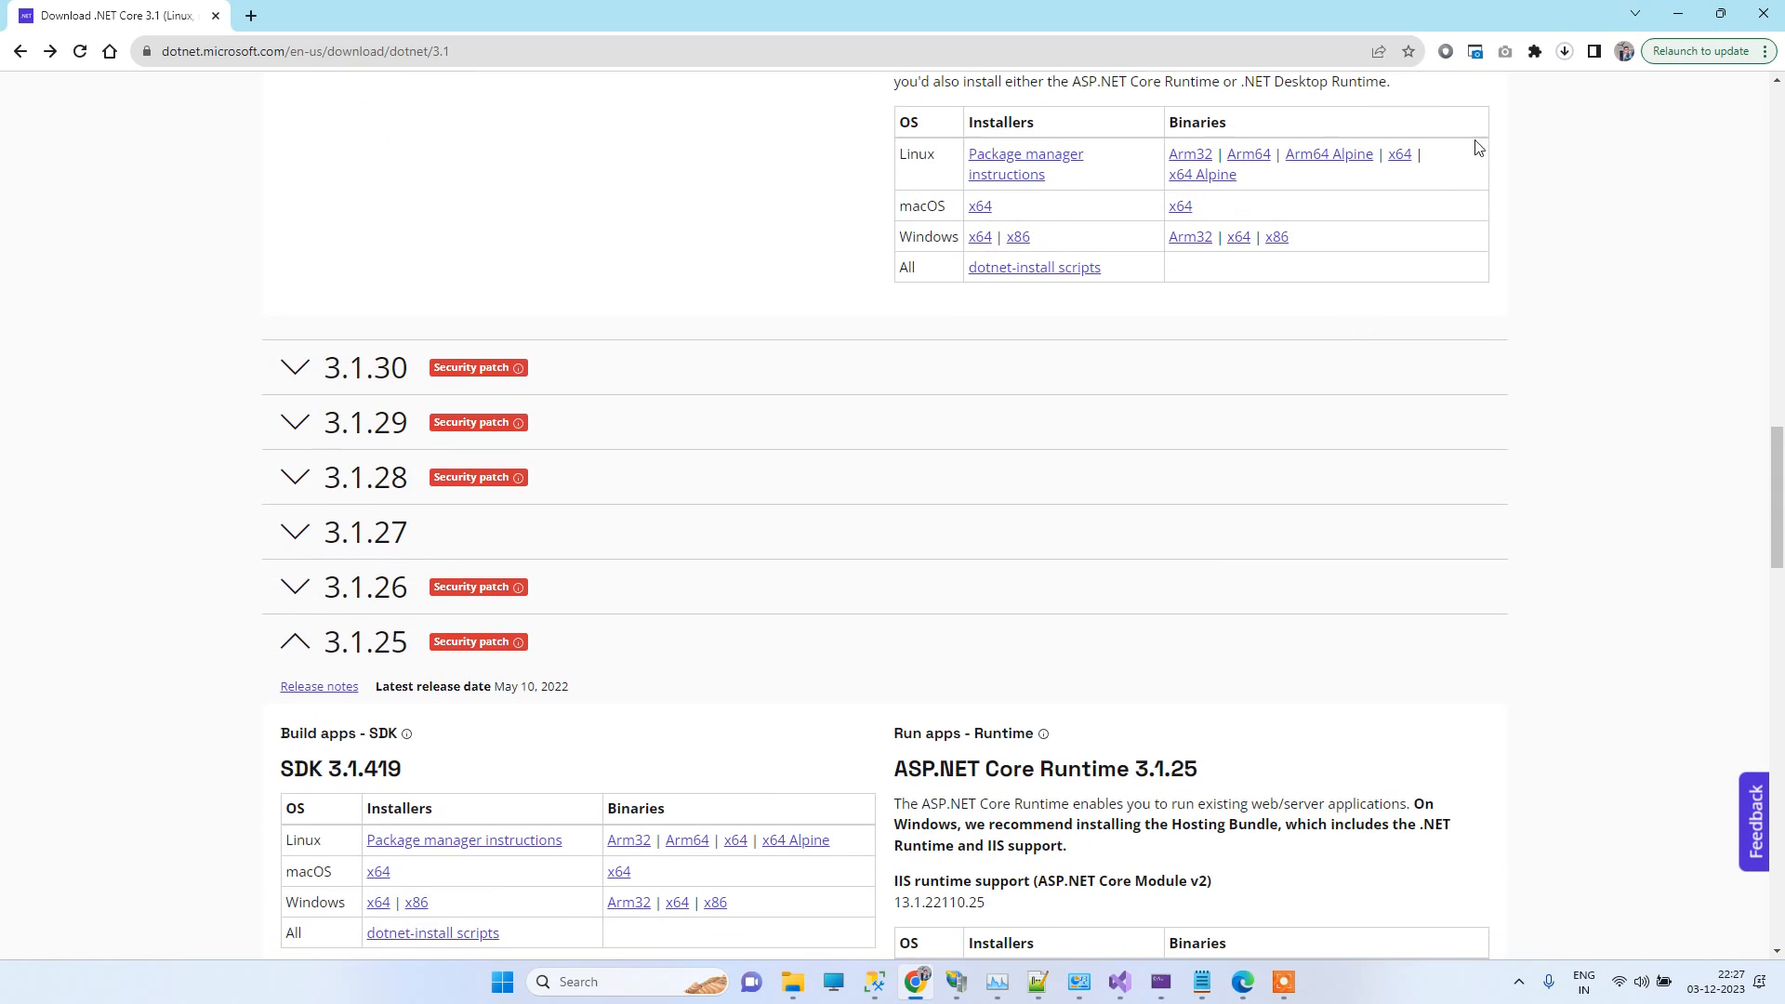
click(1564, 52)
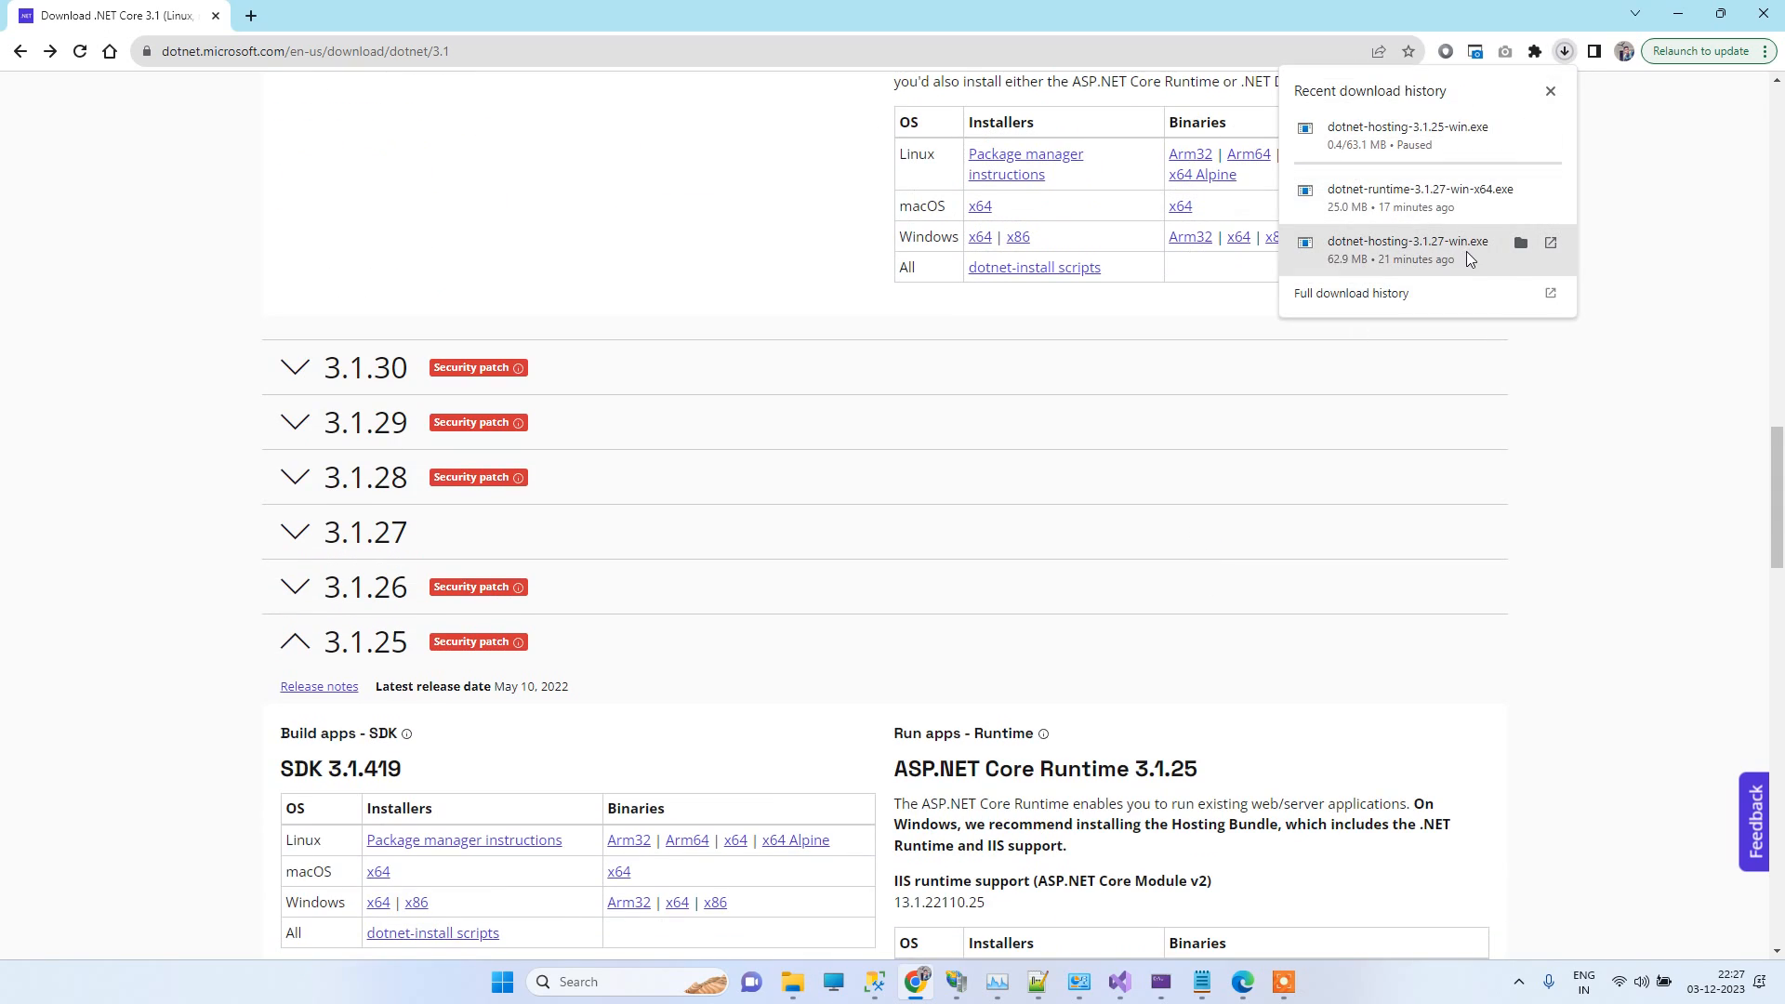
mouse_move(1407, 262)
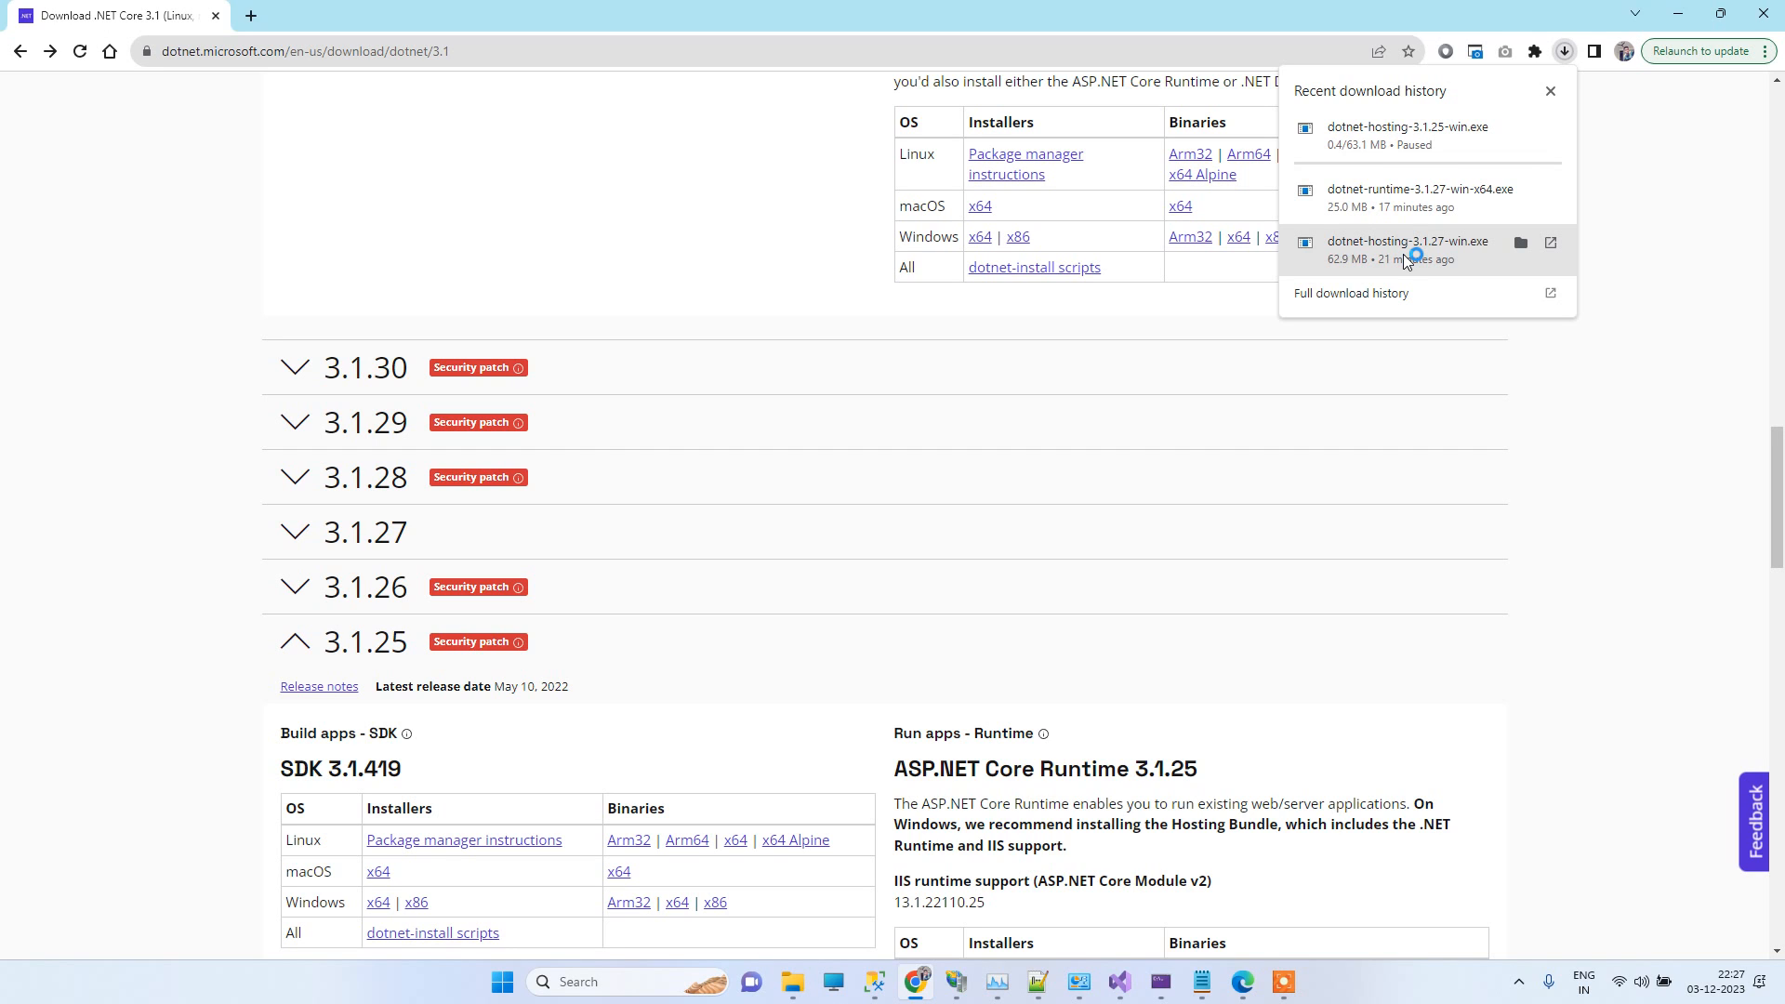
Step: Run dotnet-hosting-3.1.27-win.exe, agree to the license terms and start installing the hosting bundle
double_click(1408, 240)
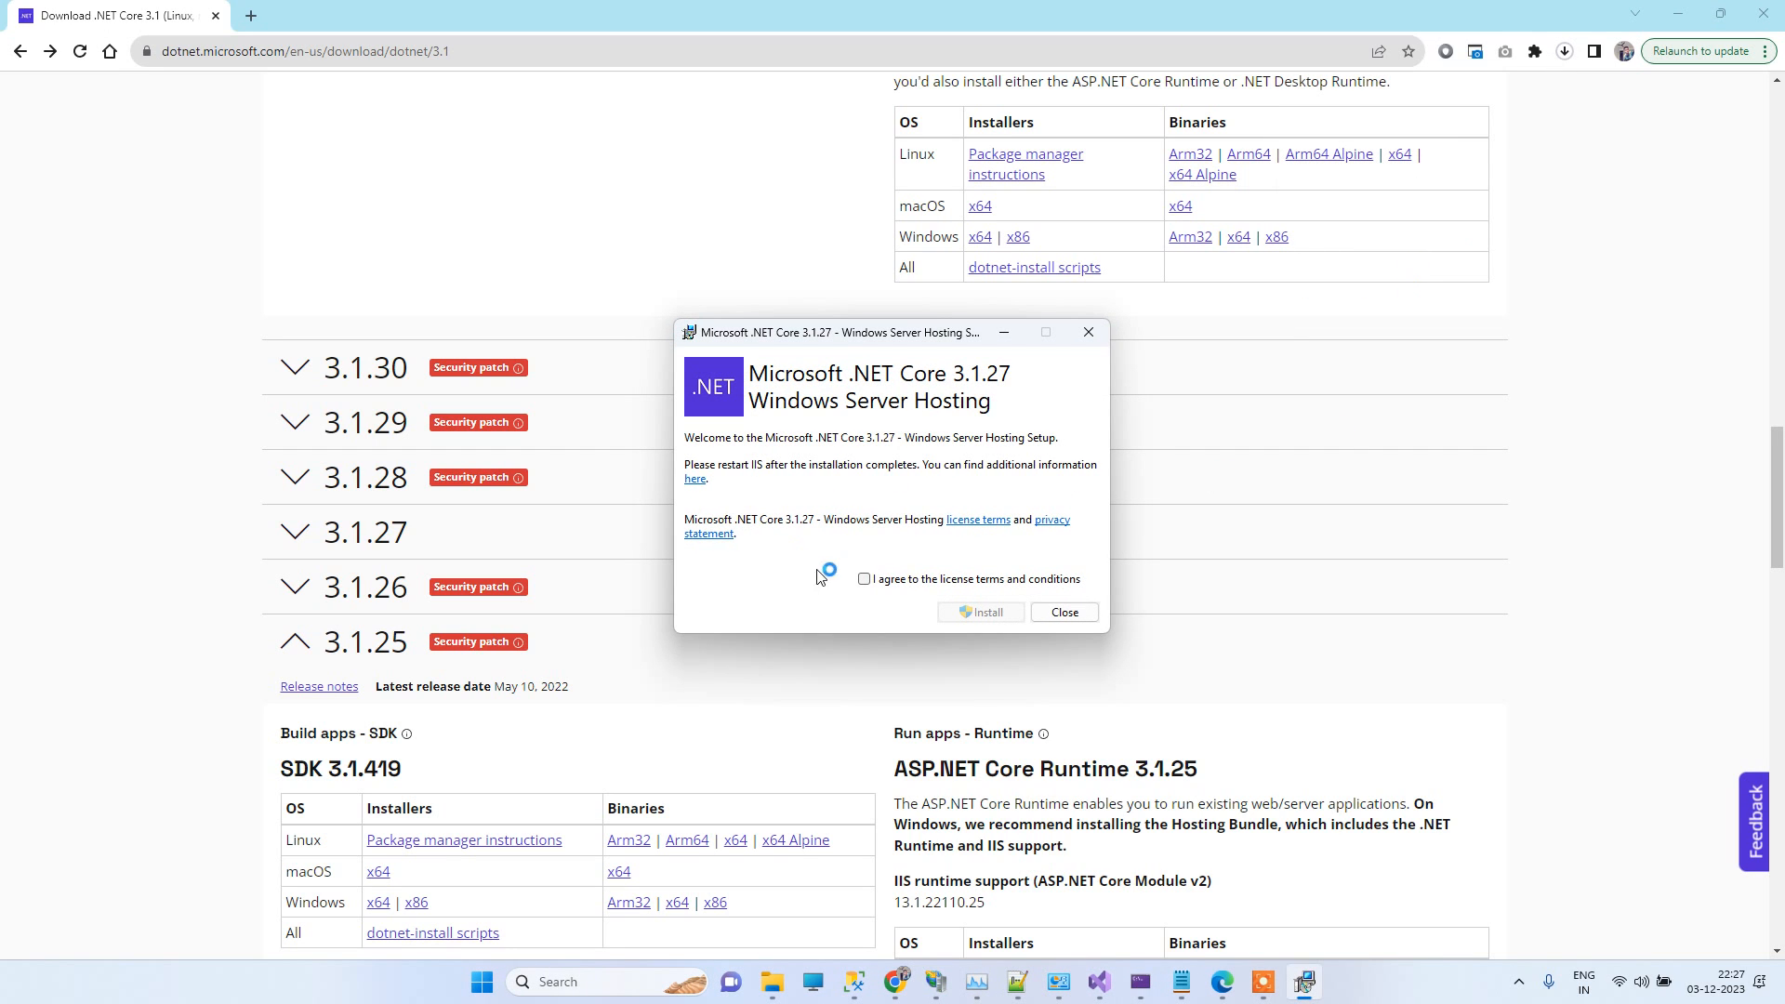
click(980, 612)
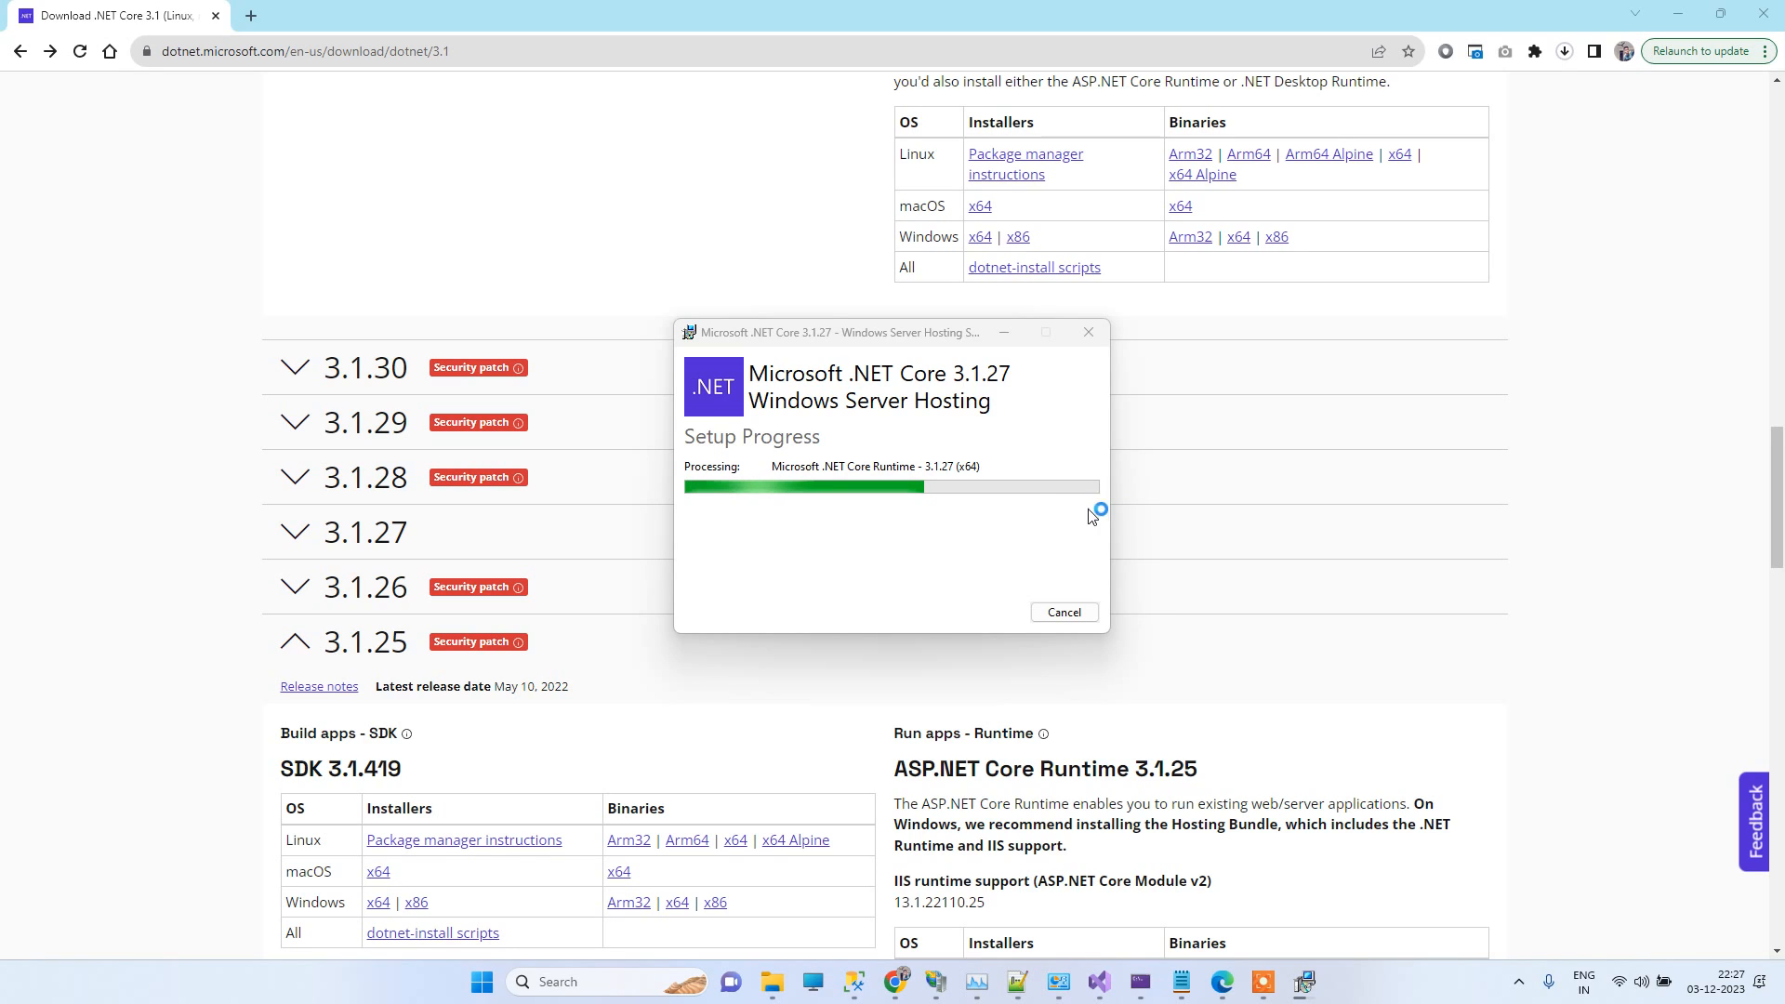
mouse_move(1495, 357)
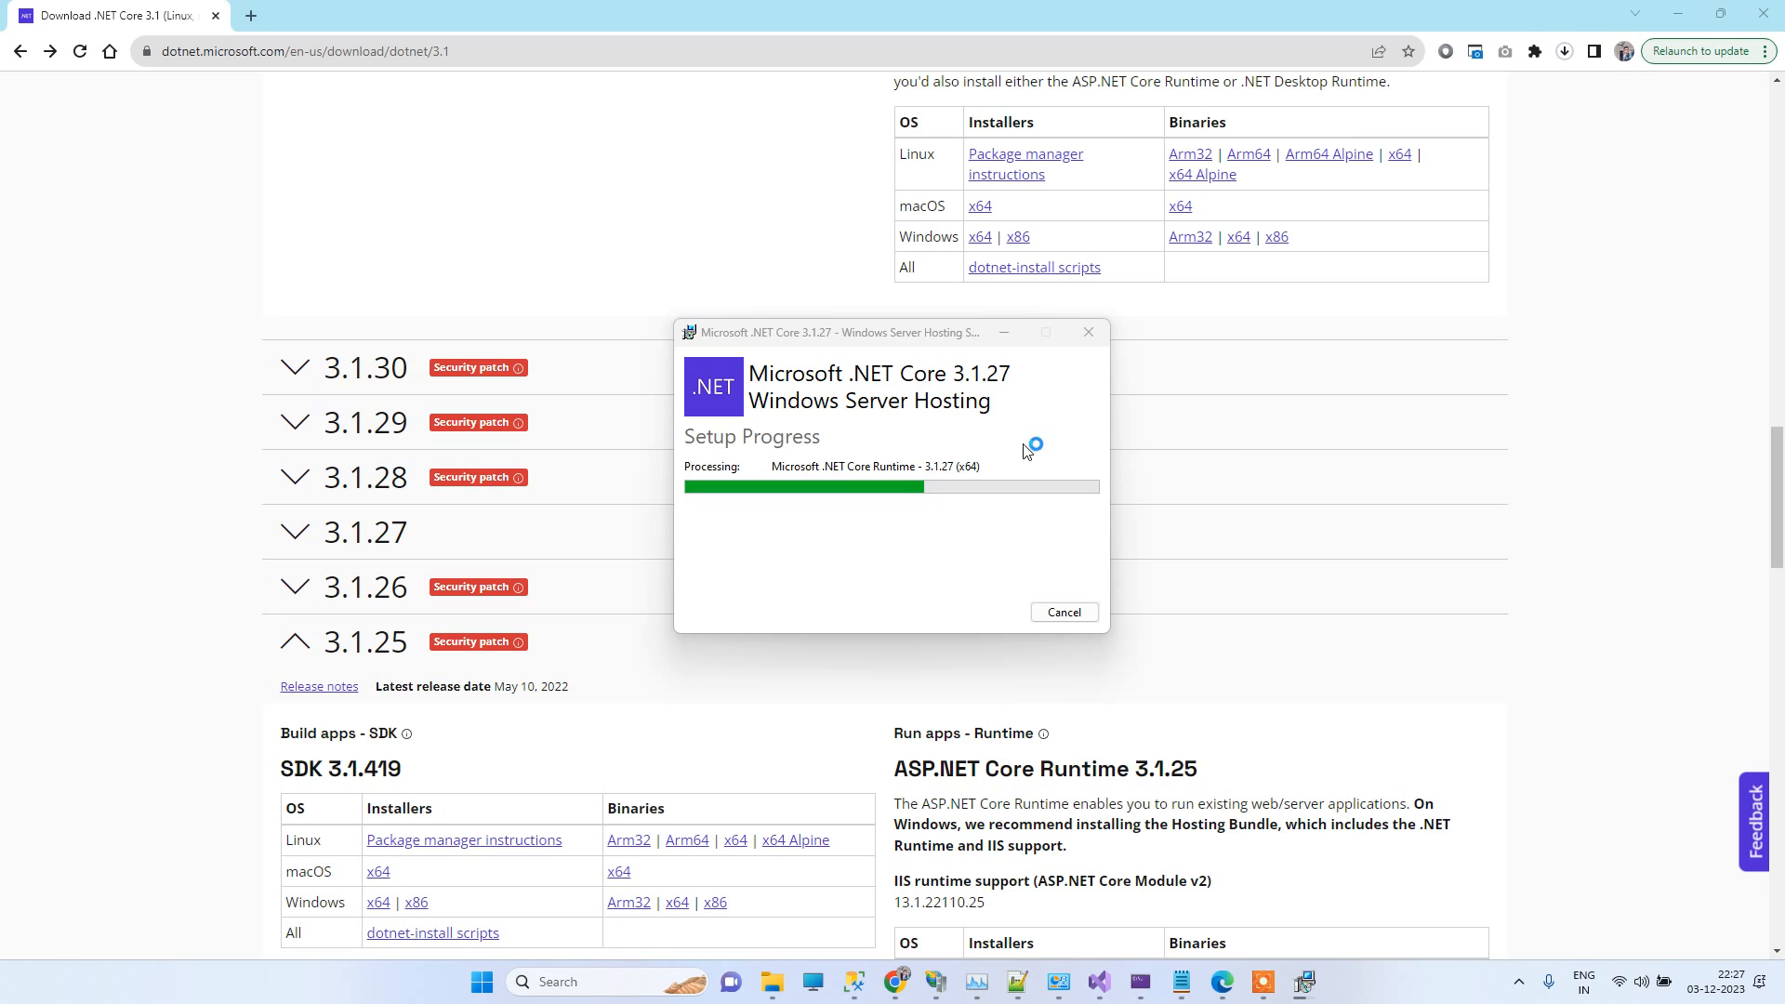
mouse_move(1110, 363)
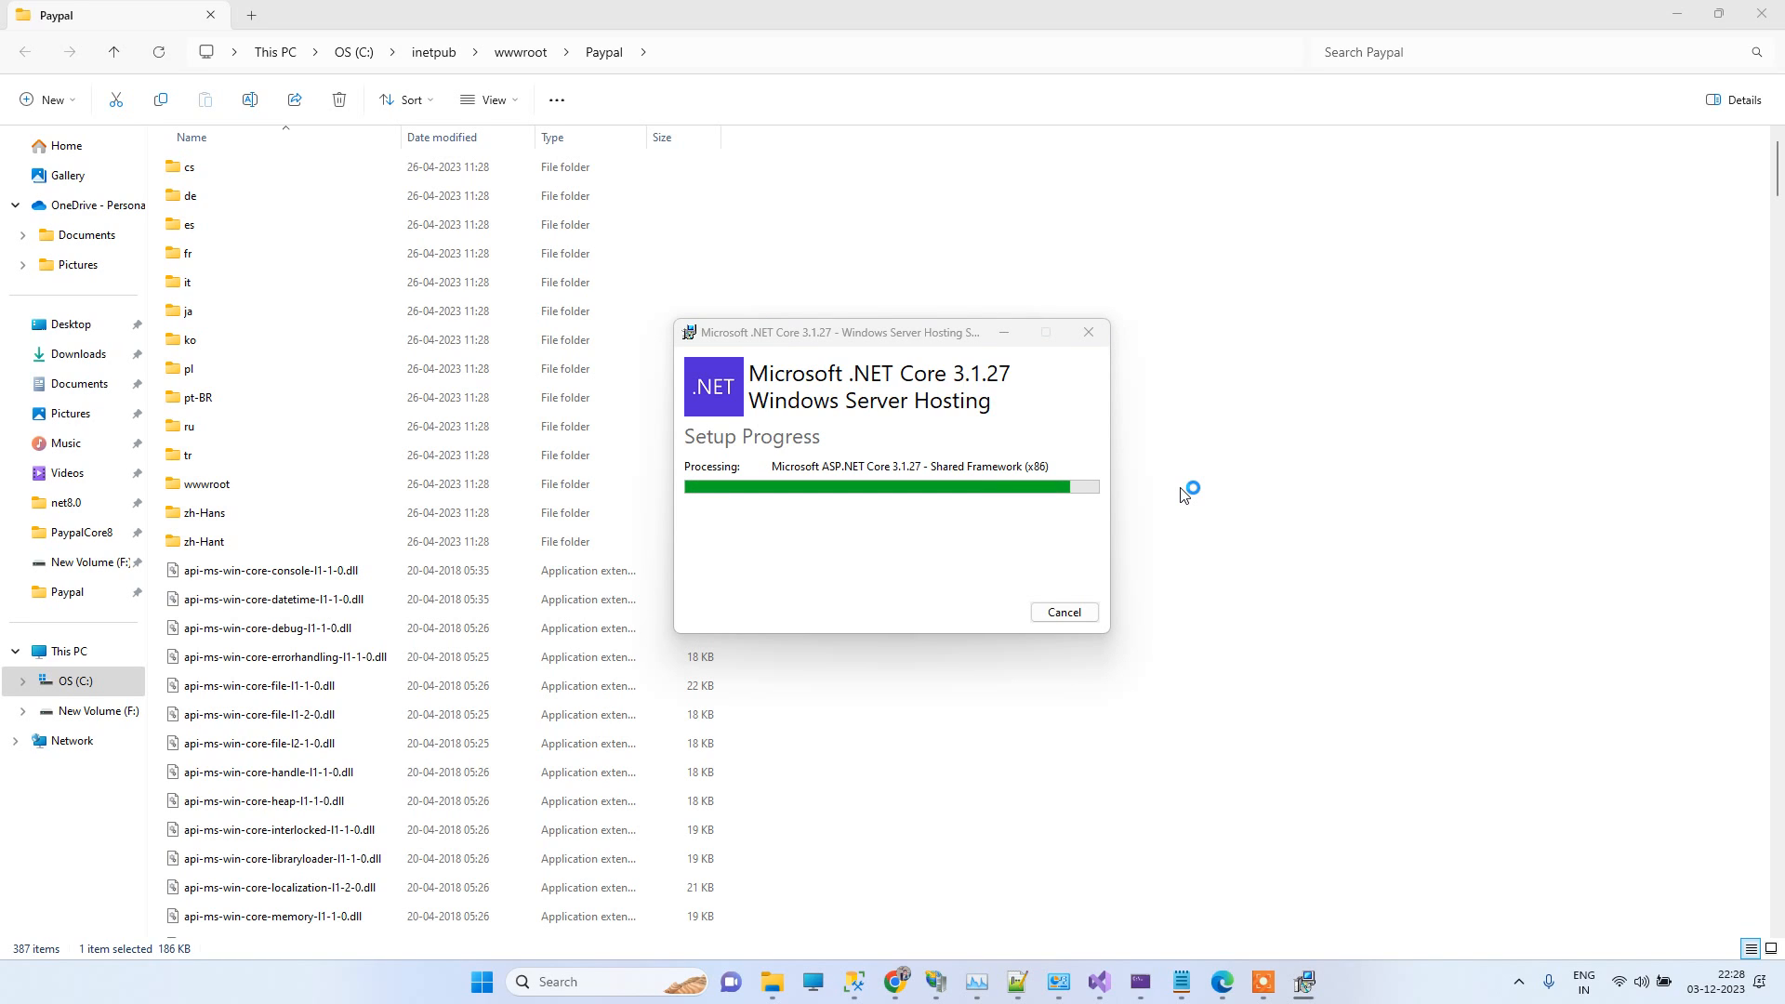
mouse_move(1170, 498)
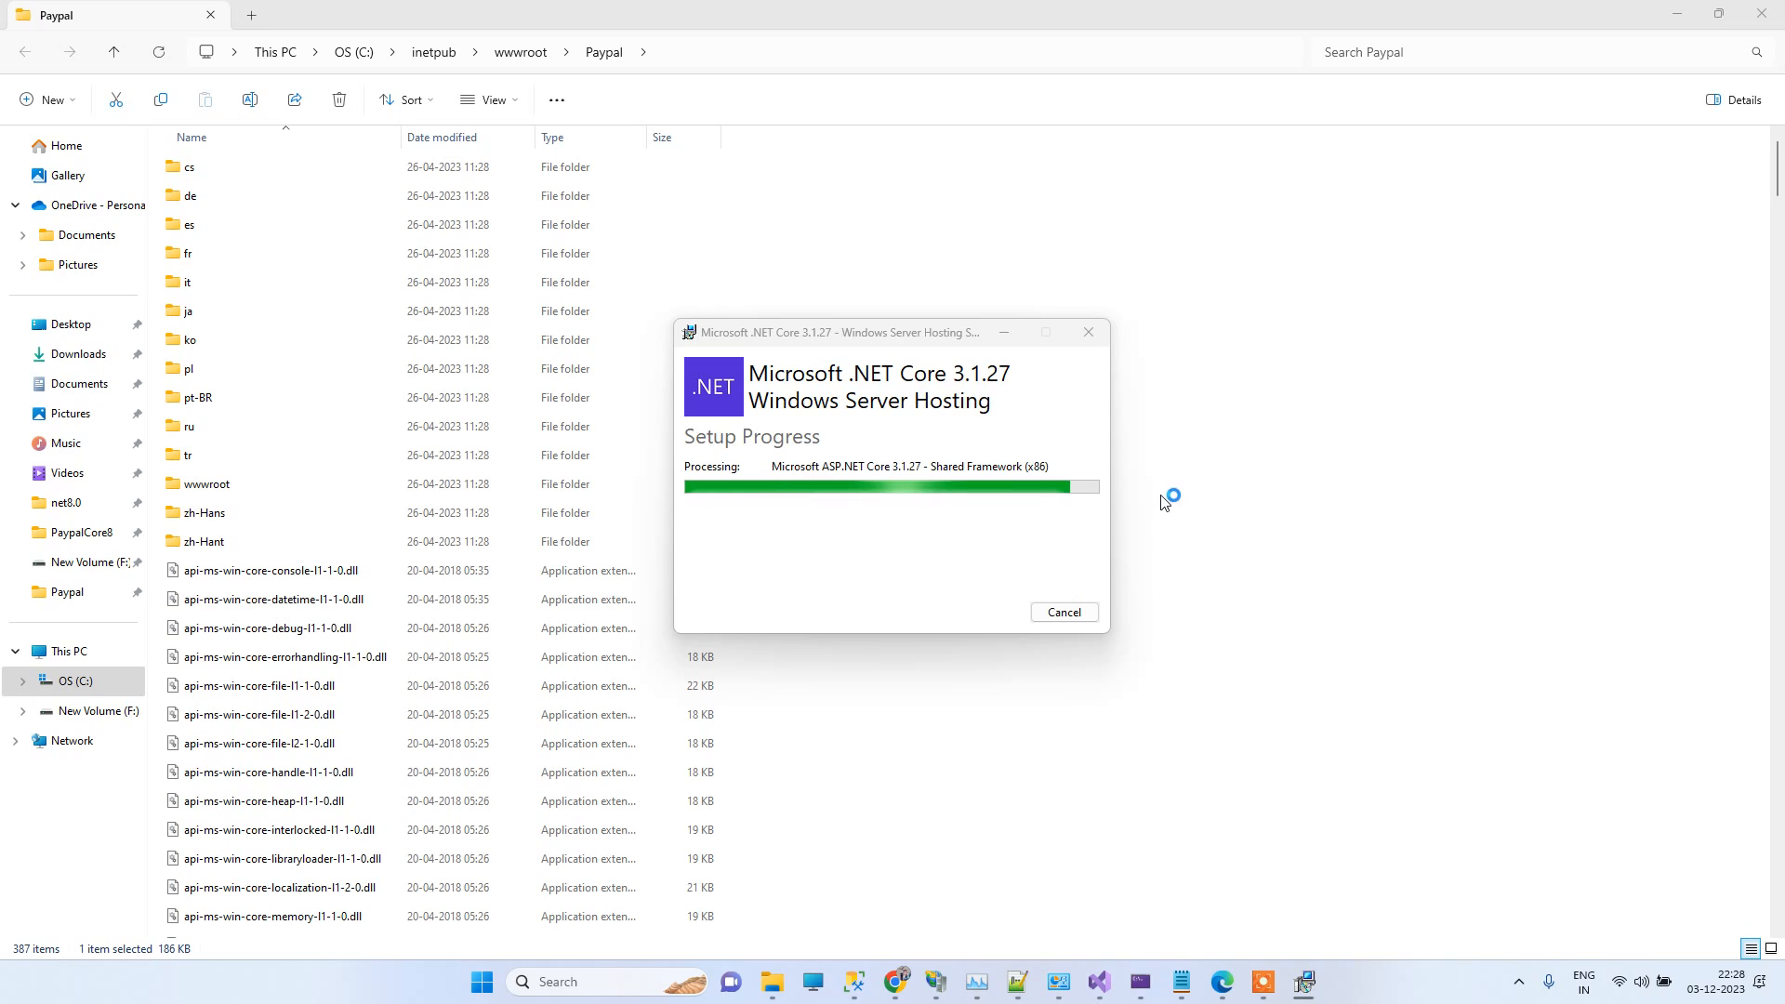
mouse_move(1150, 510)
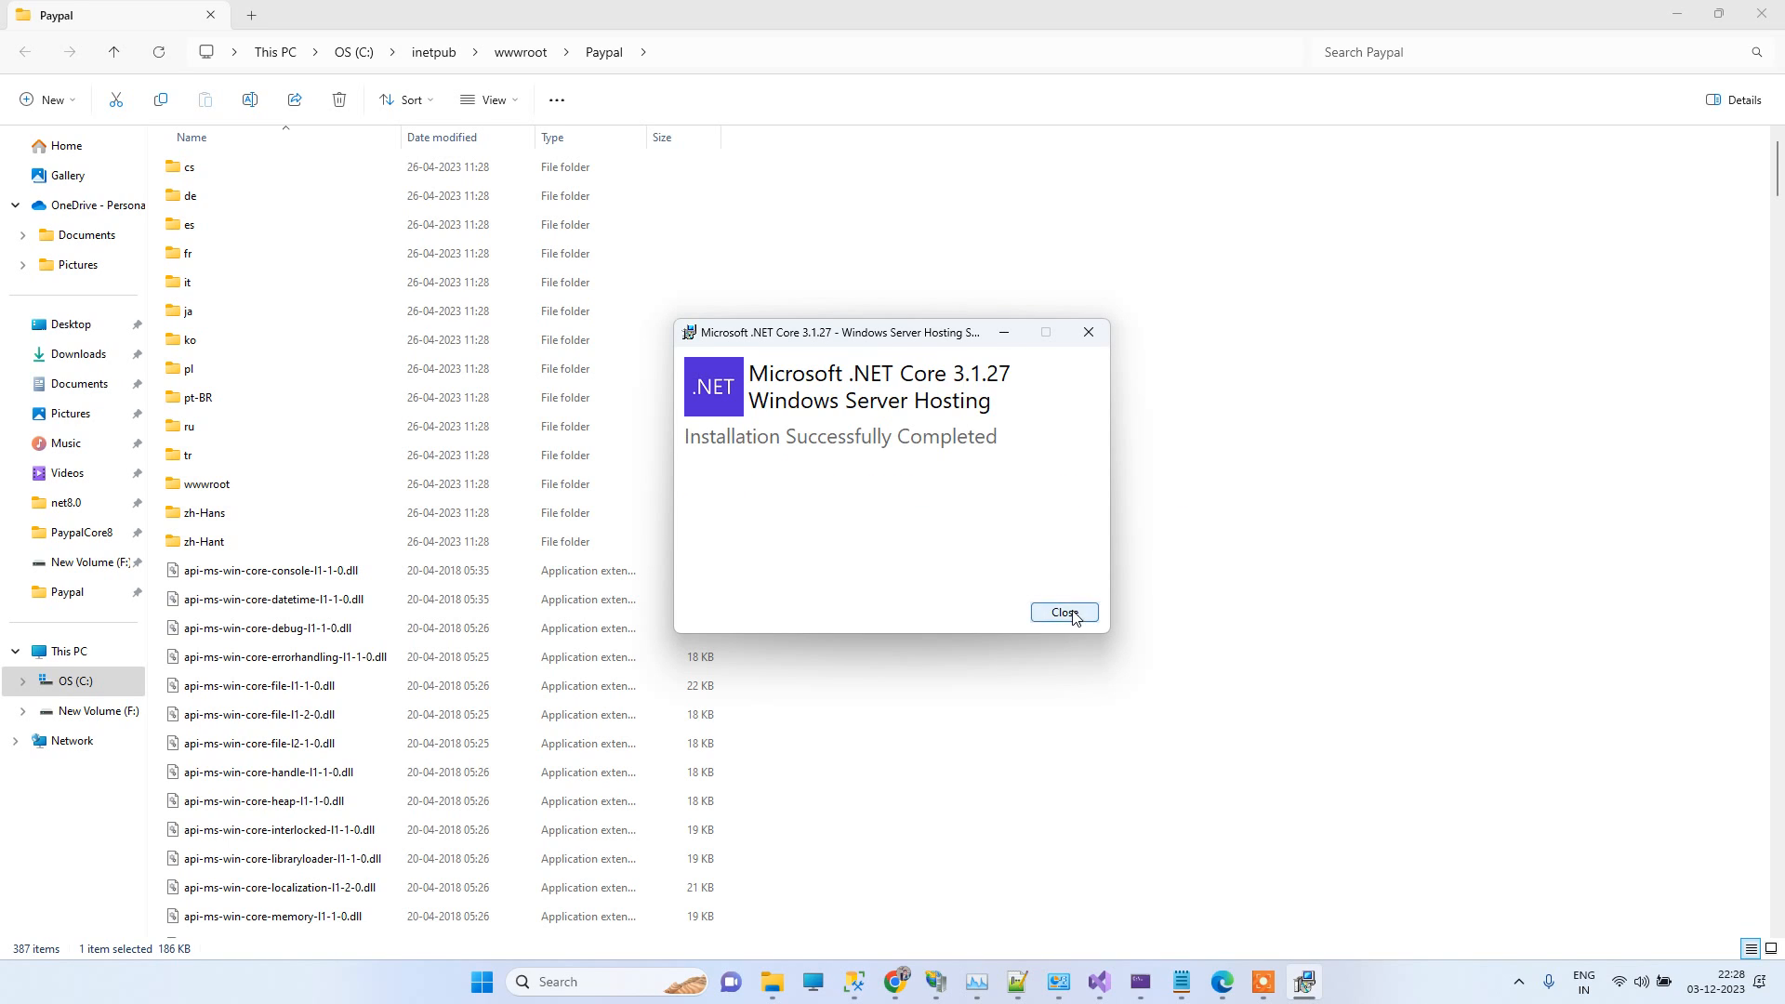
Step: Close the finished installer and compare Edge's old 500.19 tab with the now-working PaypalCore home page on localhost
click(1062, 612)
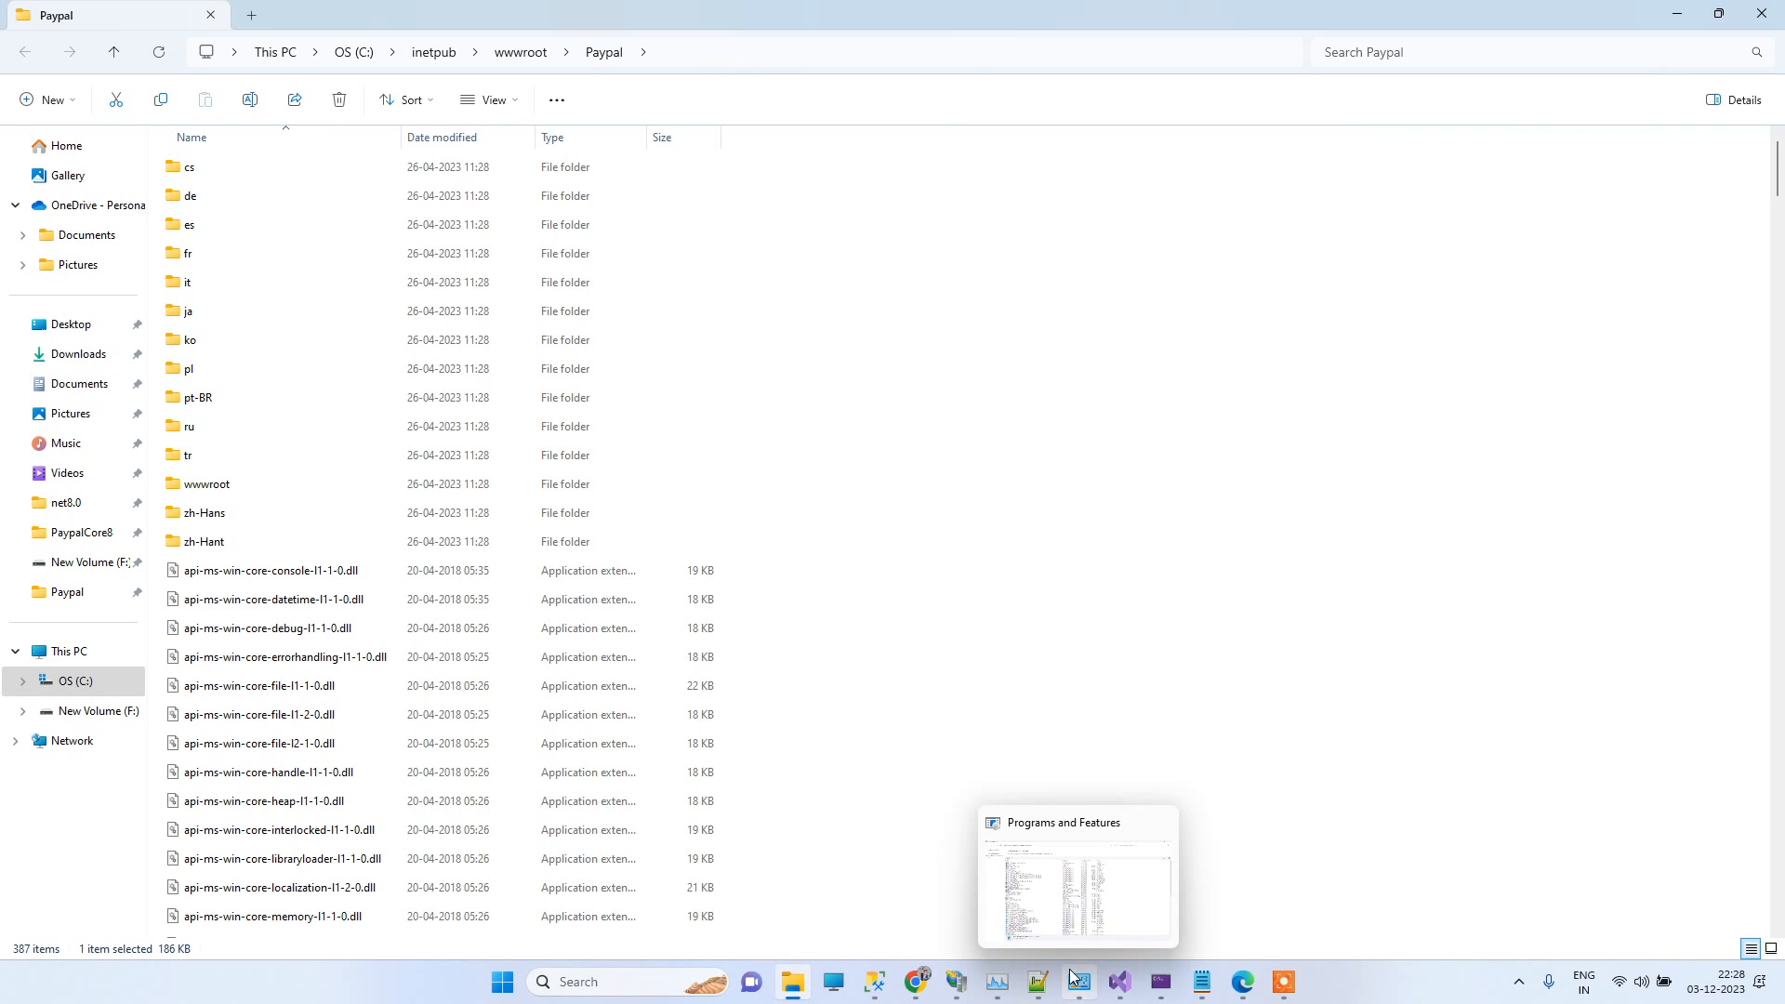
click(1077, 991)
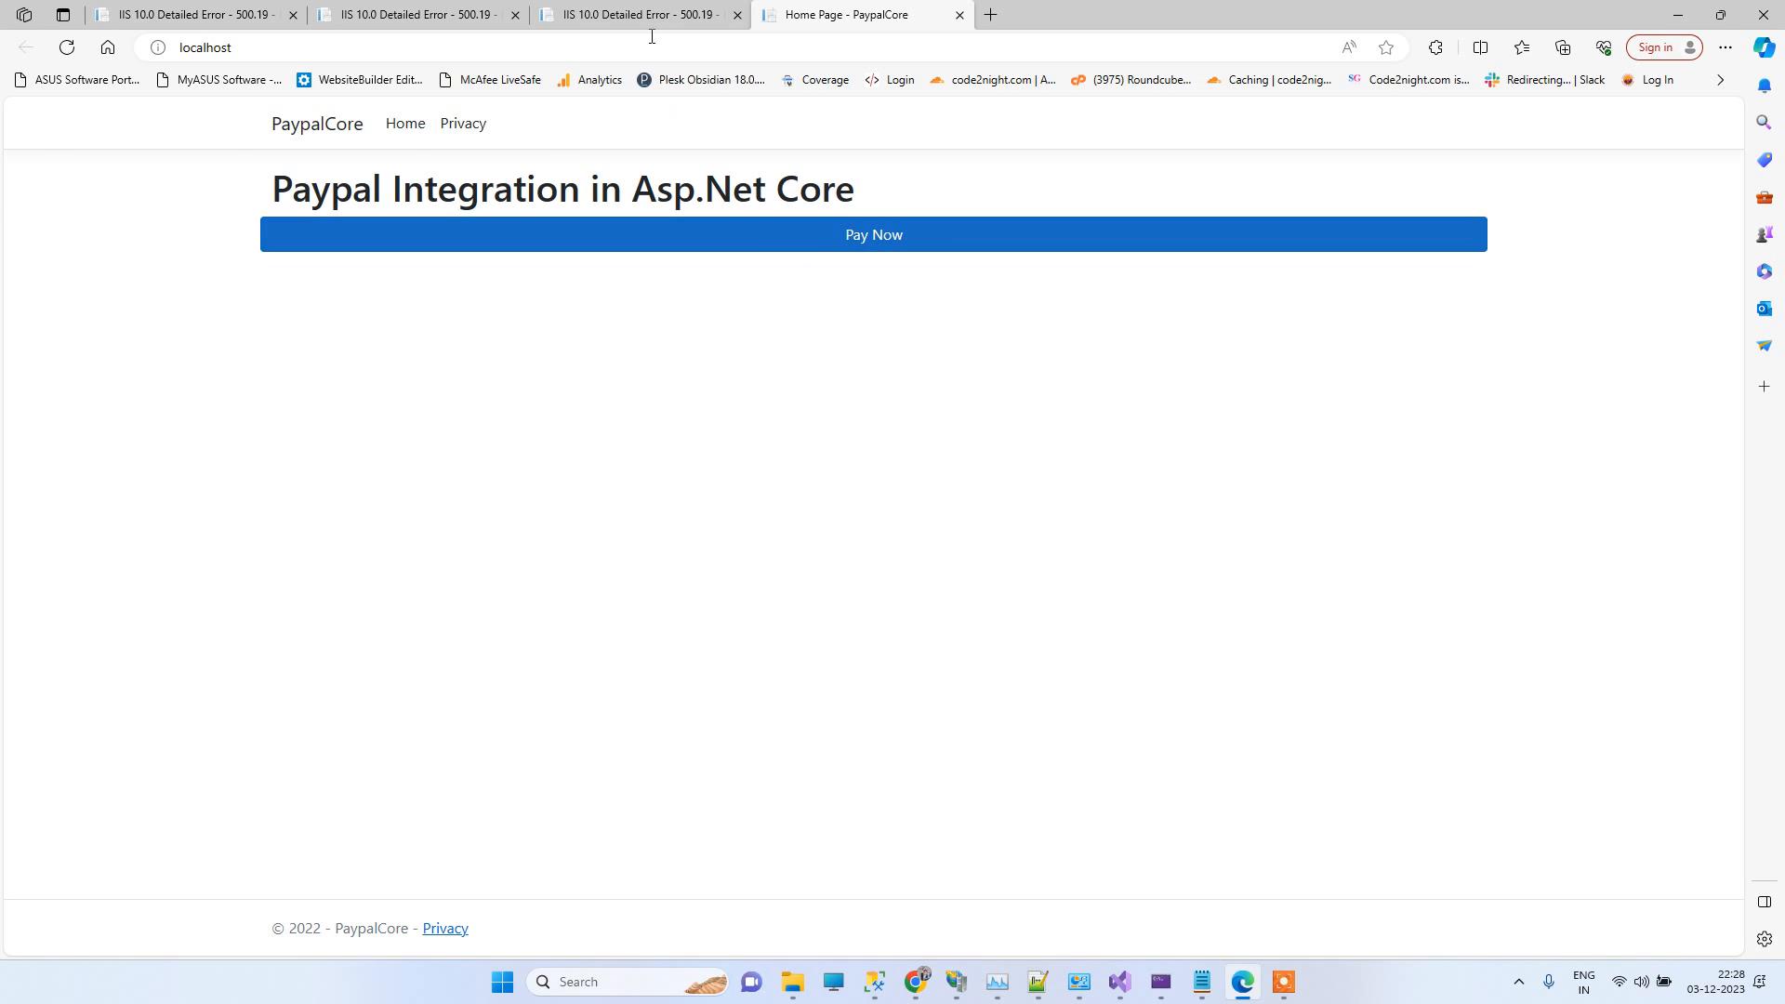
click(638, 13)
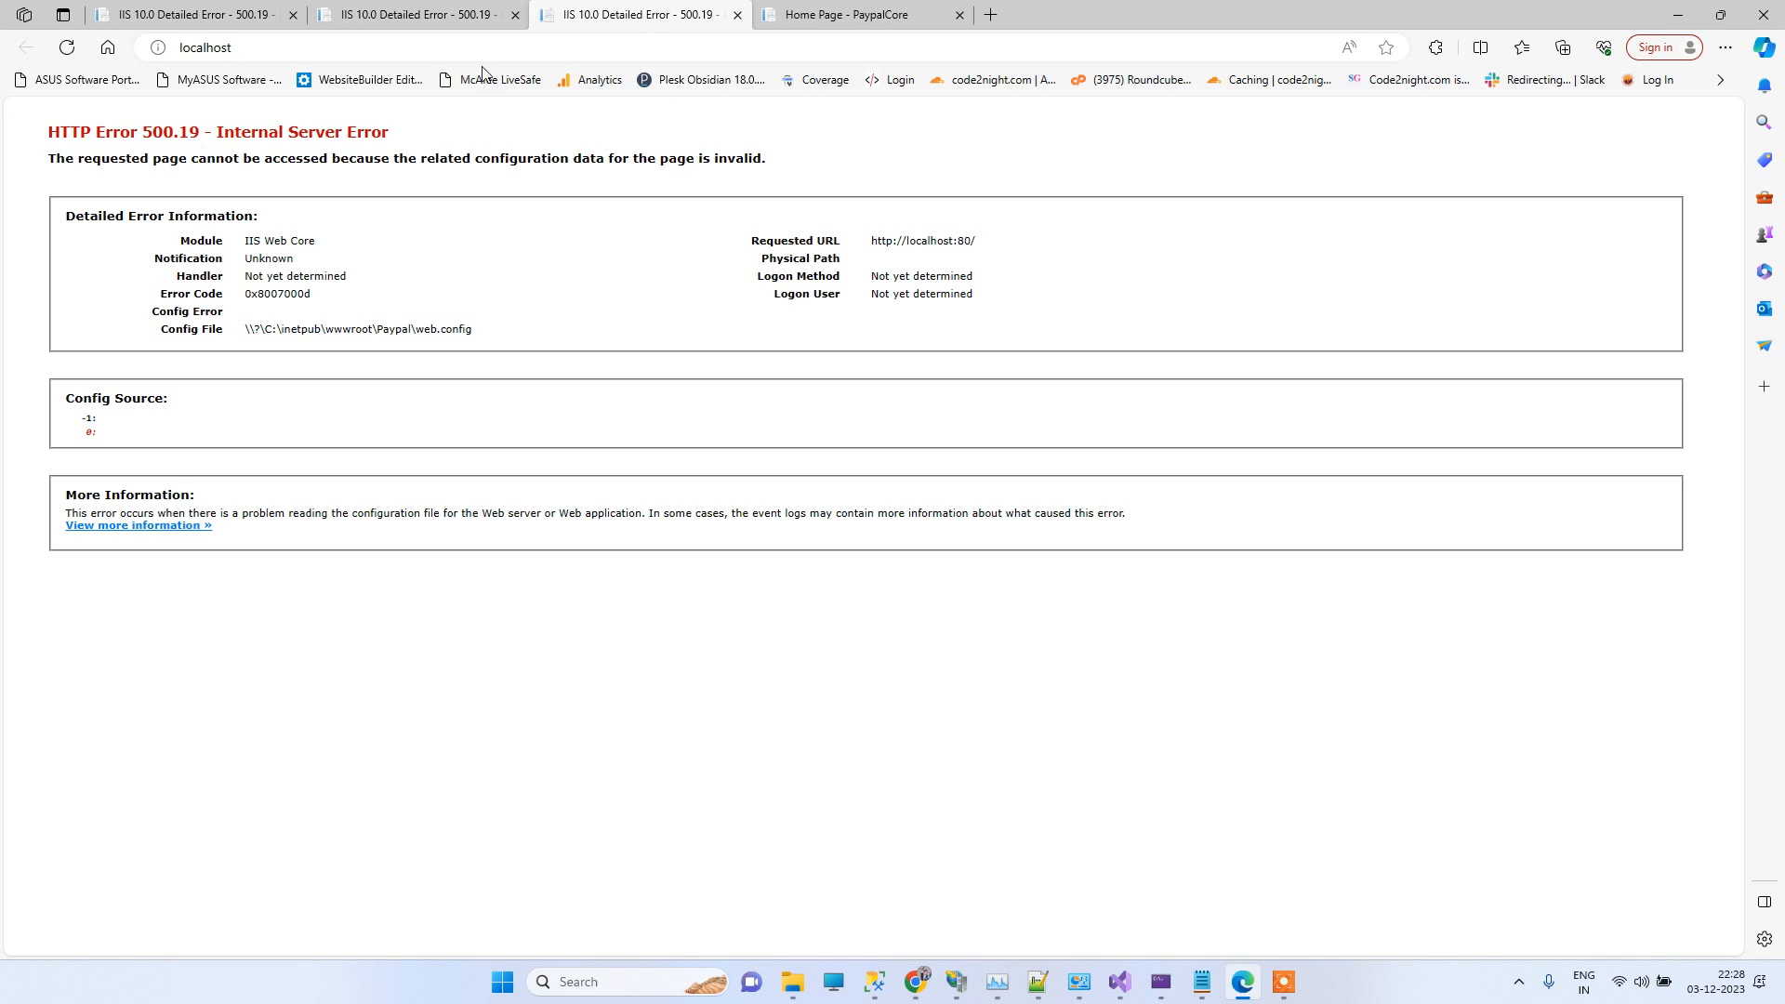
click(859, 15)
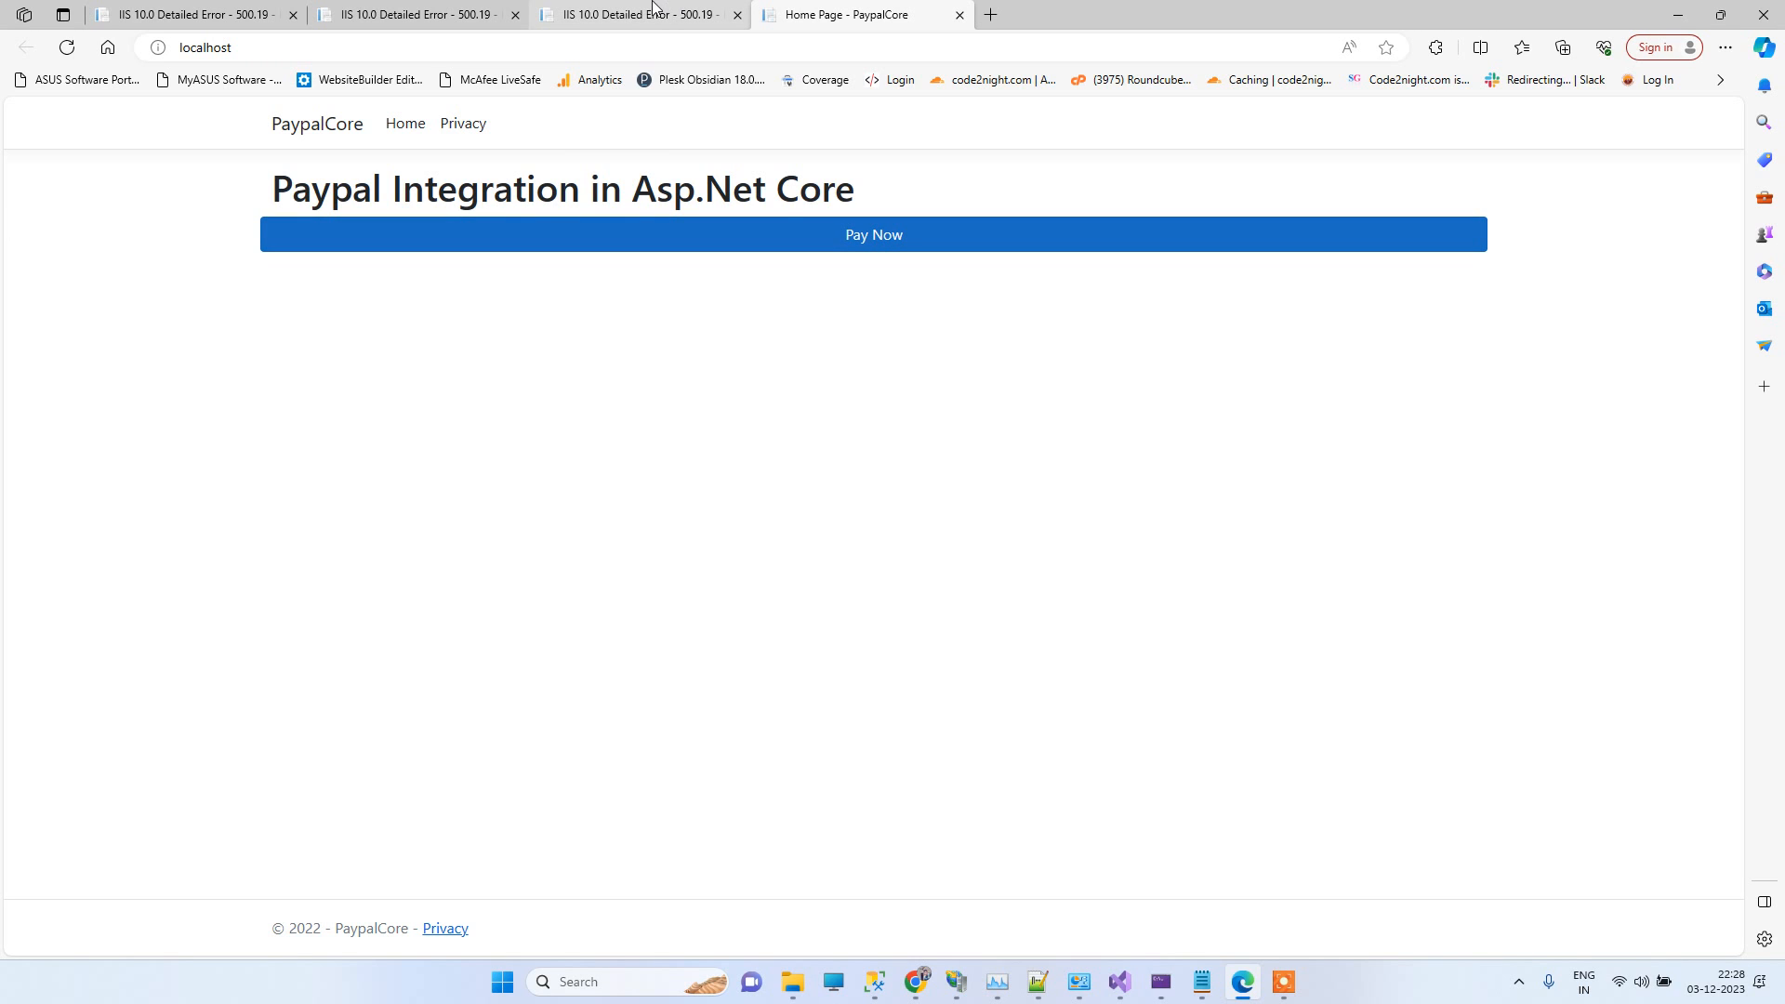
mouse_move(422, 266)
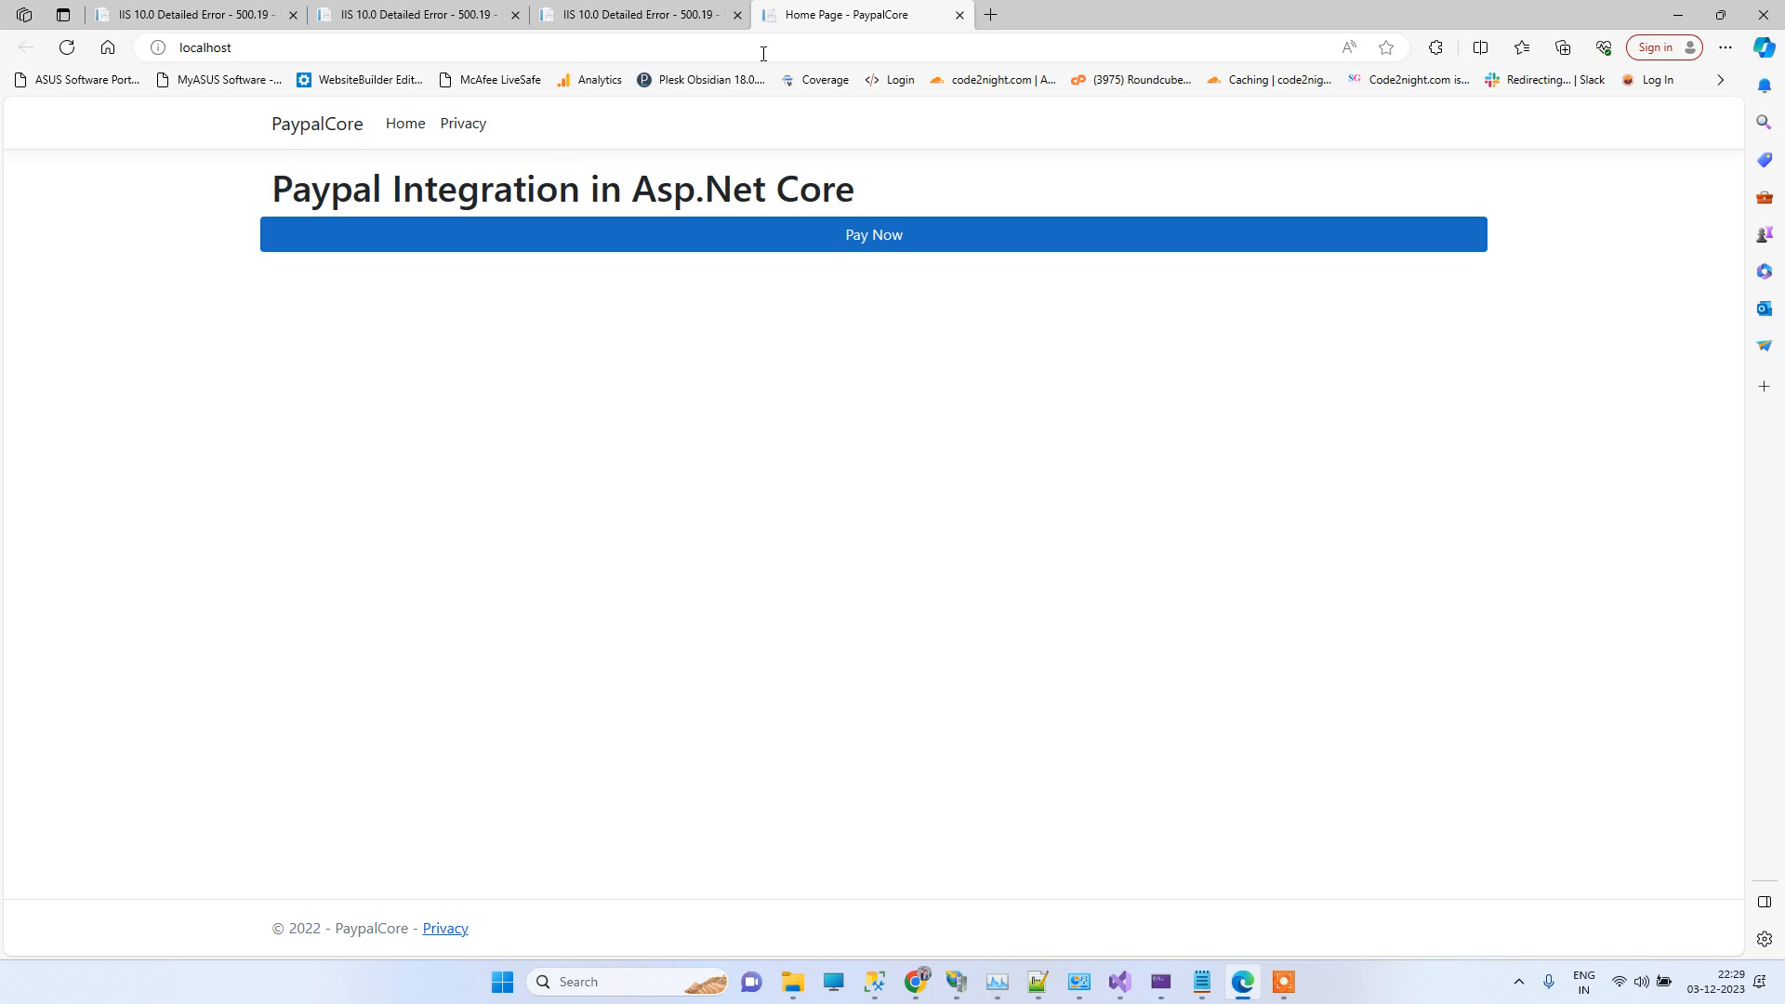
mouse_move(958, 982)
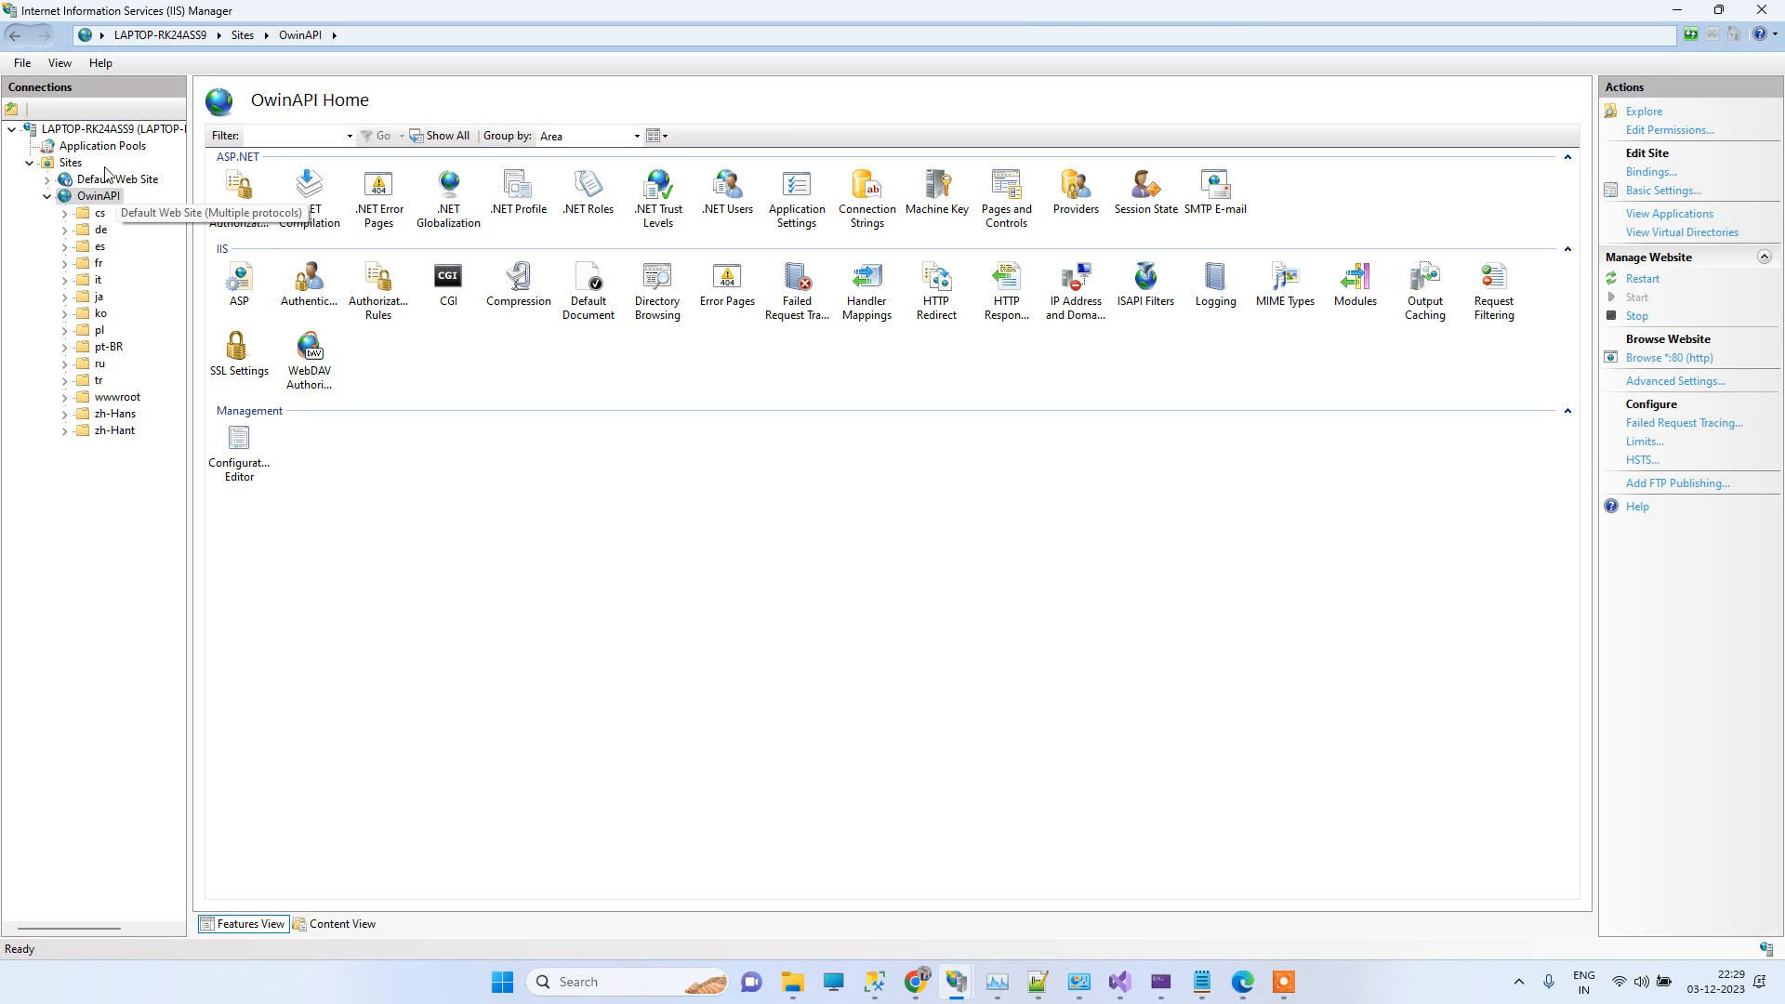
Step: Confirm Enable 32-Bit Applications is True in the OwinAPI pool's Advanced Settings, then dismiss the dialog
click(102, 145)
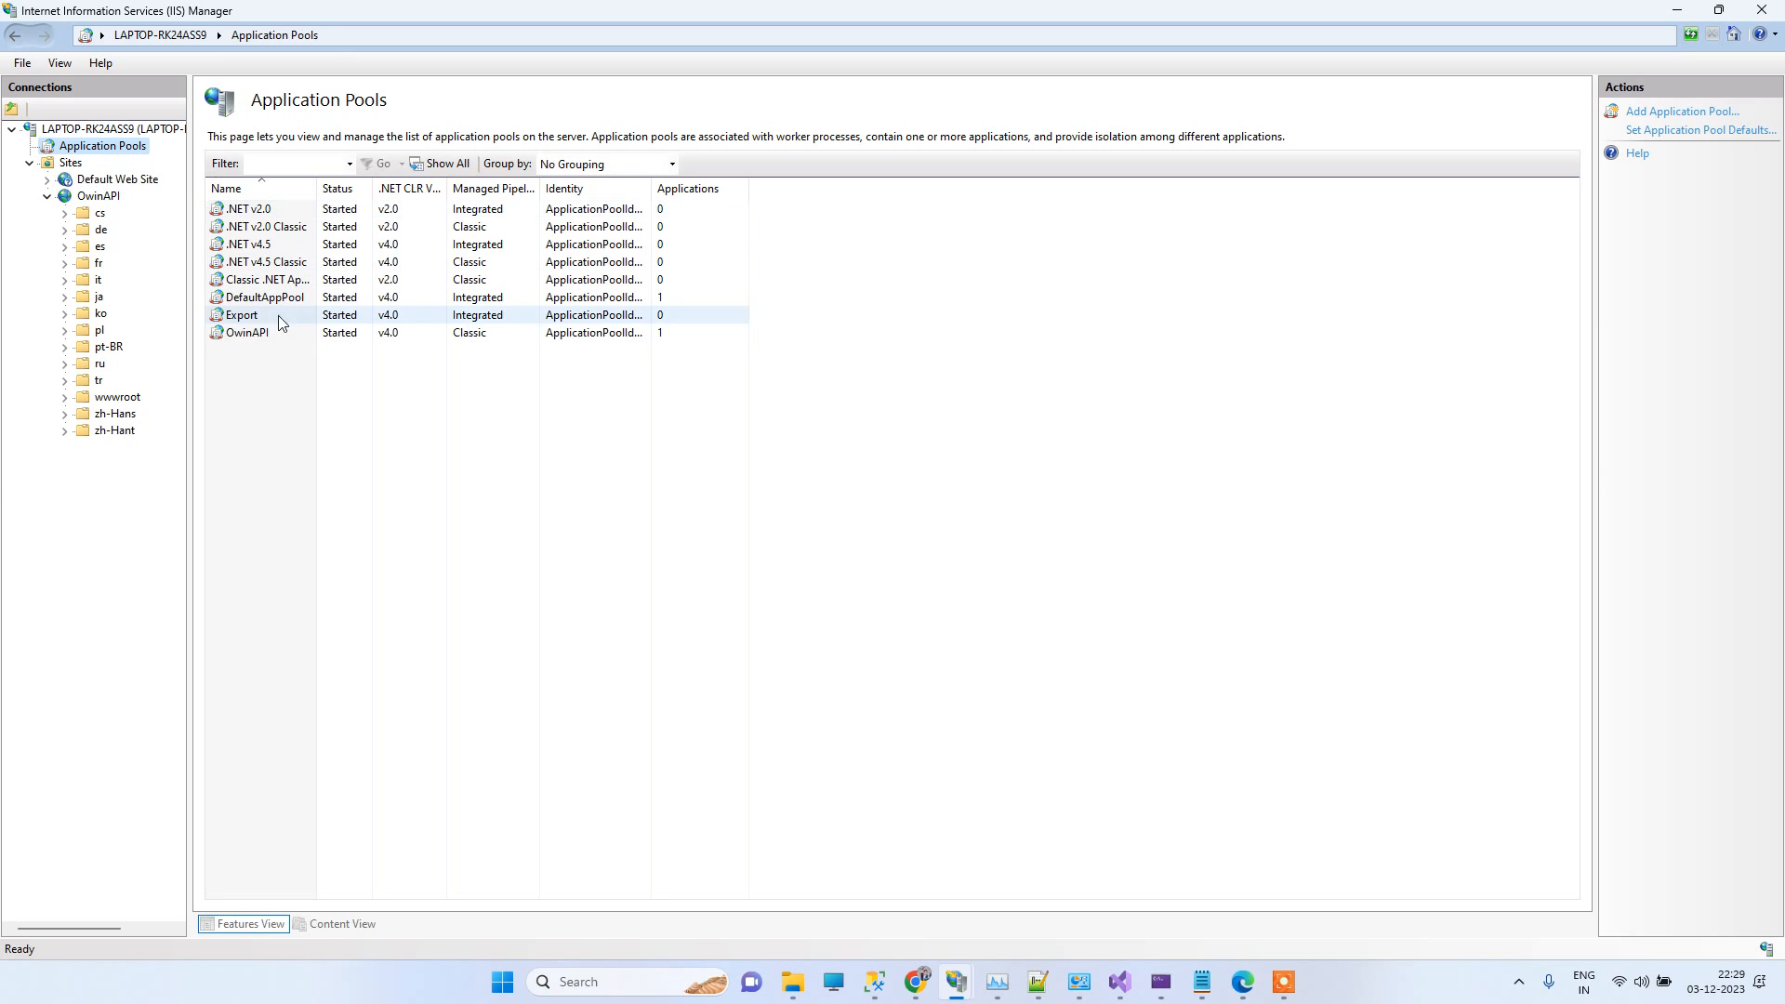
click(245, 333)
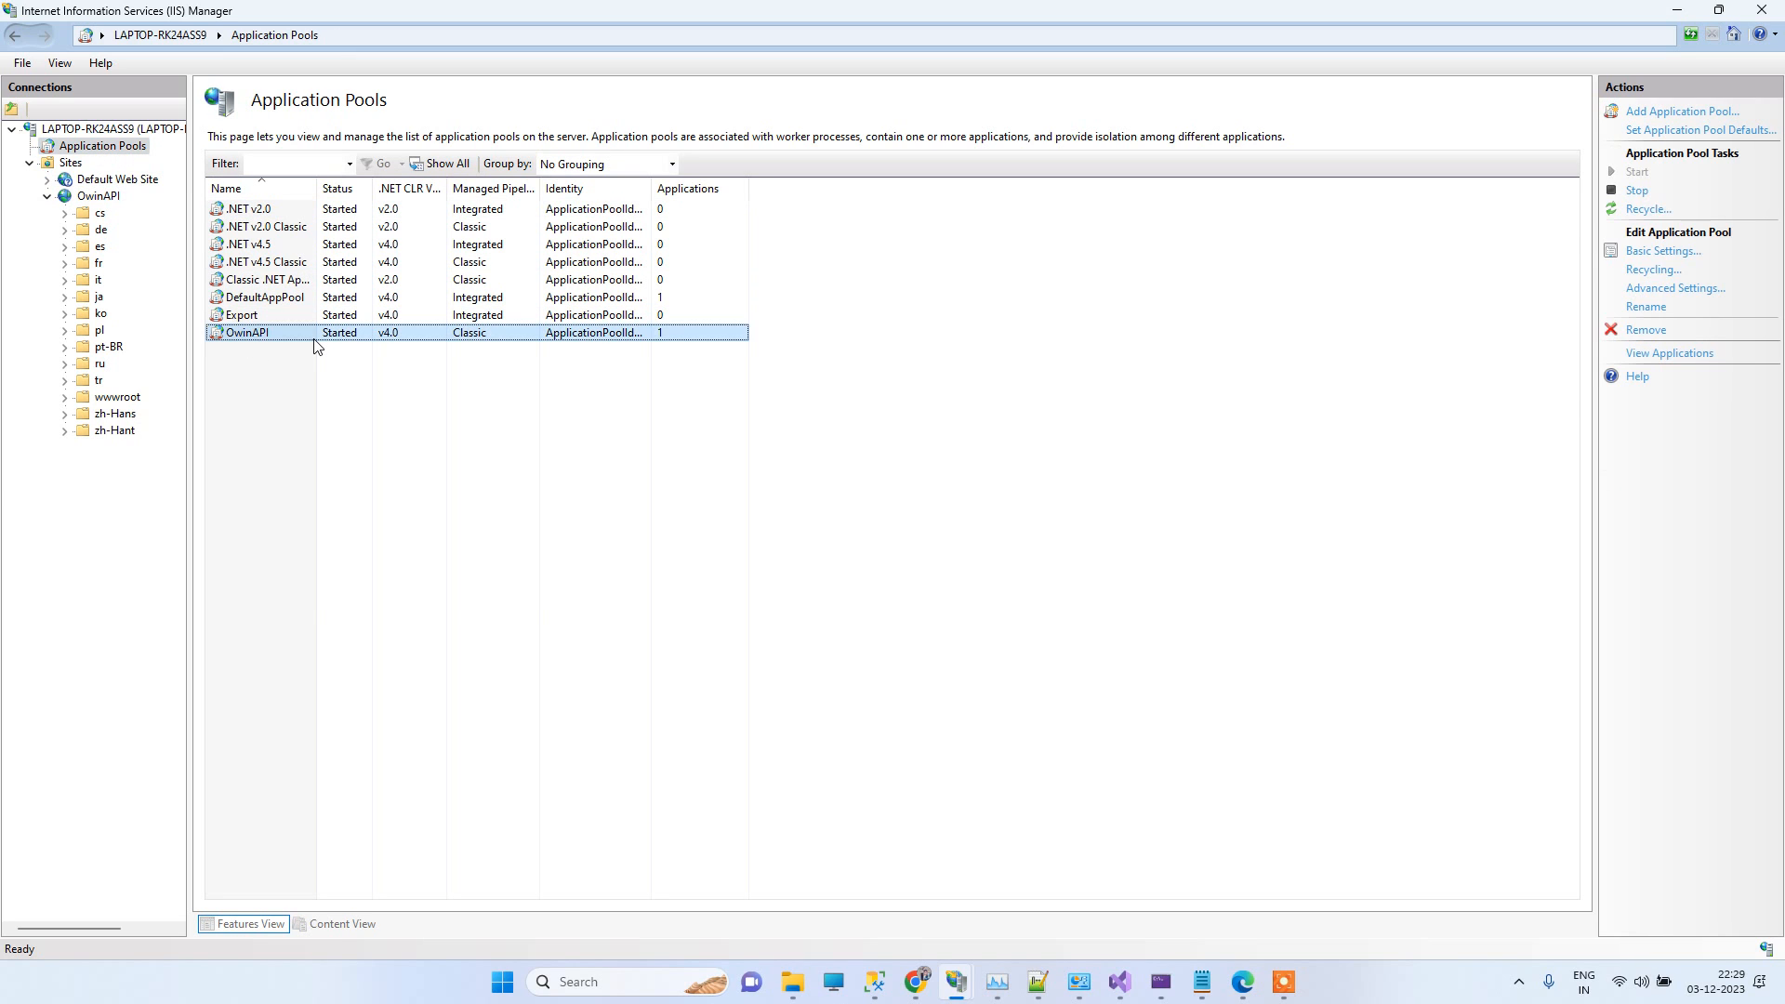
click(1676, 288)
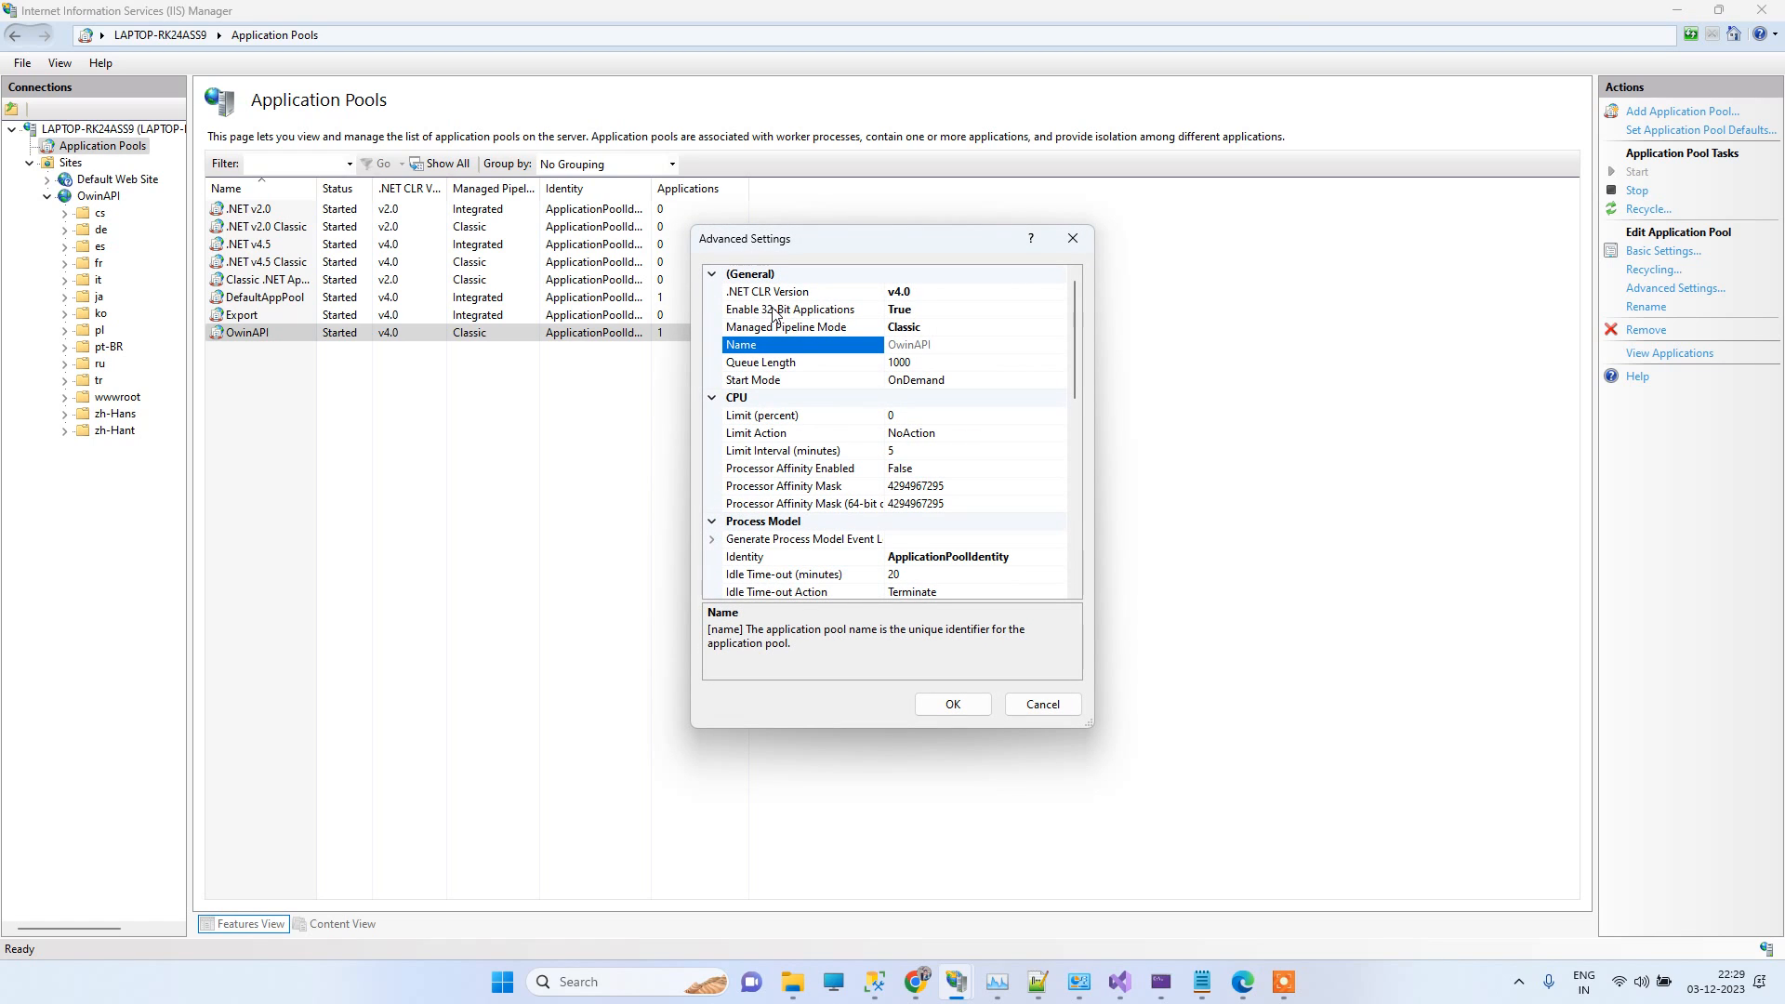
click(790, 309)
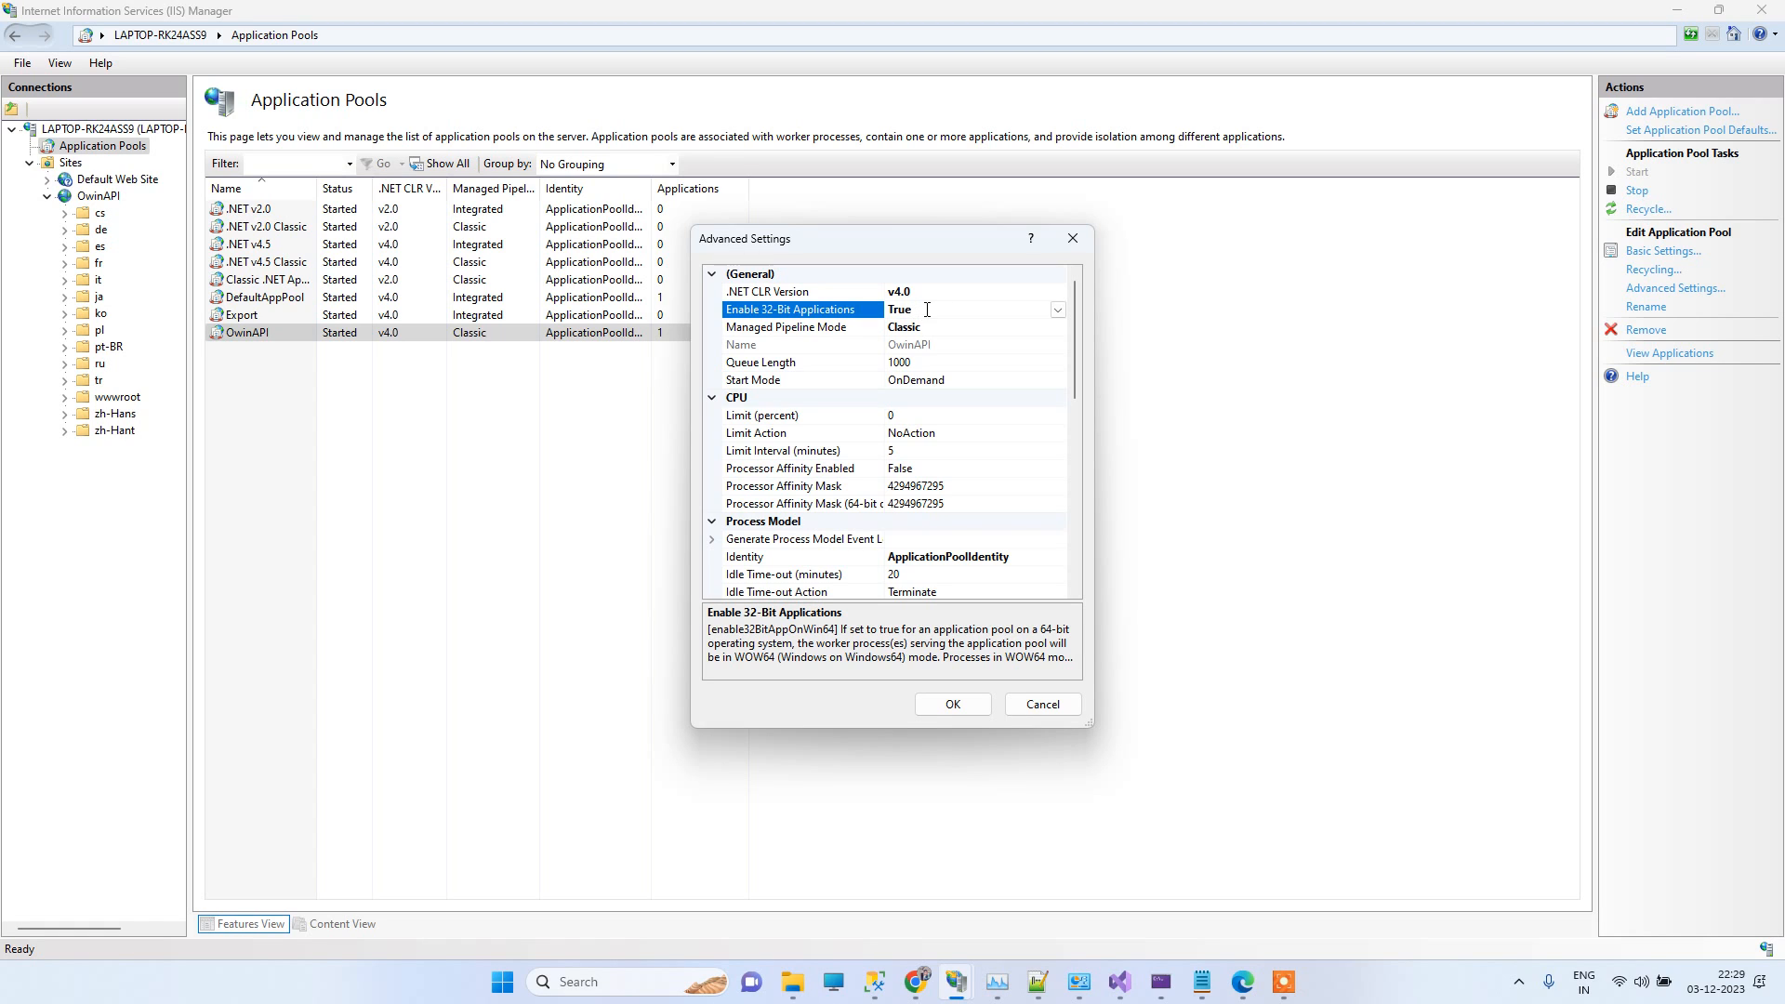
click(1037, 703)
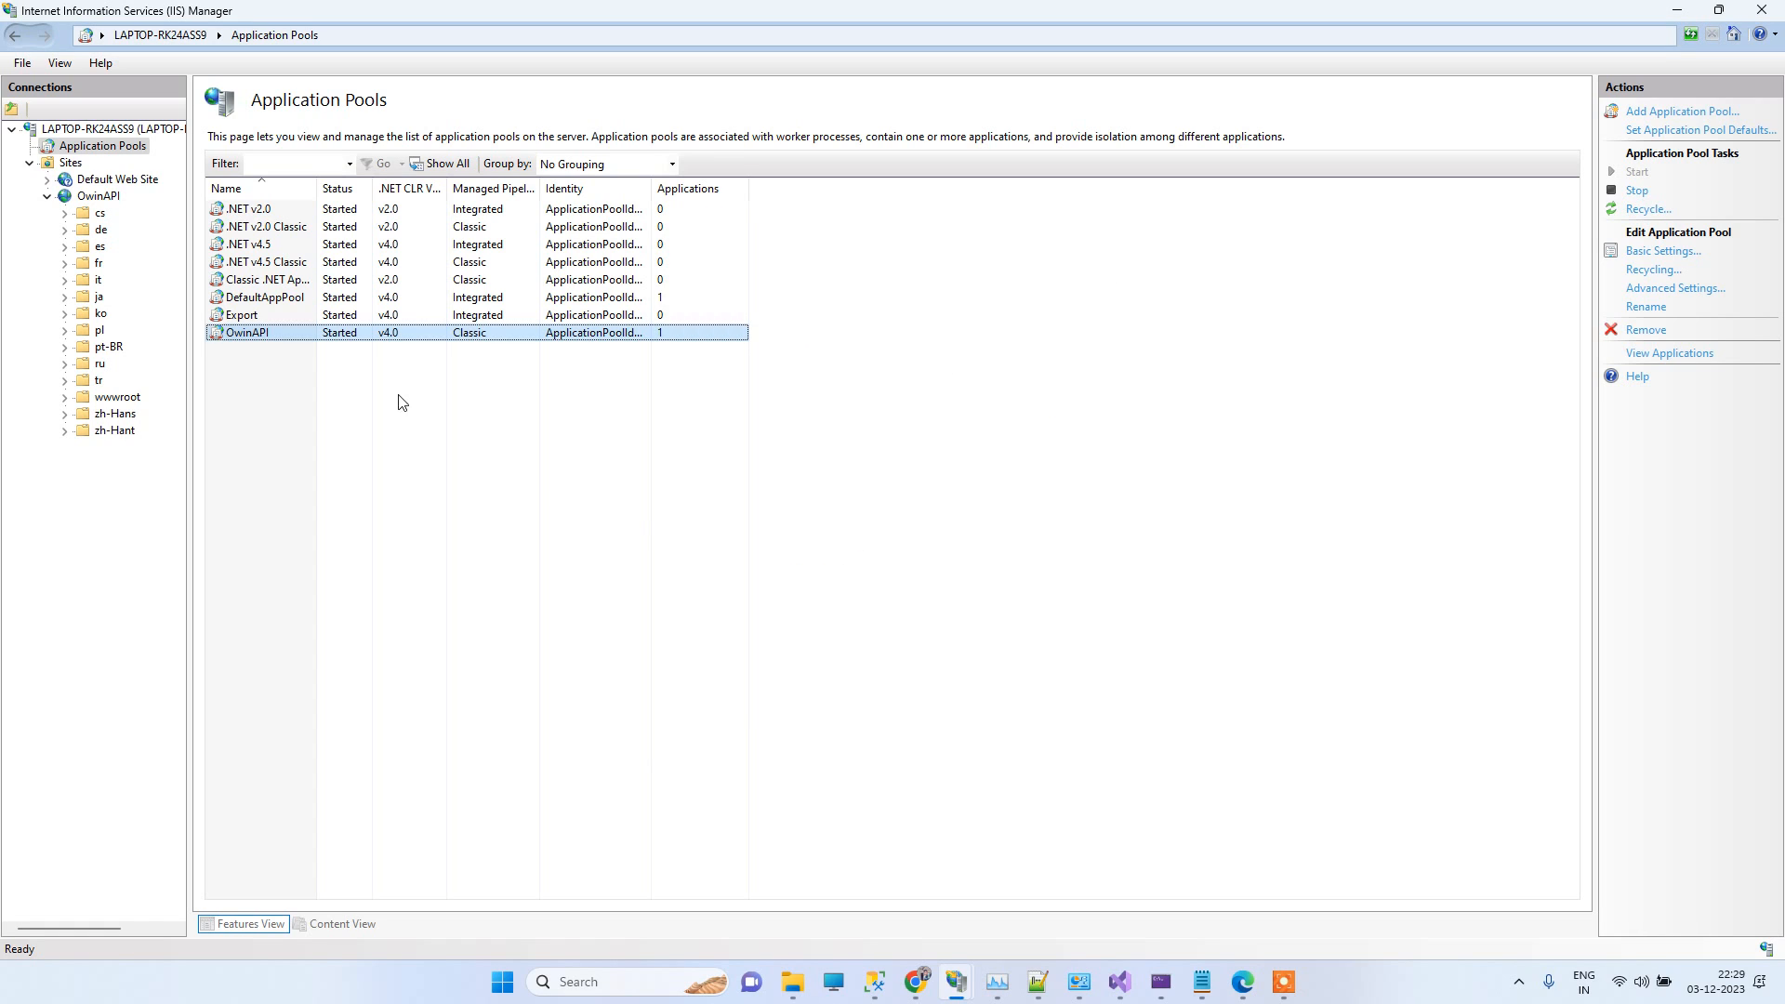
mouse_move(703, 398)
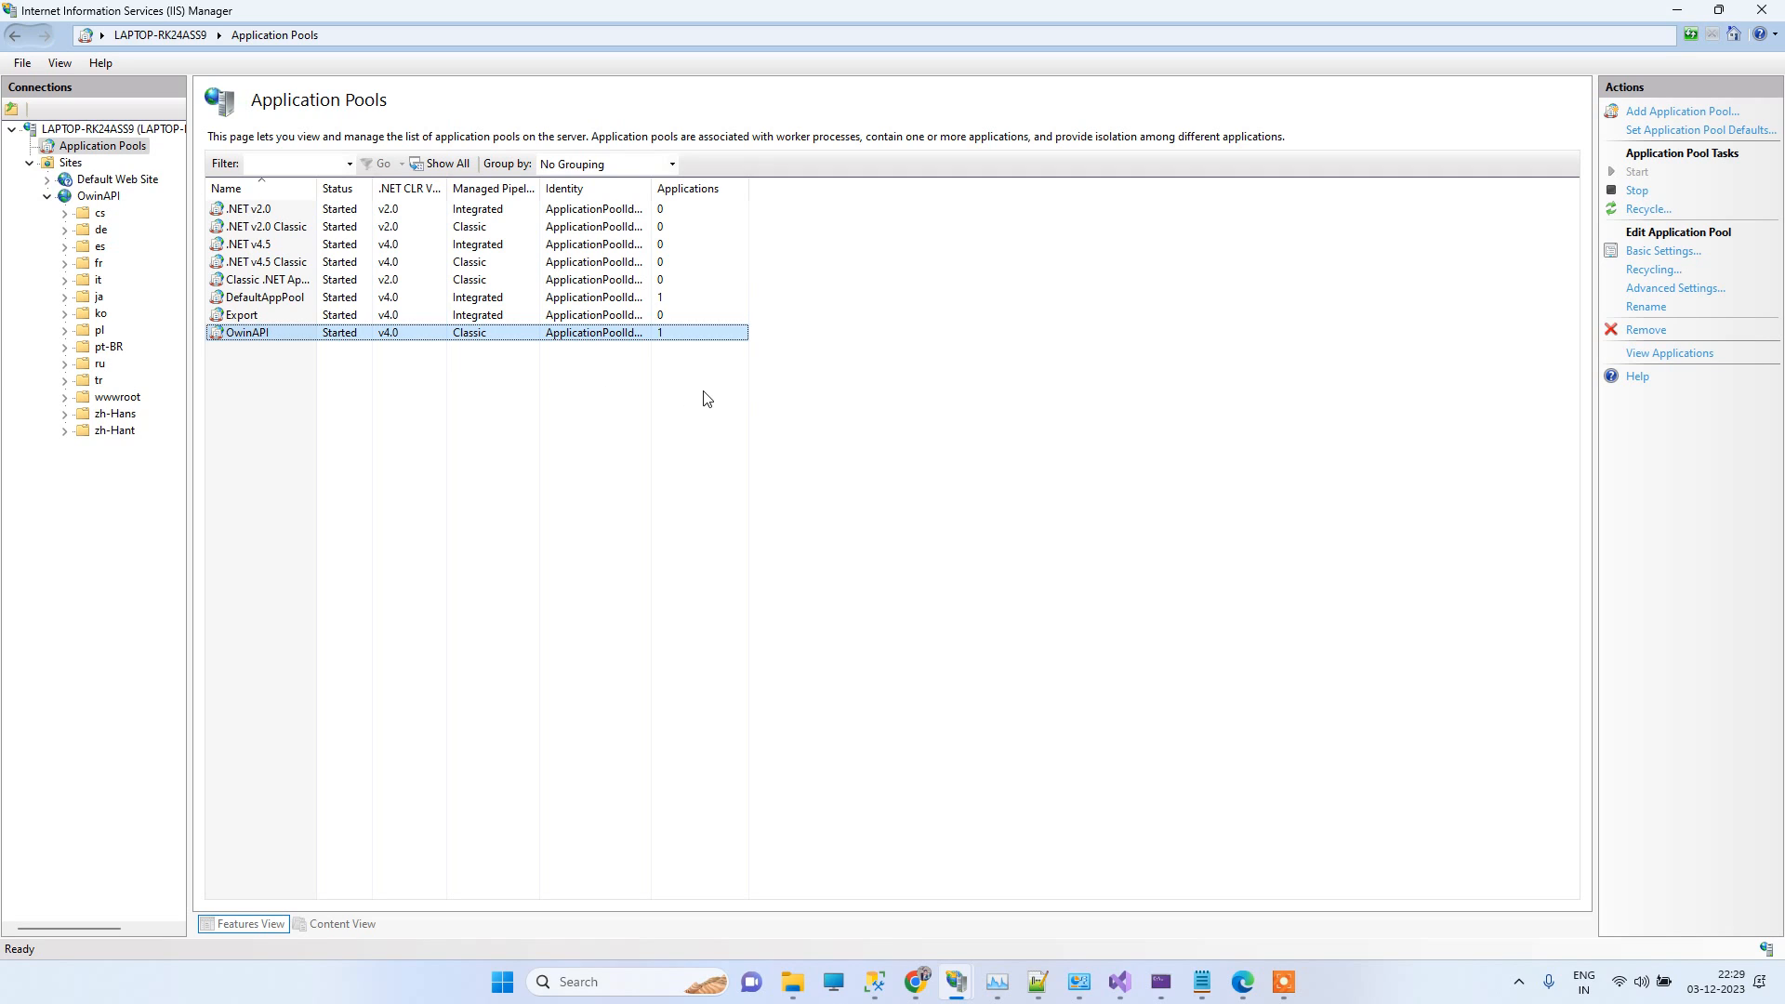
mouse_move(727, 407)
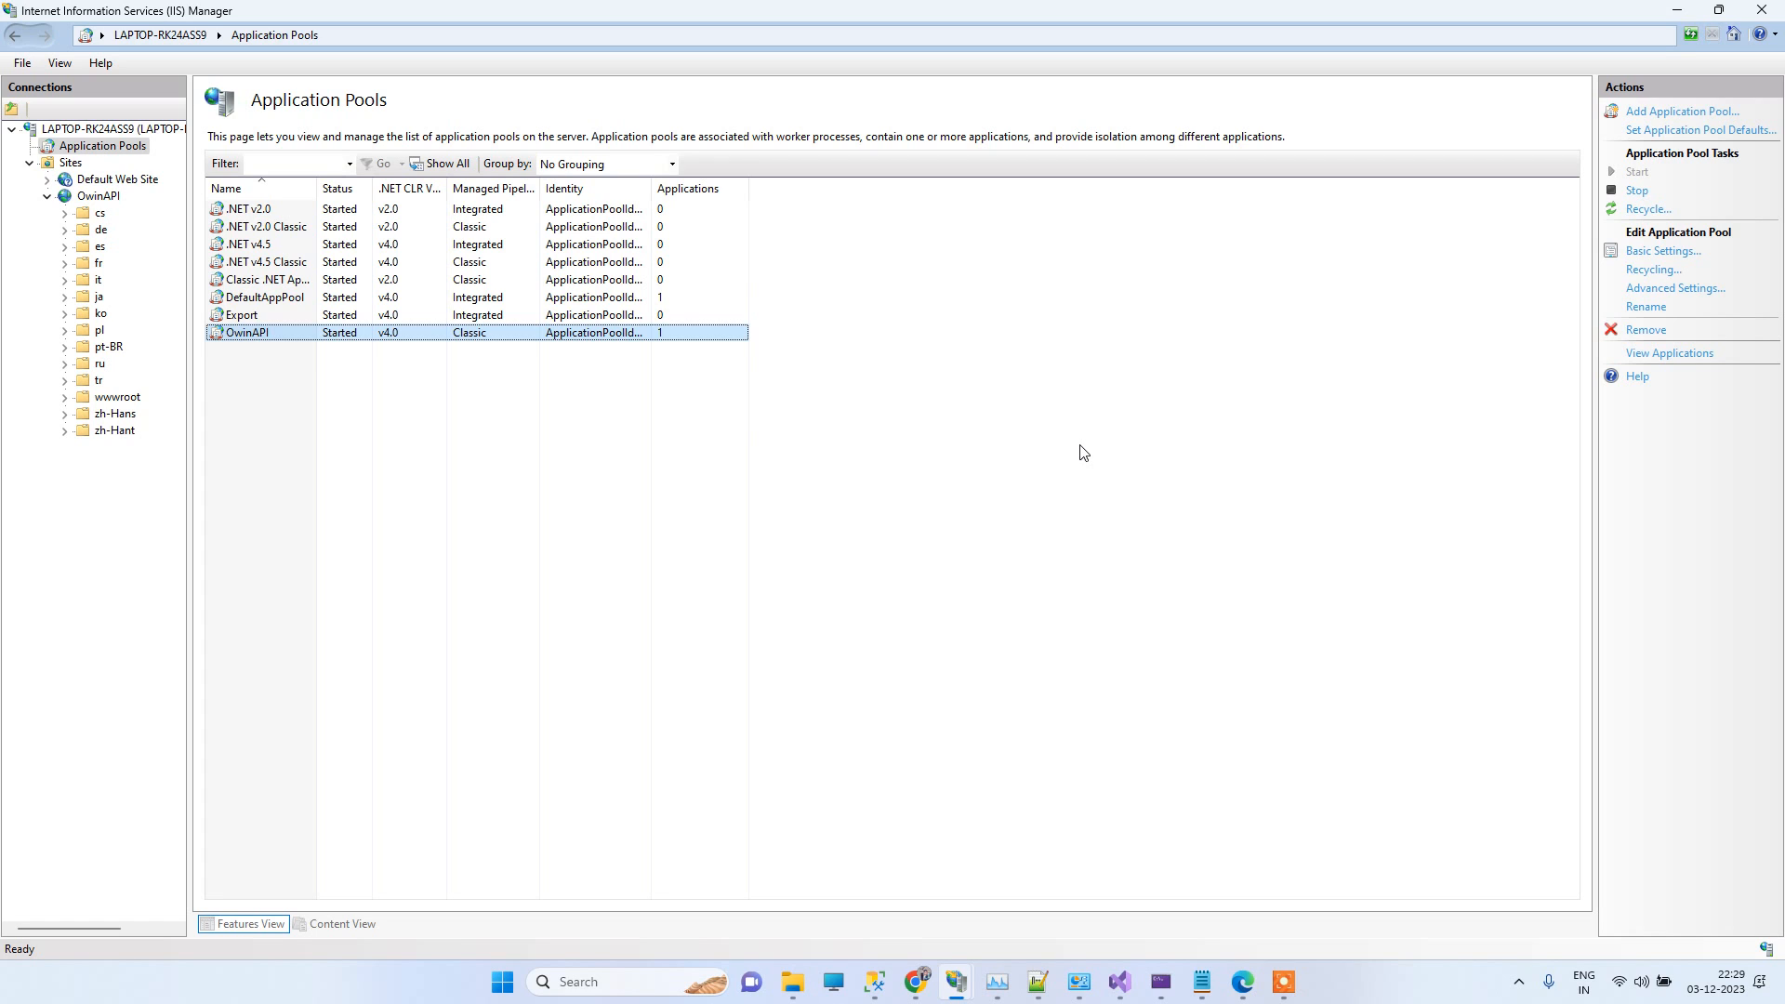
mouse_move(1235, 792)
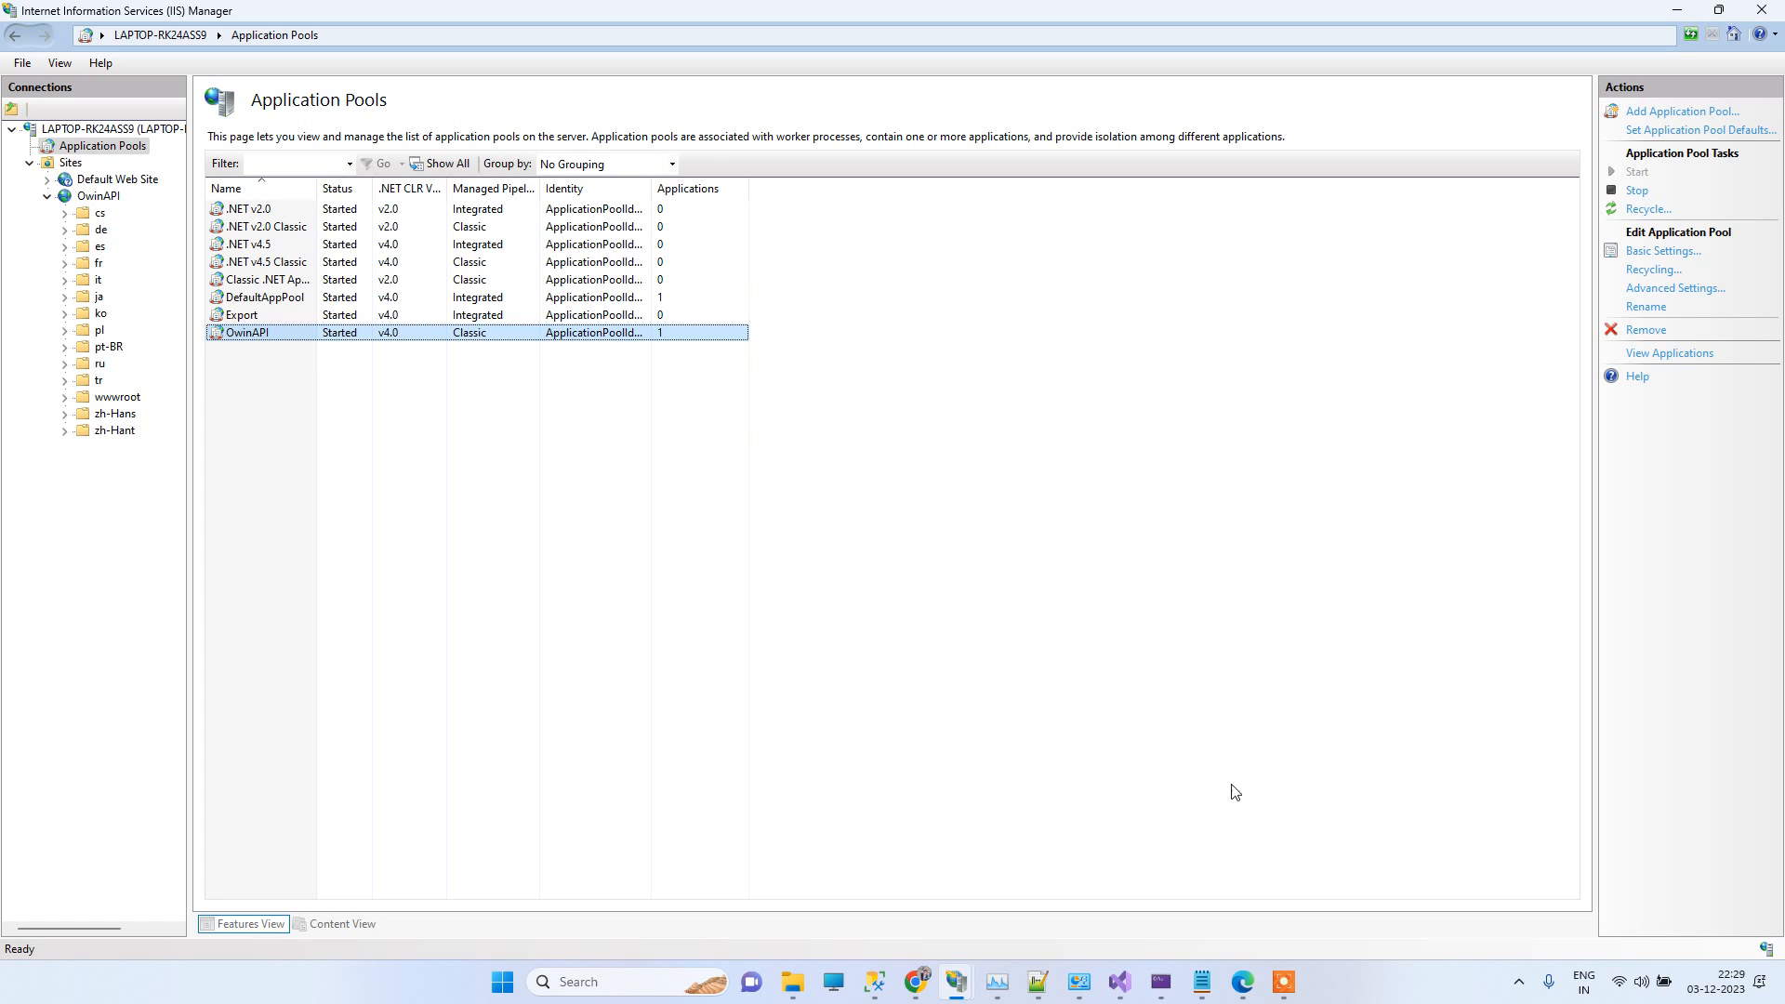